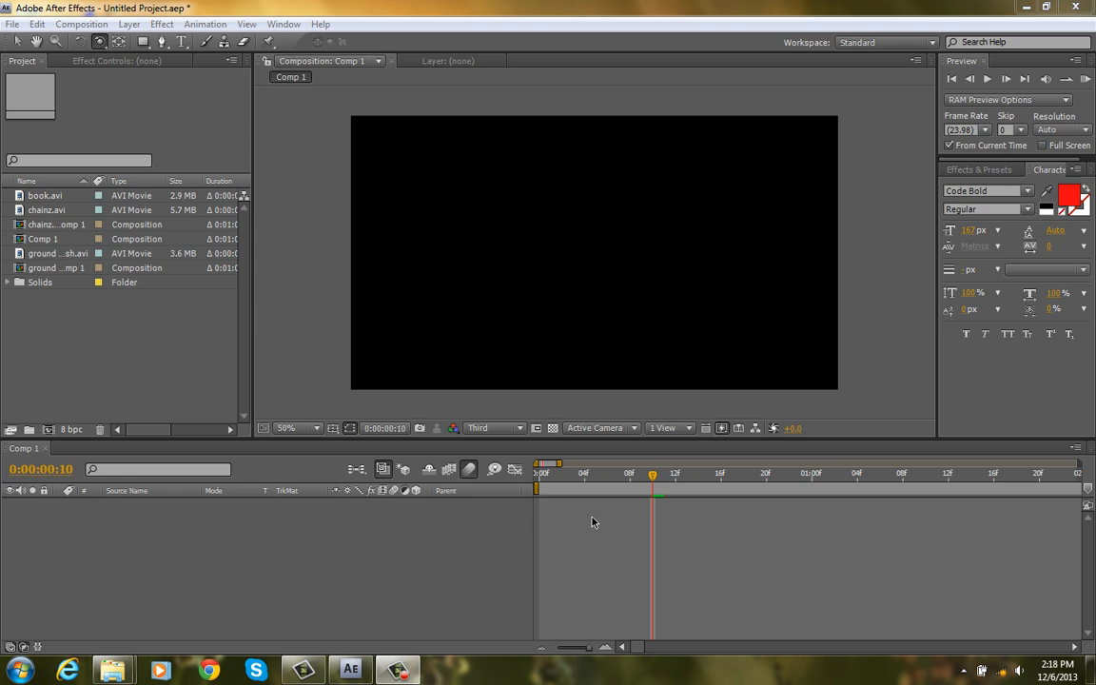
{"action": "mouse_move", "coordinate": [495, 514]}
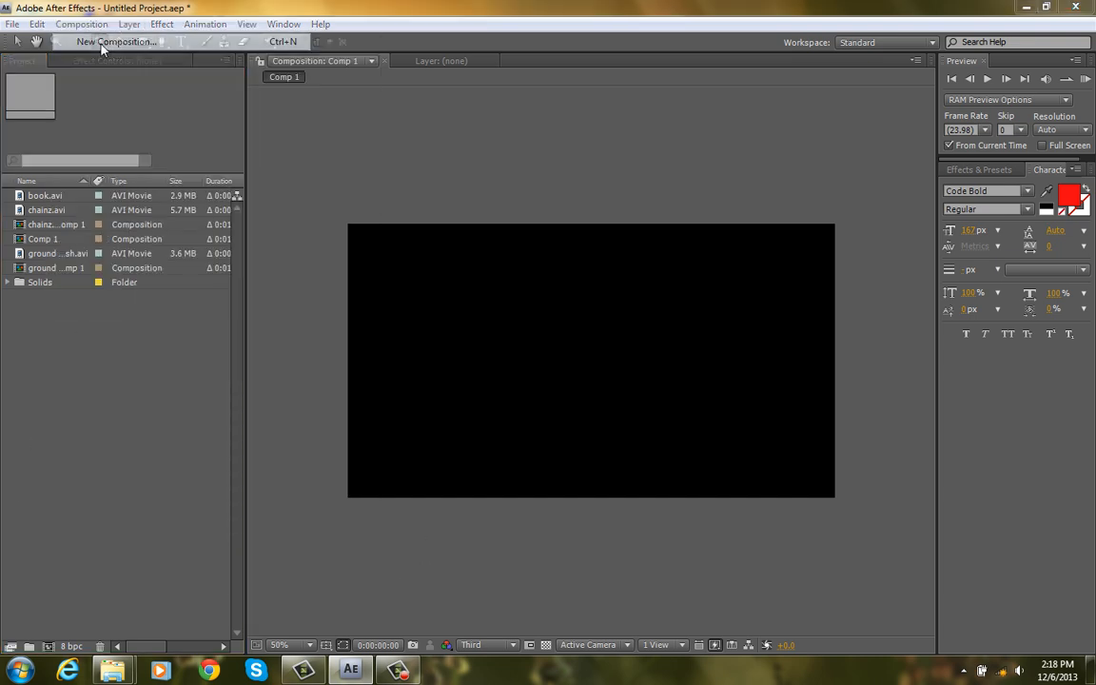
Create a new 1280×720 composition Comp 2 with Third preview resolution and adjusted duration.
{"action": "left_click", "coordinate": [116, 42]}
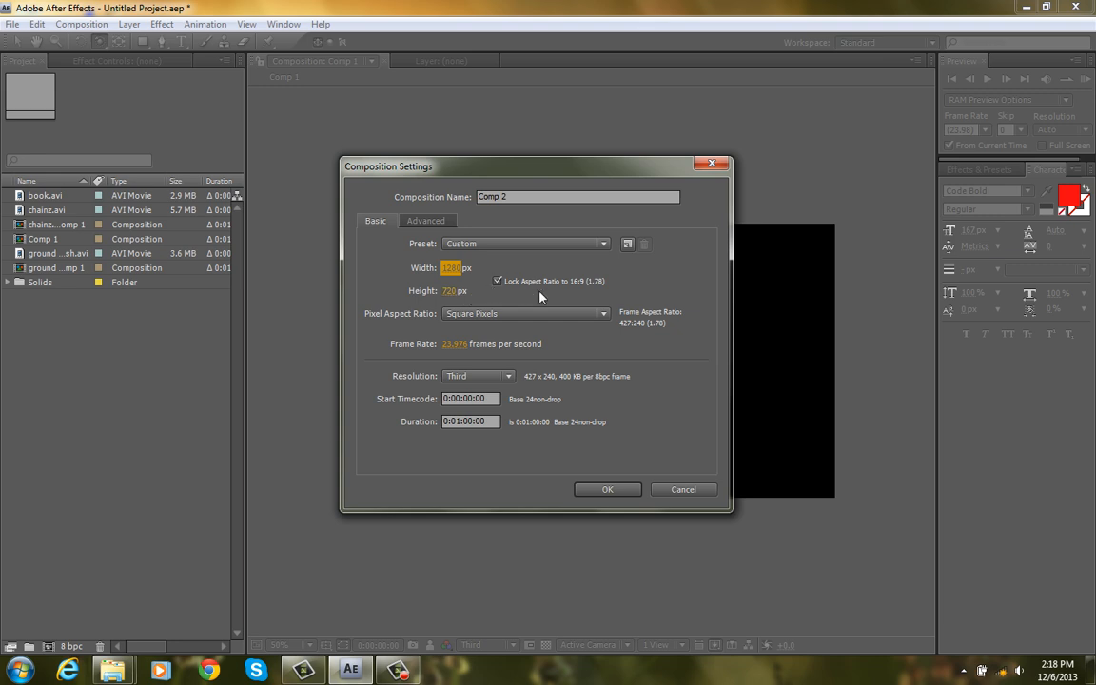
{"action": "mouse_move", "coordinate": [484, 312]}
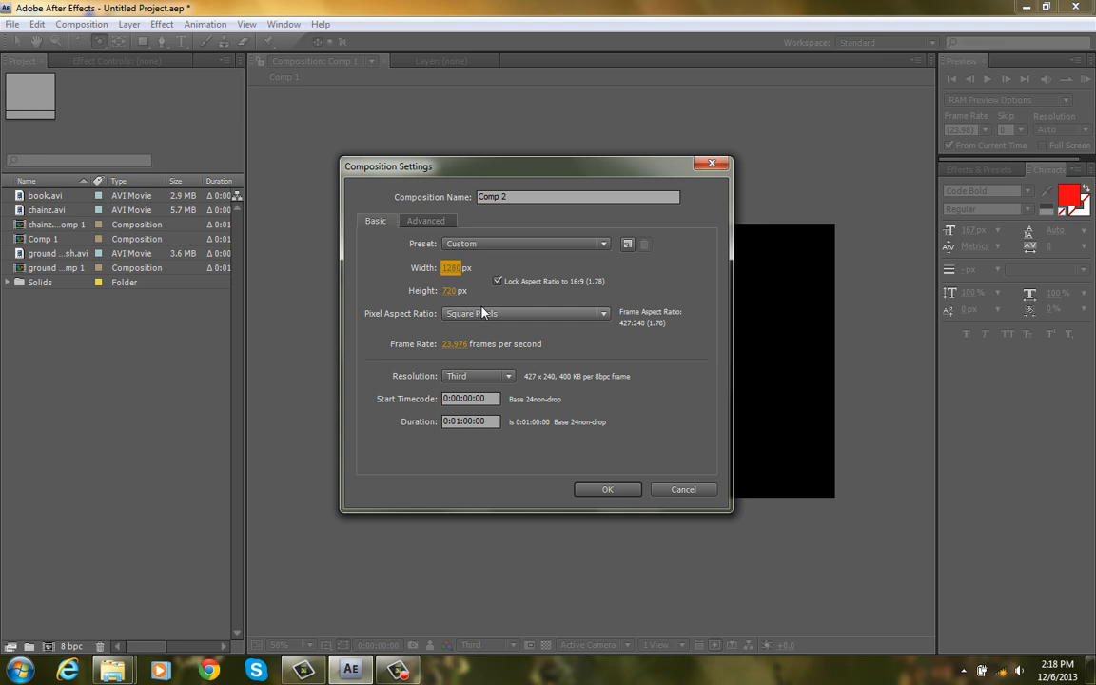
{"action": "mouse_move", "coordinate": [503, 316]}
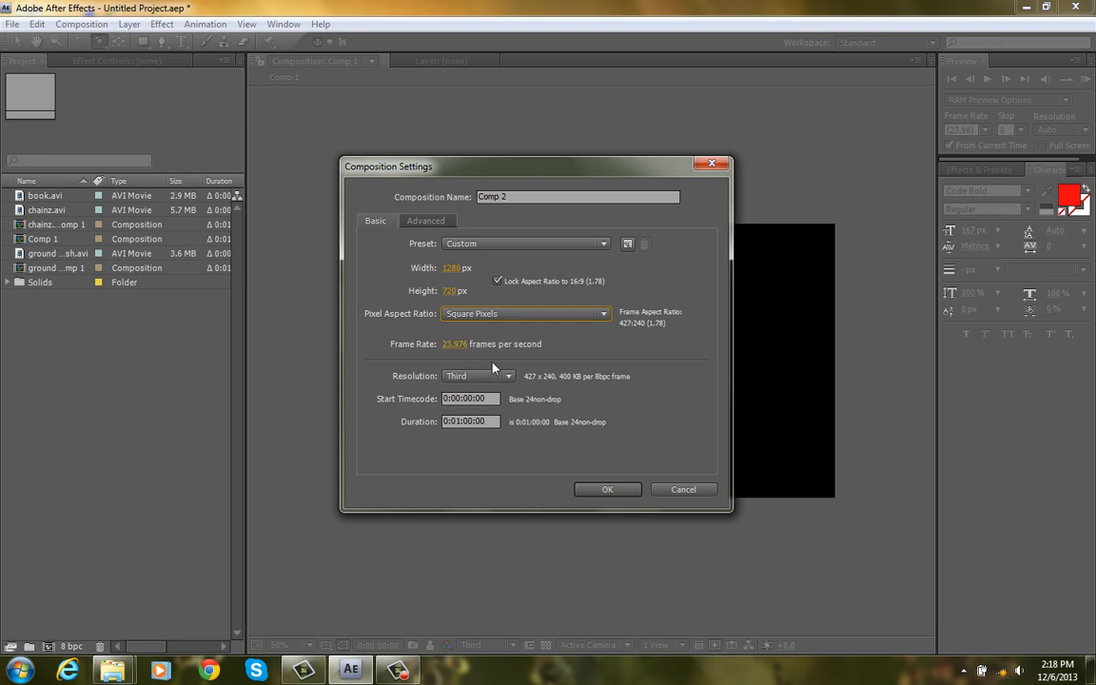
{"action": "left_click", "coordinate": [479, 374]}
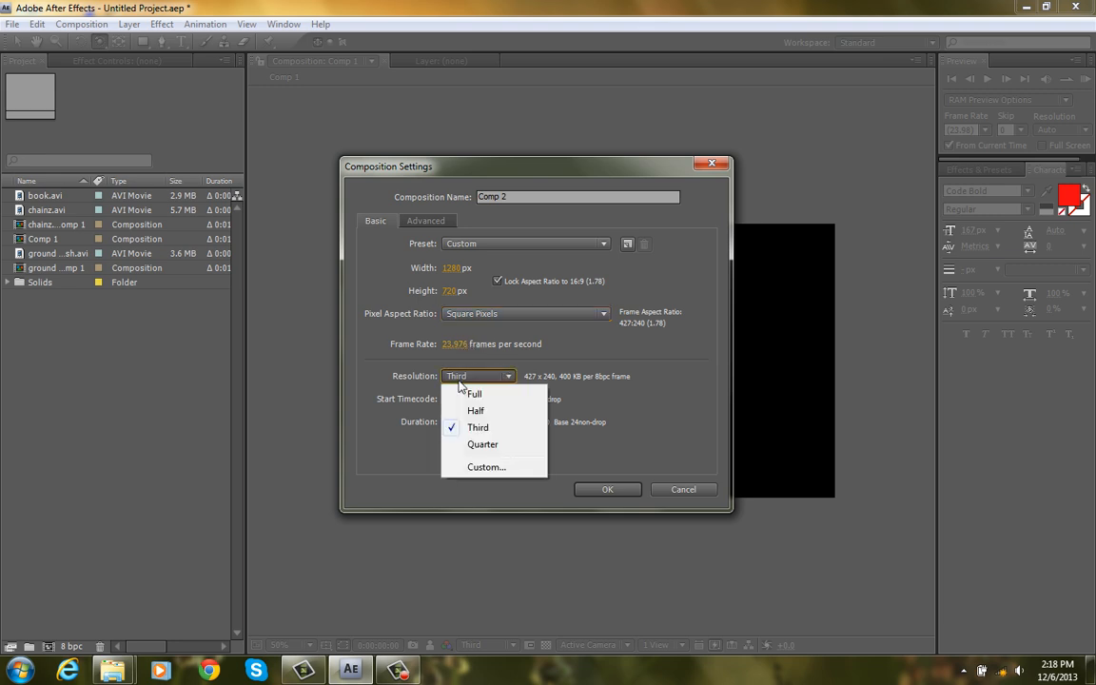
{"action": "mouse_move", "coordinate": [502, 427]}
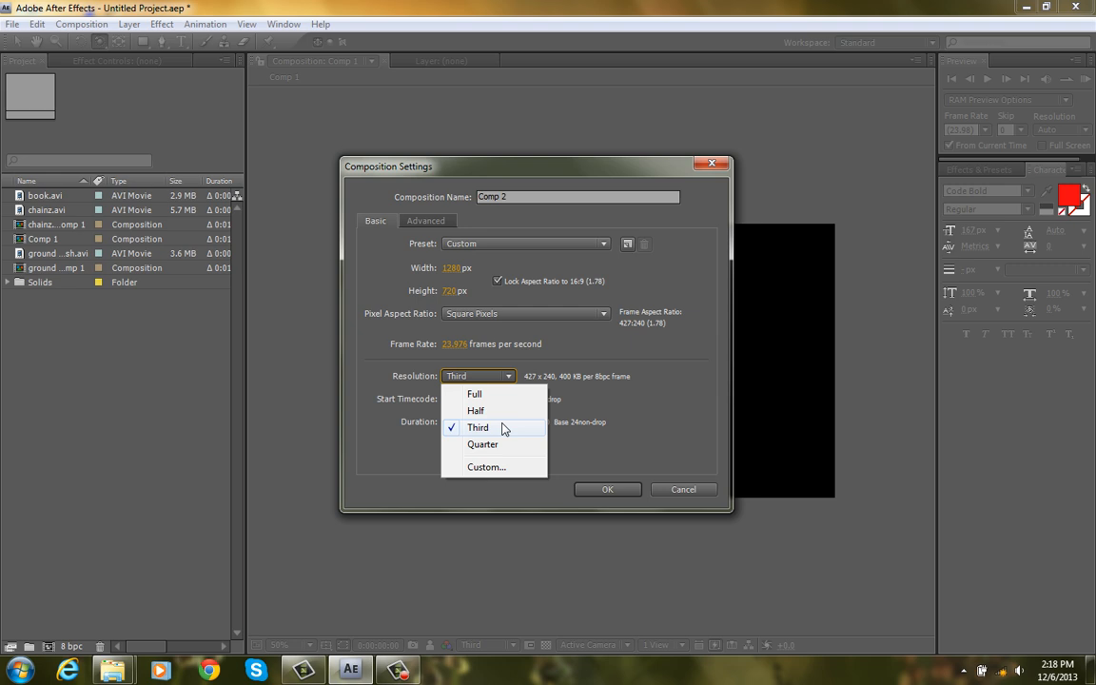
{"action": "left_click", "coordinate": [477, 427]}
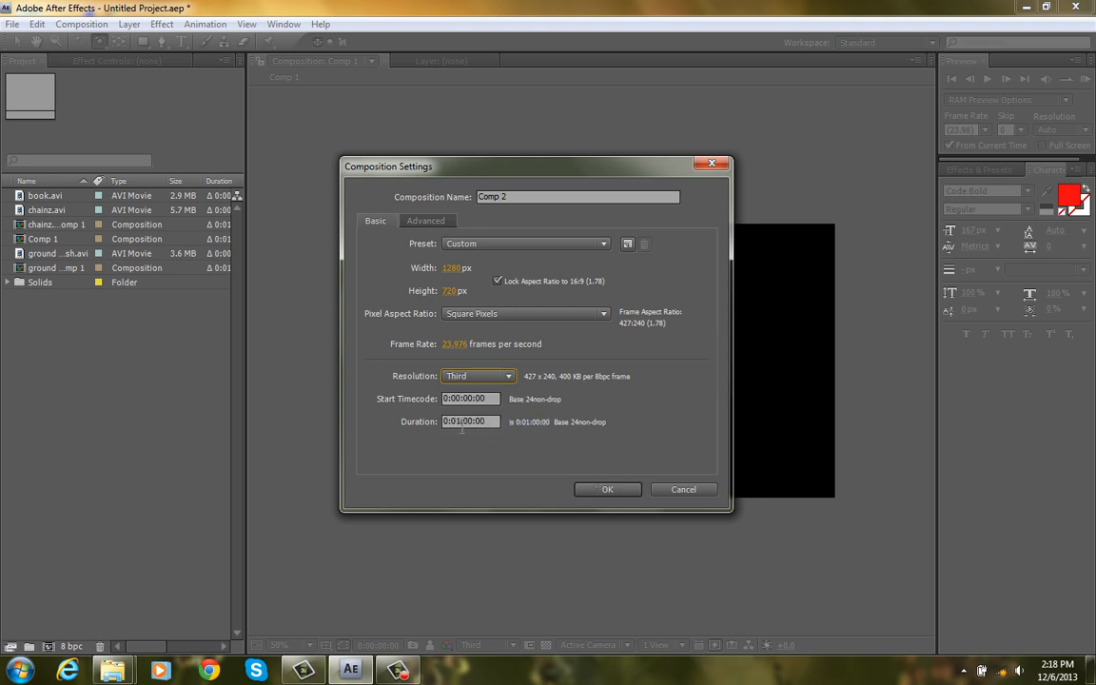
{"action": "left_click", "coordinate": [468, 422]}
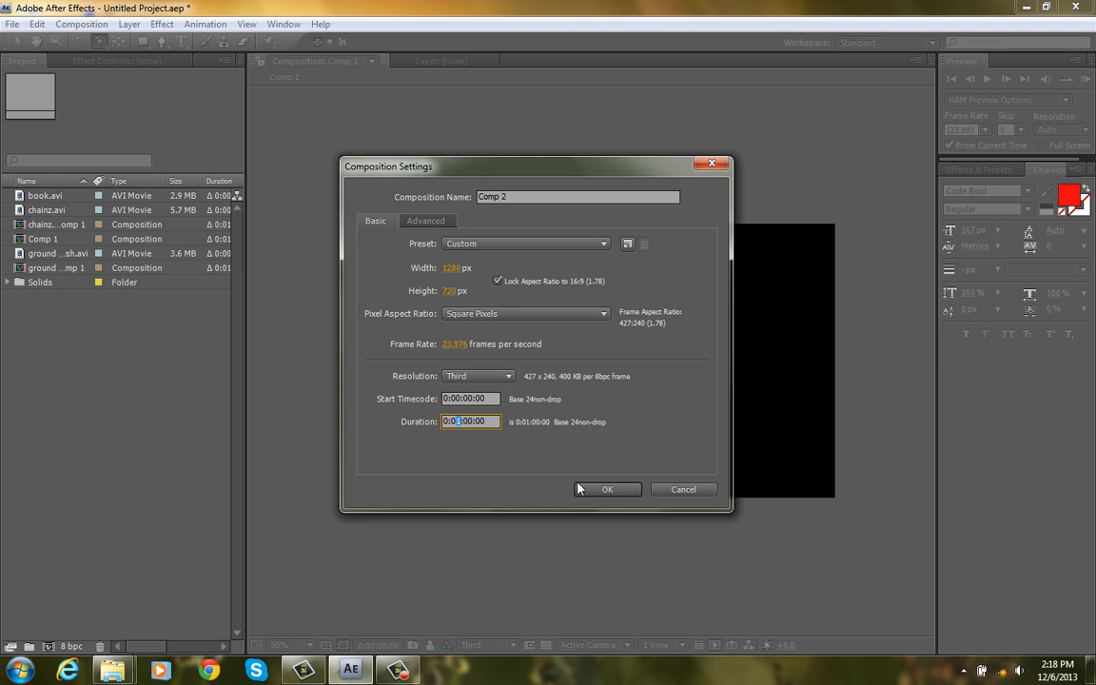
{"action": "left_click", "coordinate": [607, 489]}
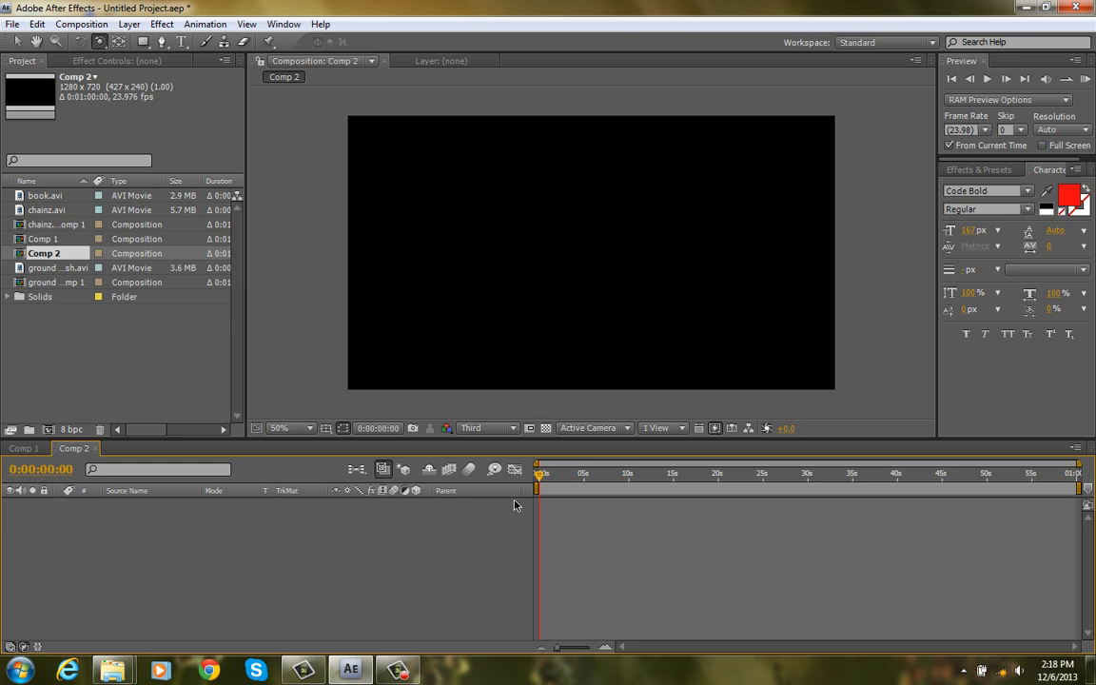
{"action": "left_click", "coordinate": [22, 449]}
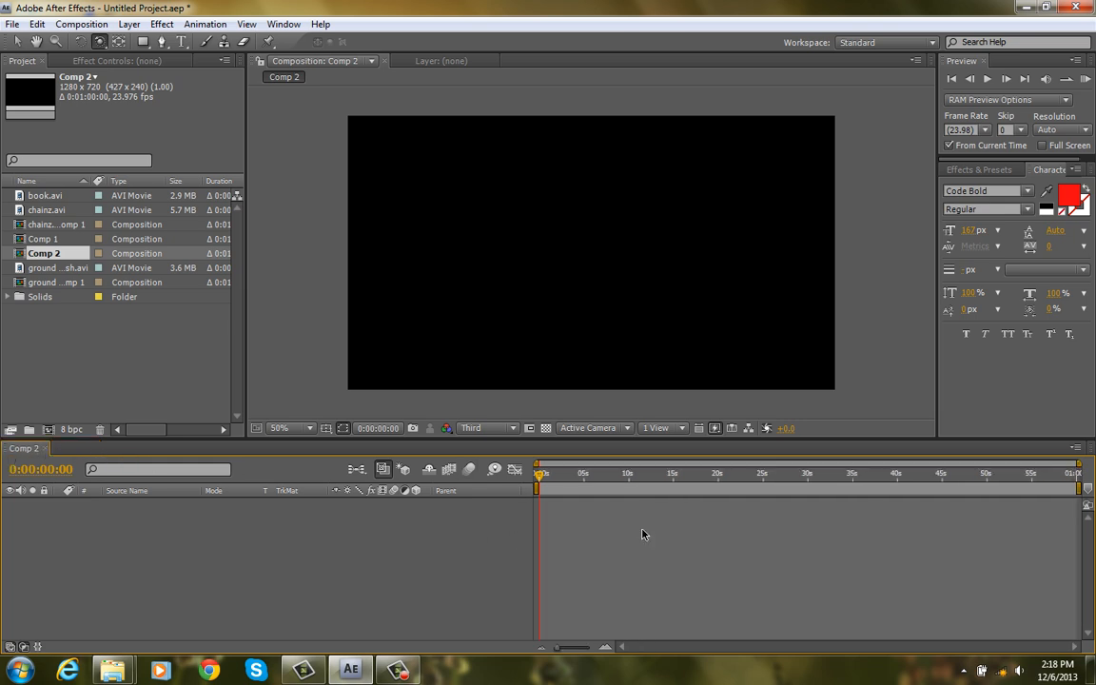
{"action": "left_click", "coordinate": [80, 23]}
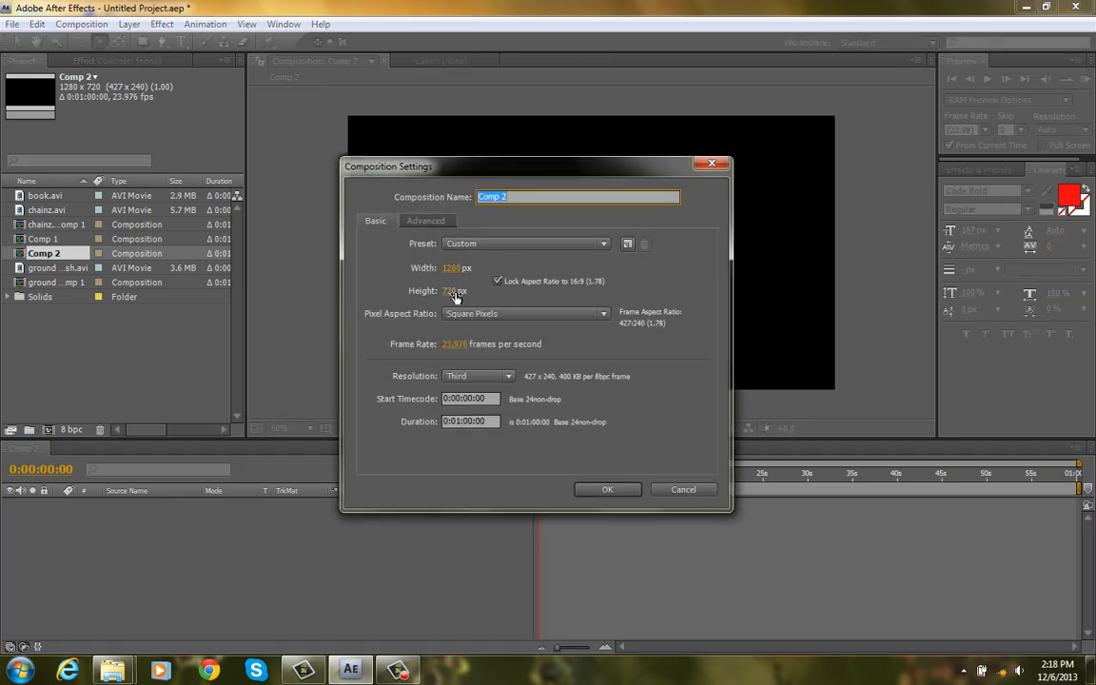
{"action": "left_click", "coordinate": [607, 488]}
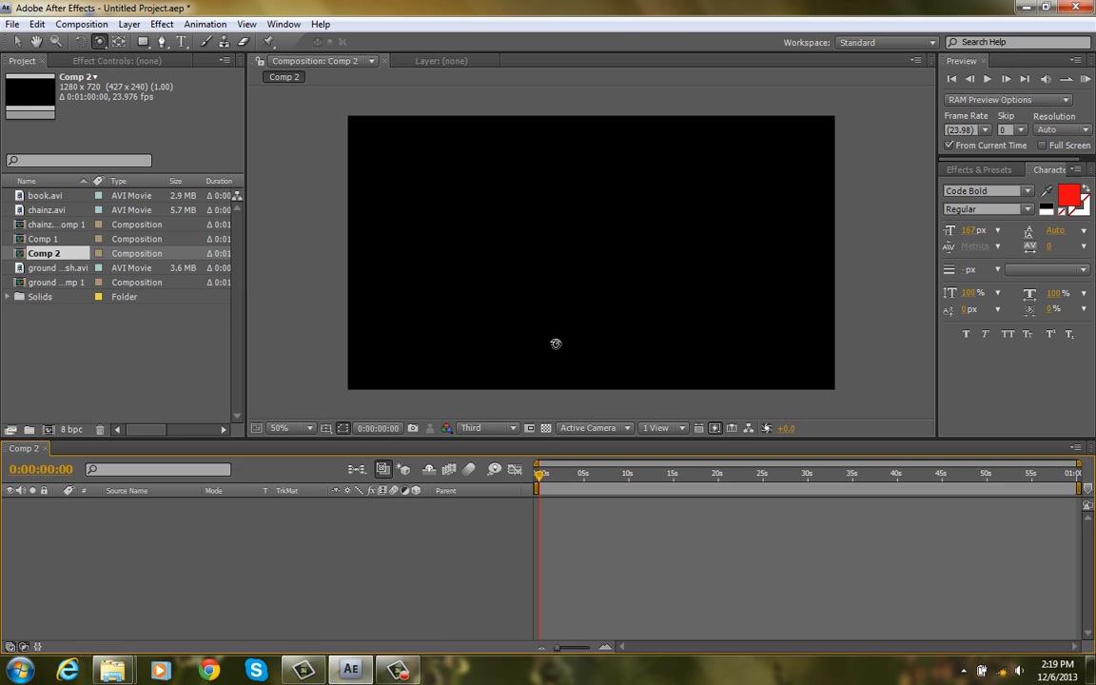
{"action": "mouse_move", "coordinate": [548, 513]}
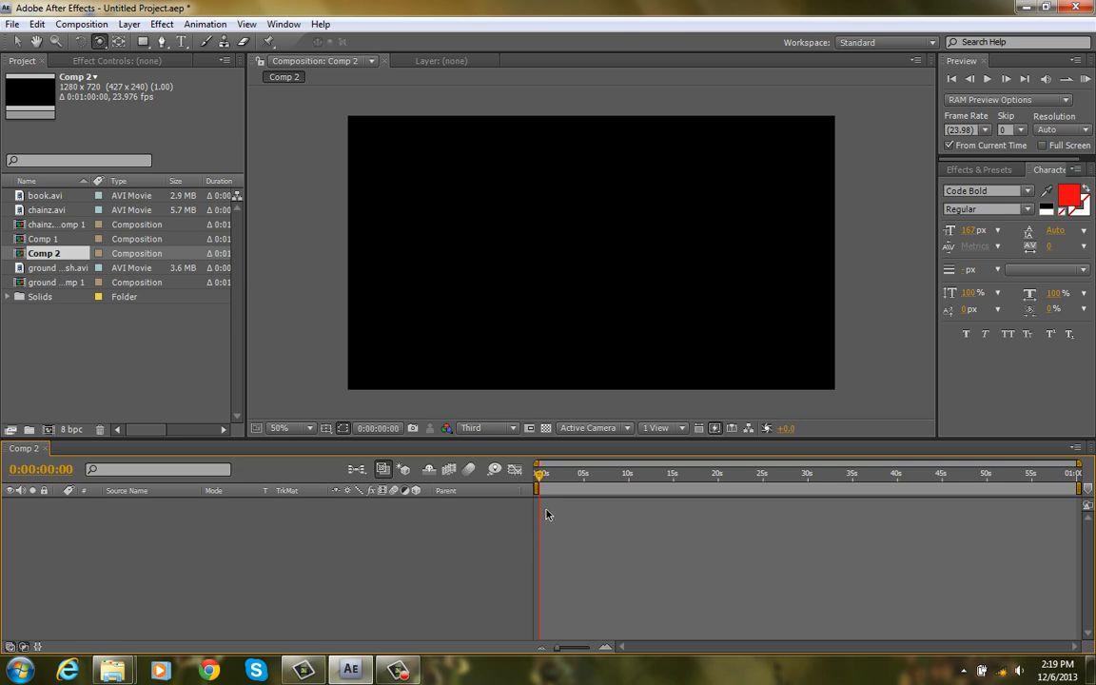
{"action": "mouse_move", "coordinate": [544, 517]}
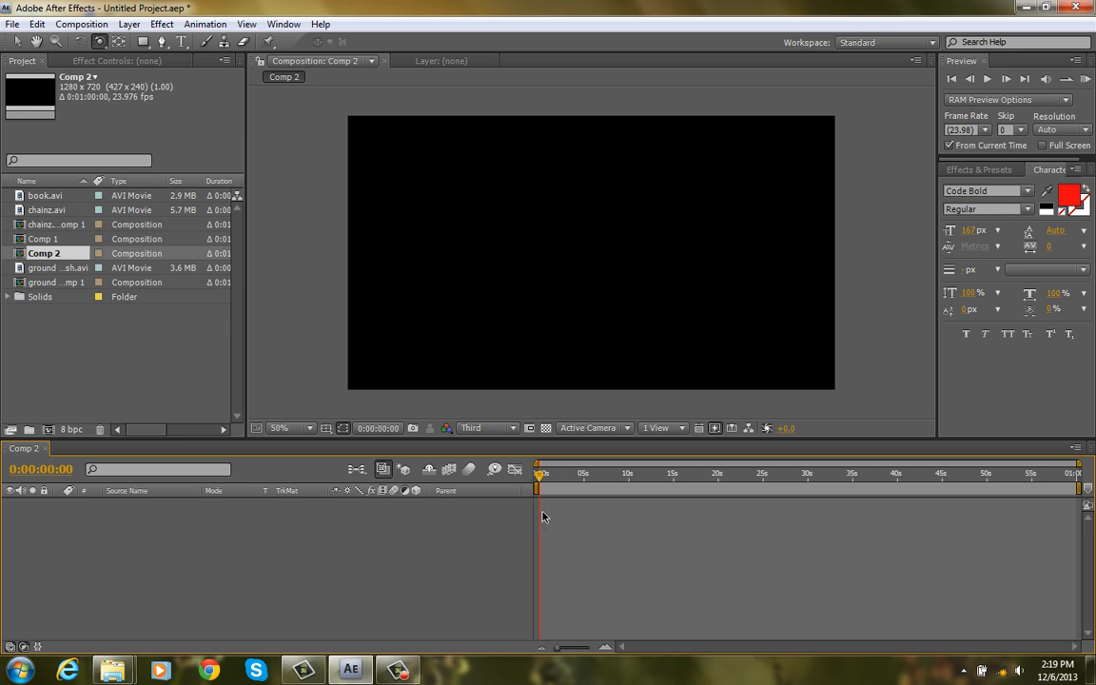
{"action": "left_click", "coordinate": [143, 335]}
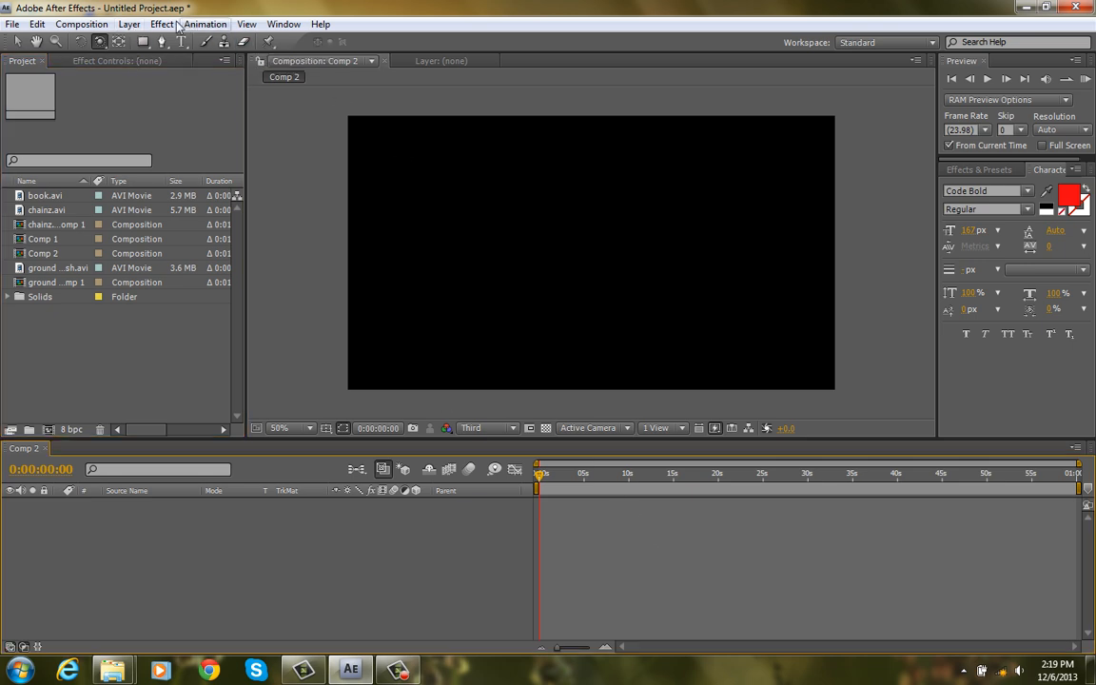
Add a Camera 1 layer to Comp 2 using the 35mm preset.
{"action": "left_click", "coordinate": [129, 23]}
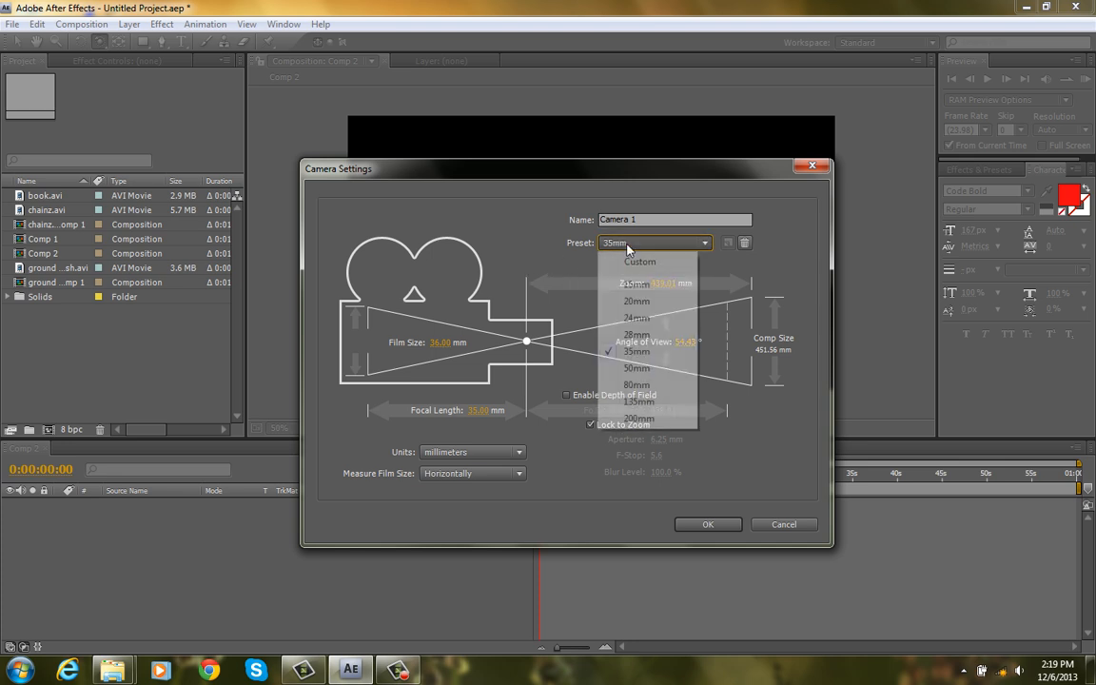
{"action": "left_click", "coordinate": [635, 350]}
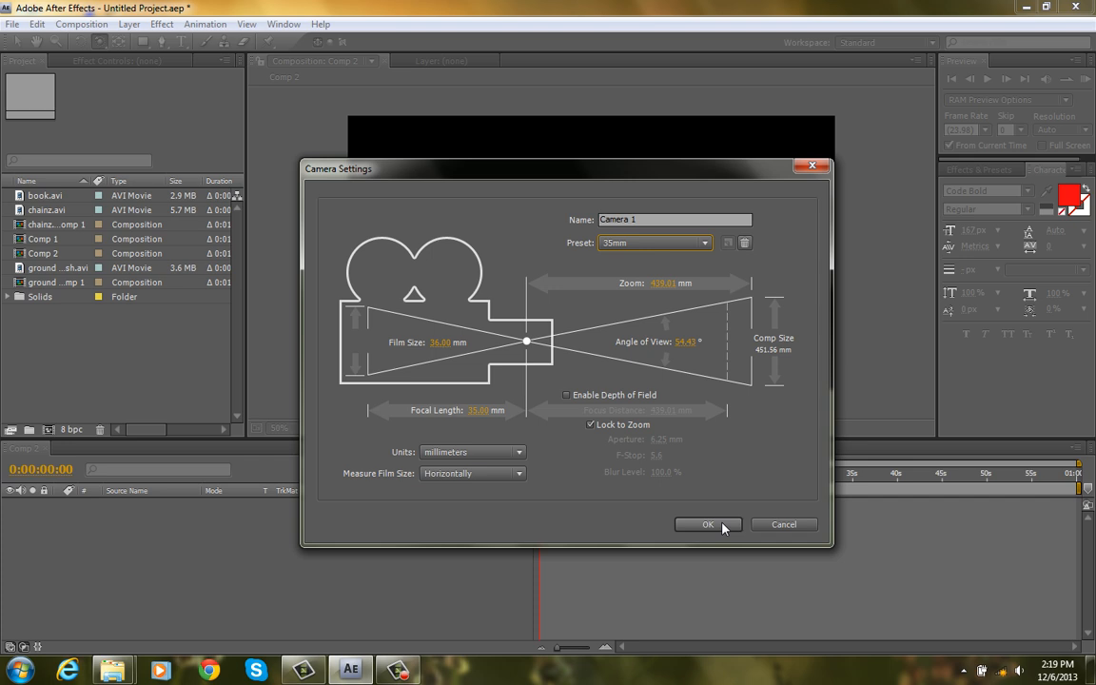
{"action": "left_click", "coordinate": [708, 525]}
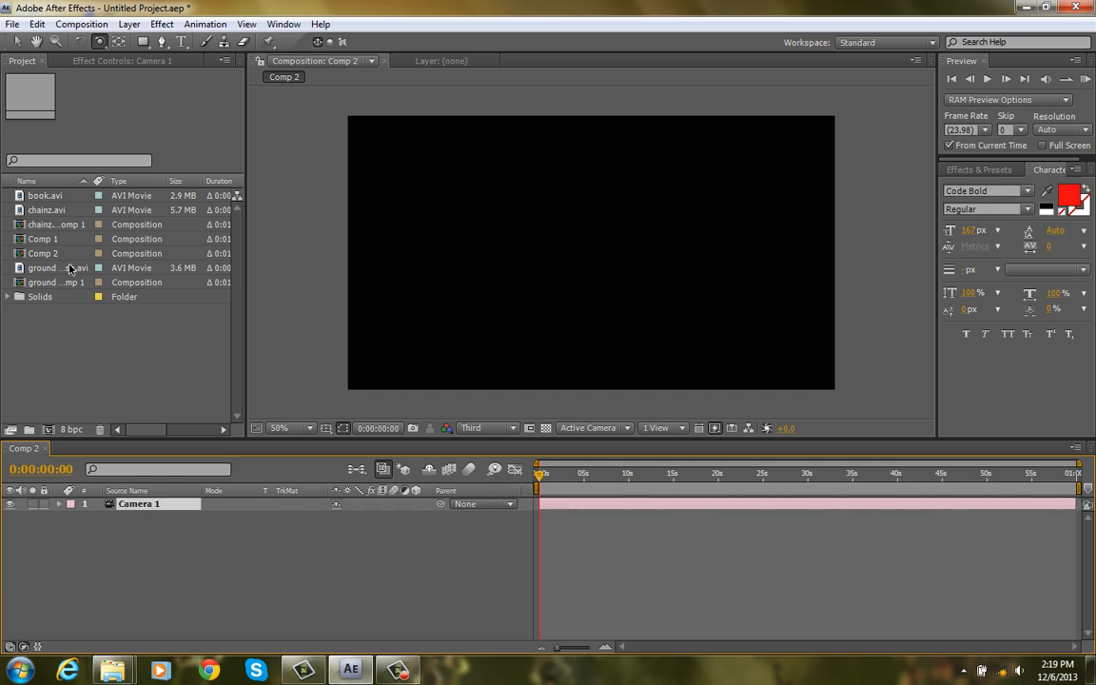
Delete the old compositions and add the chainz.avi and ground smash.avi clips beneath the camera.
{"action": "left_click", "coordinate": [57, 224]}
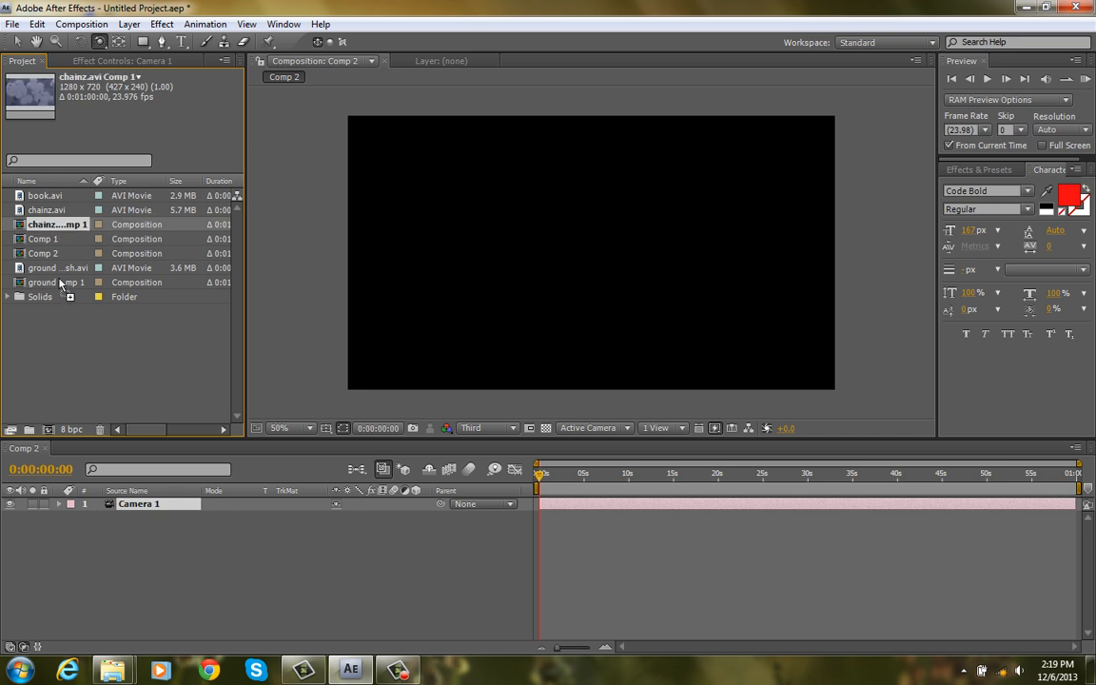
{"action": "left_click_drag", "start_coordinate": [57, 224], "coordinate": [590, 251]}
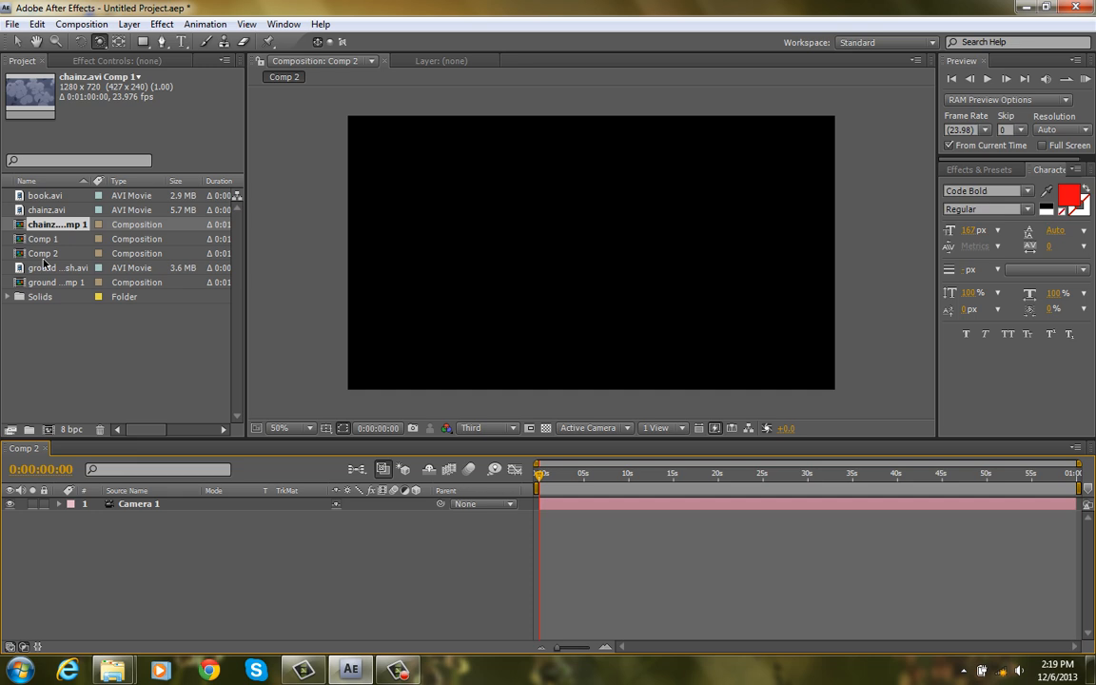
{"action": "left_click", "coordinate": [42, 240]}
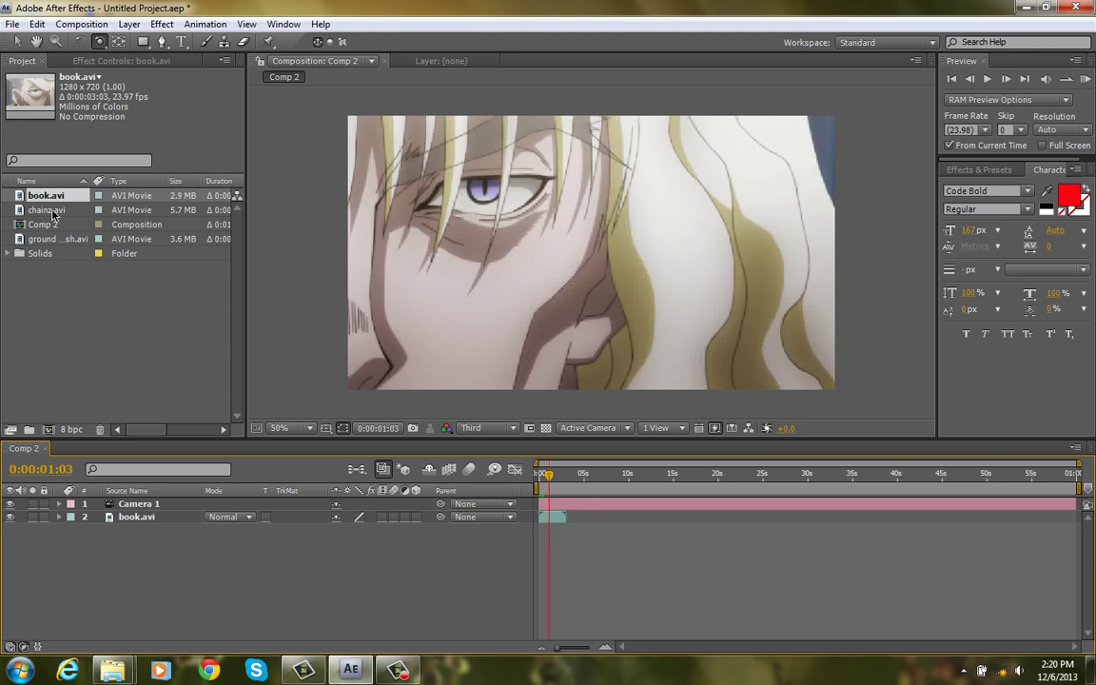
{"action": "left_click_drag", "start_coordinate": [46, 210], "coordinate": [552, 518]}
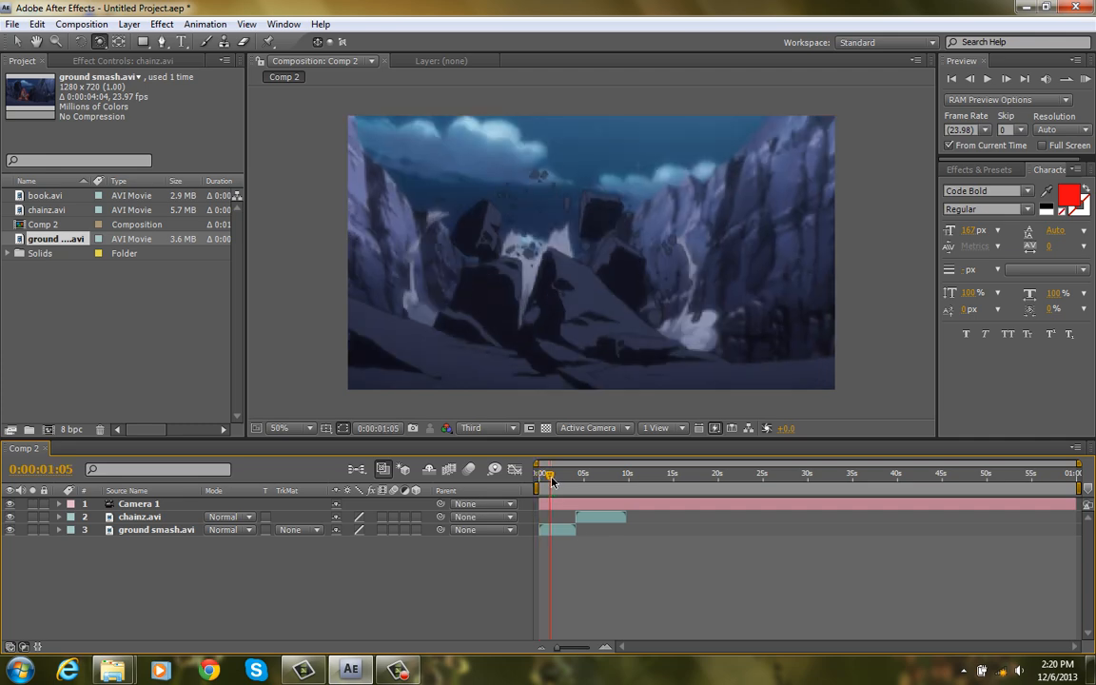
Scrub the playhead through the clips to preview them.
{"action": "left_click_drag", "start_coordinate": [550, 472], "coordinate": [589, 472]}
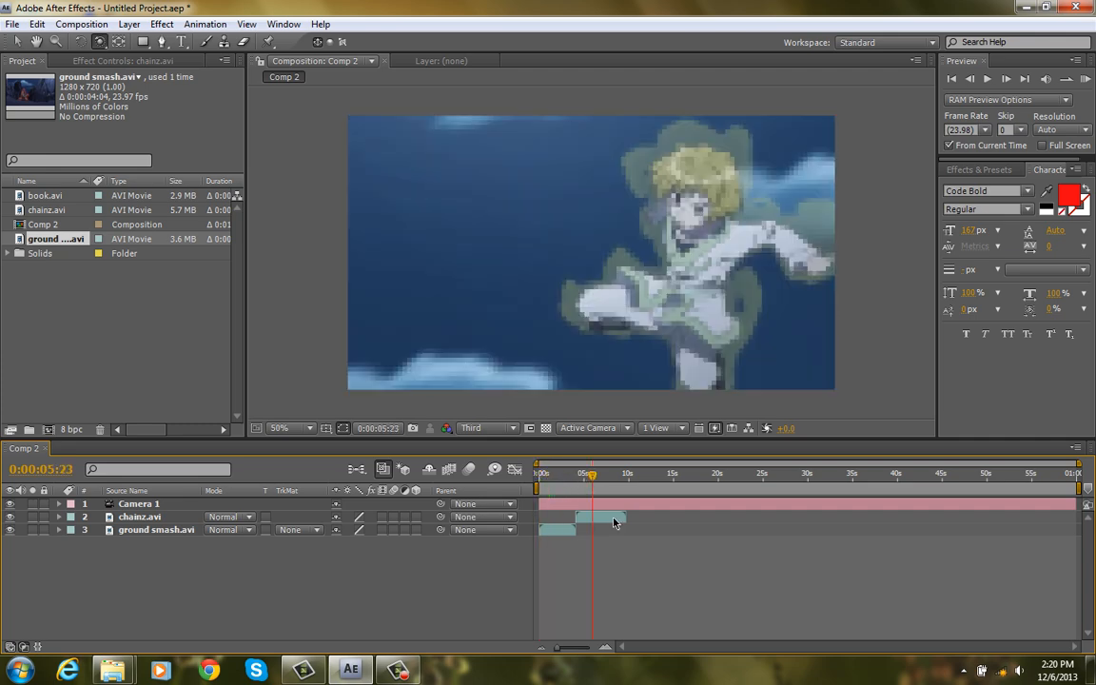
{"action": "left_click", "coordinate": [139, 503]}
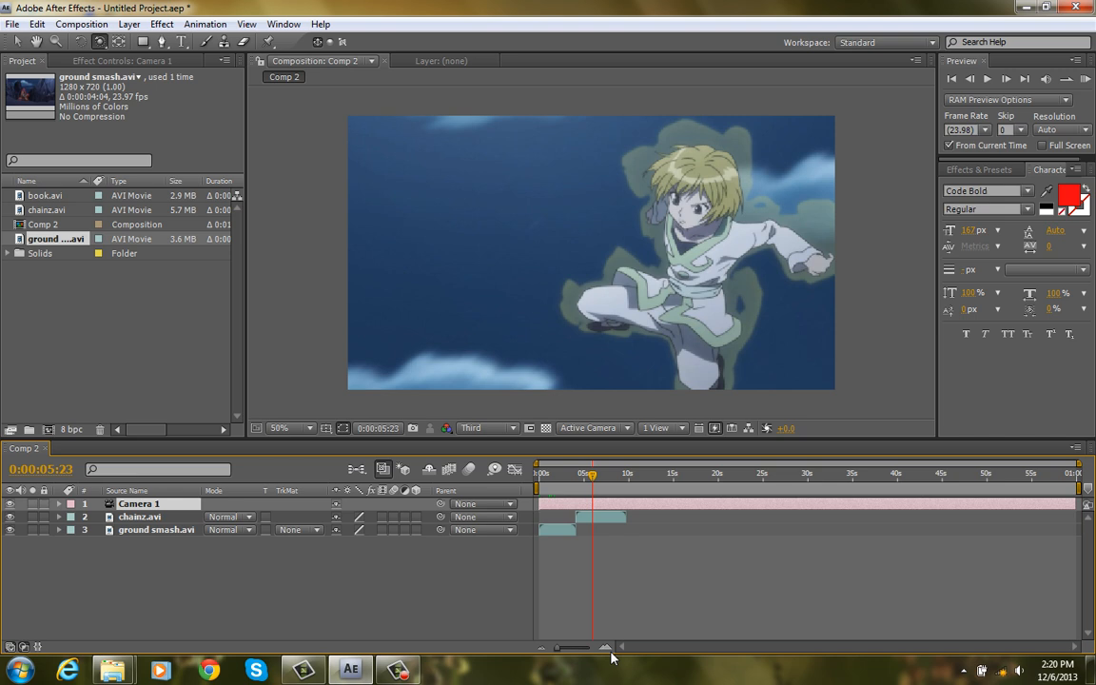
{"action": "left_click", "coordinate": [561, 472]}
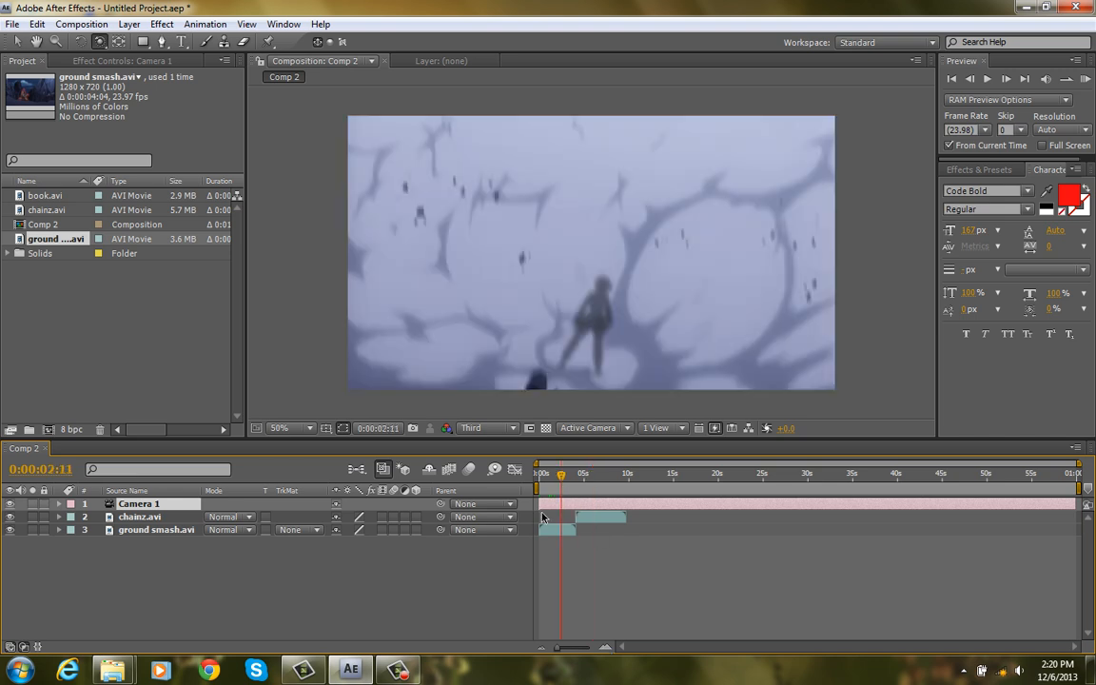
Move the clip to start at the beginning and inspect Camera 1's properties.
{"action": "left_click", "coordinate": [156, 529]}
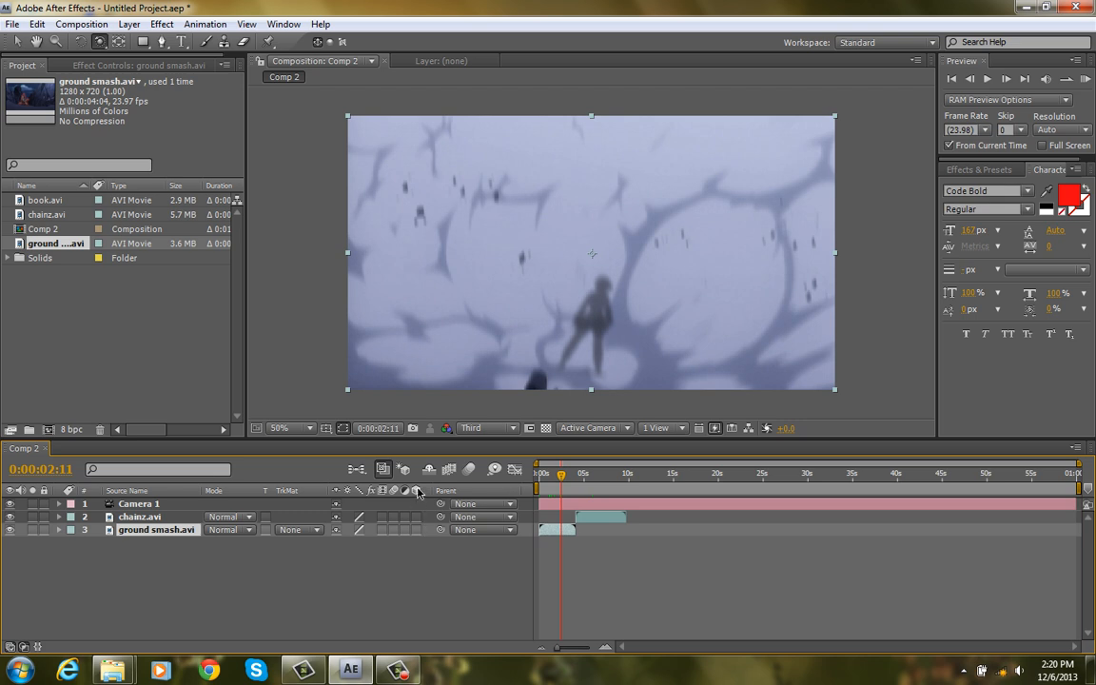
{"action": "mouse_move", "coordinate": [417, 491]}
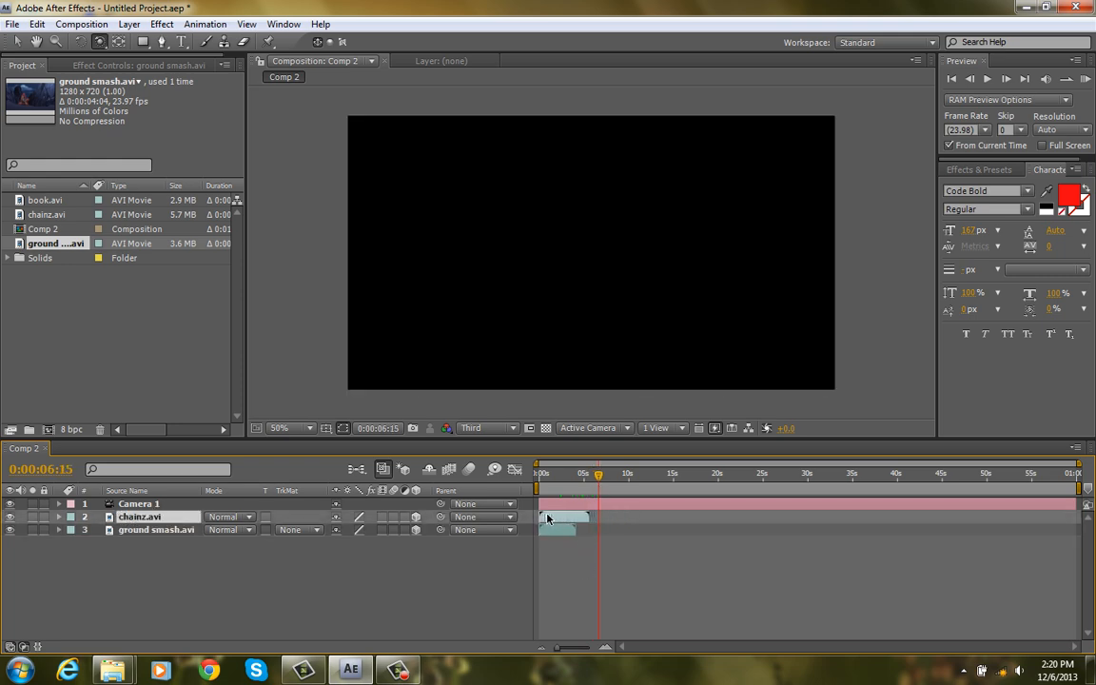
{"action": "left_click_drag", "start_coordinate": [597, 472], "coordinate": [550, 472]}
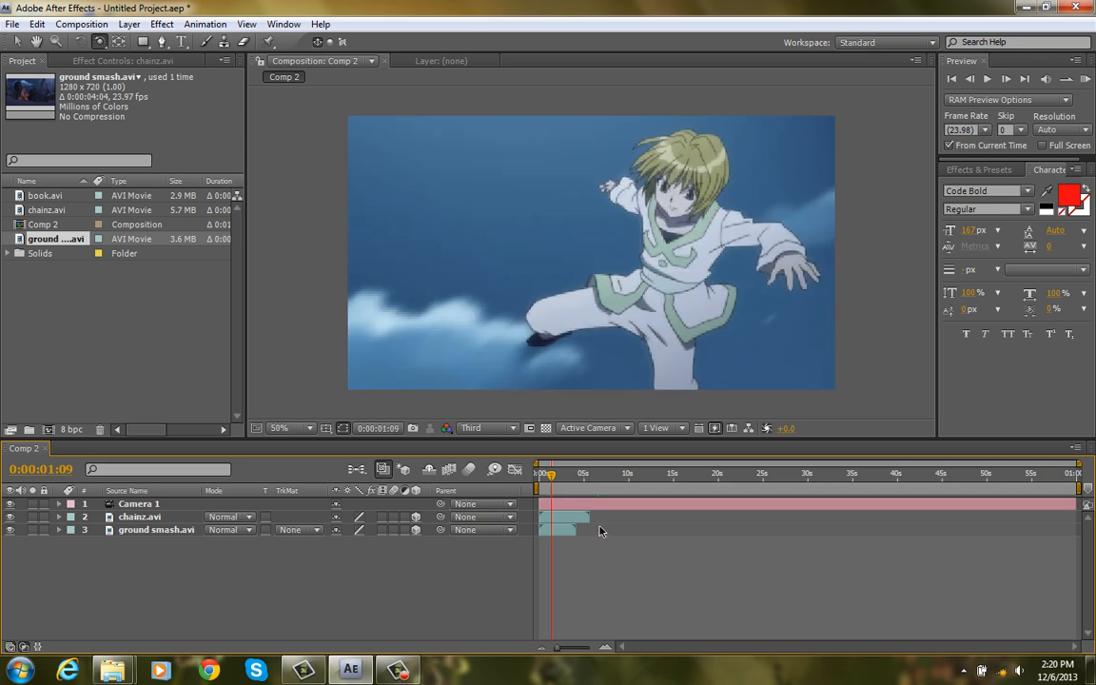
{"action": "mouse_move", "coordinate": [487, 514]}
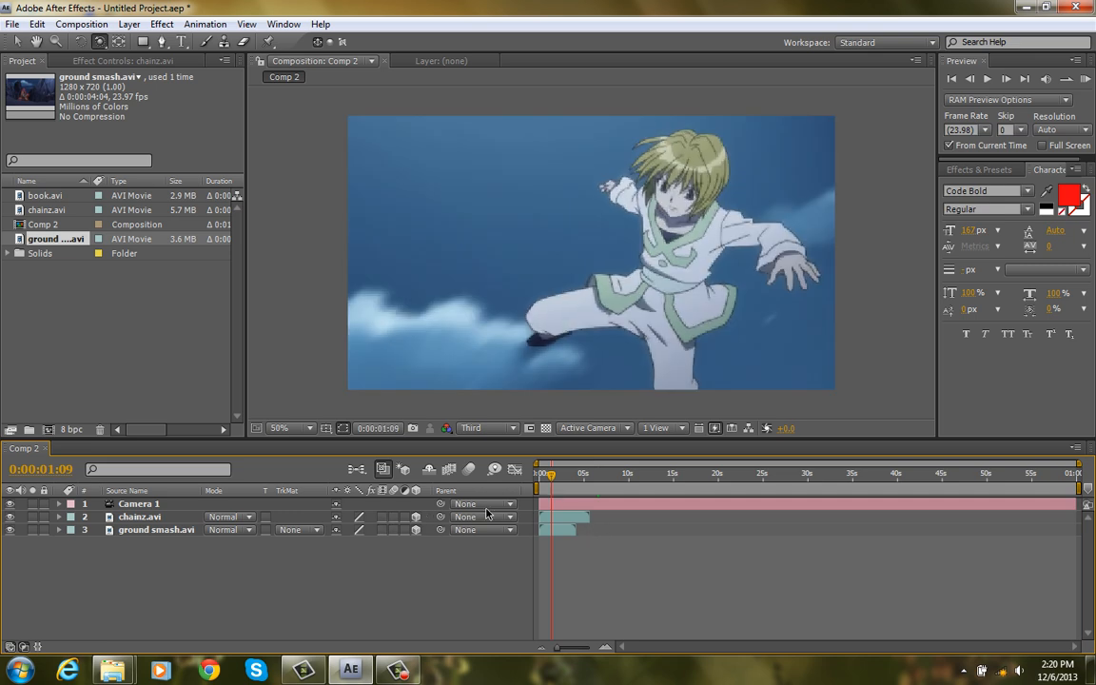
{"action": "left_click", "coordinate": [139, 502]}
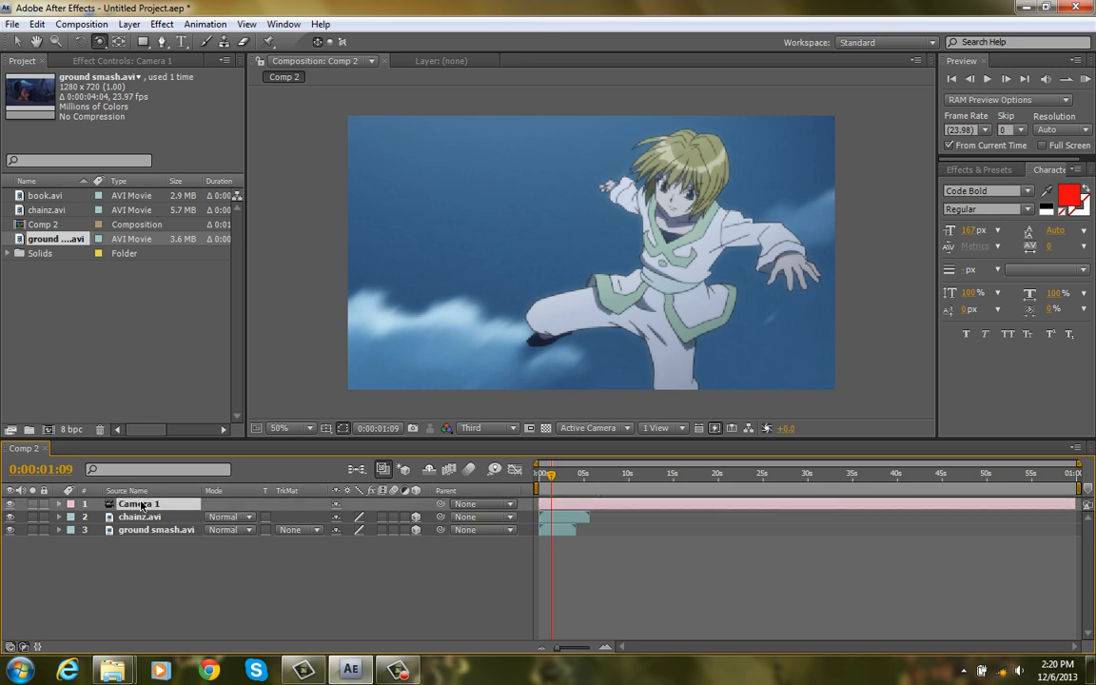
{"action": "left_click", "coordinate": [59, 502]}
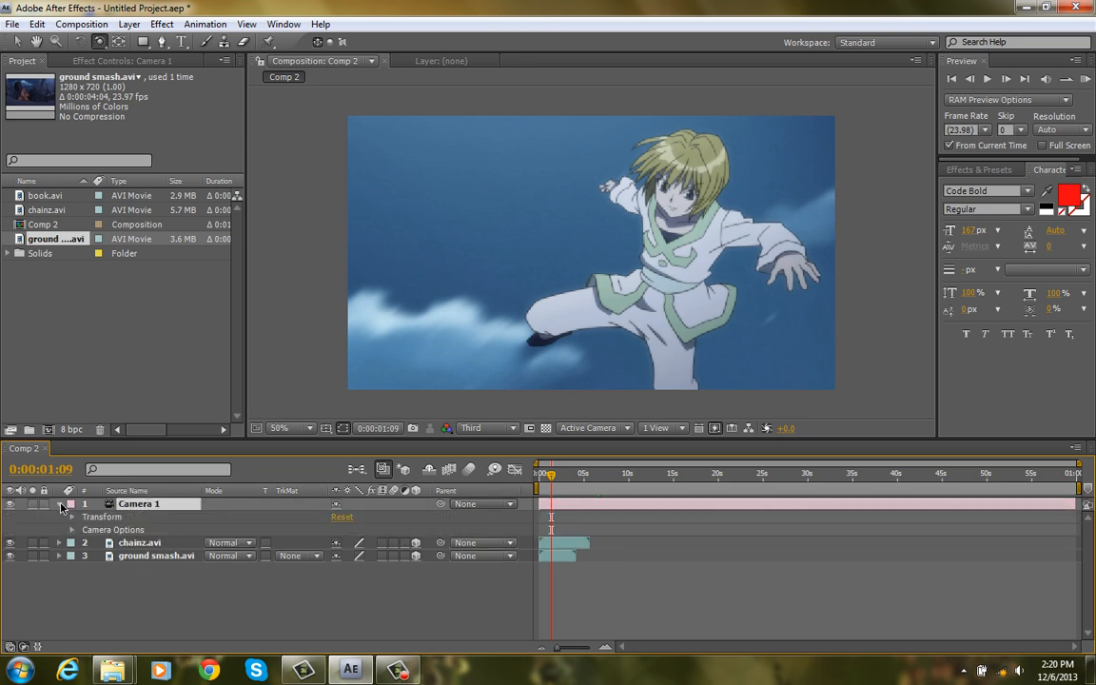
{"action": "left_click", "coordinate": [59, 503]}
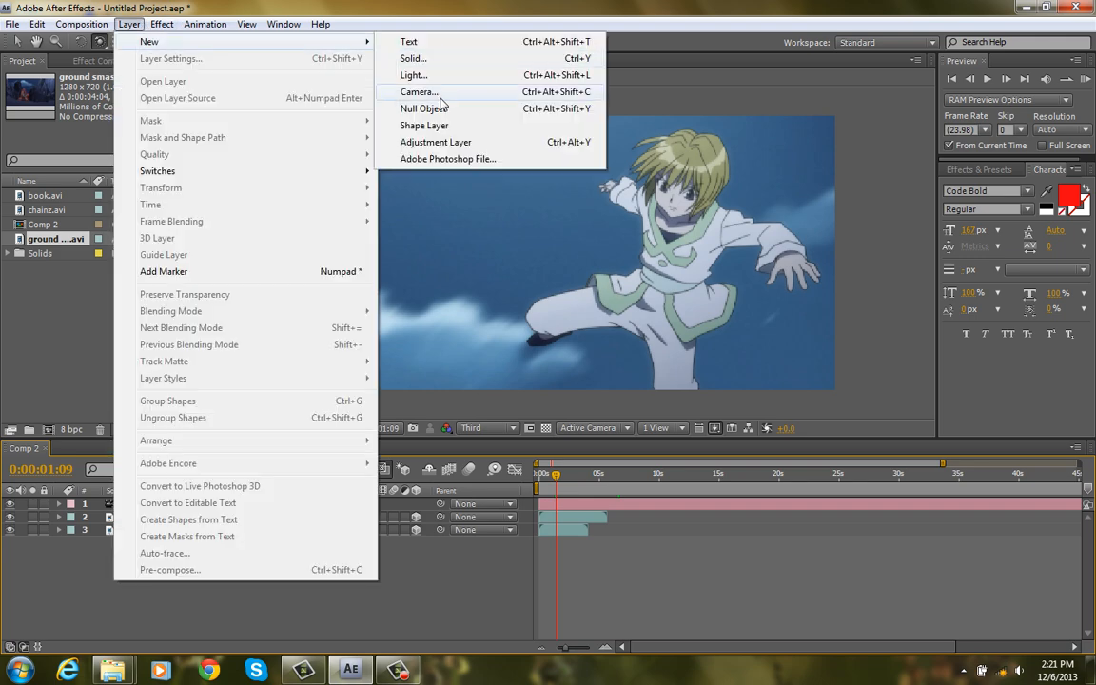
Create the Null 4 layer at the top and parent Camera 1 to it.
{"action": "left_click", "coordinate": [423, 107]}
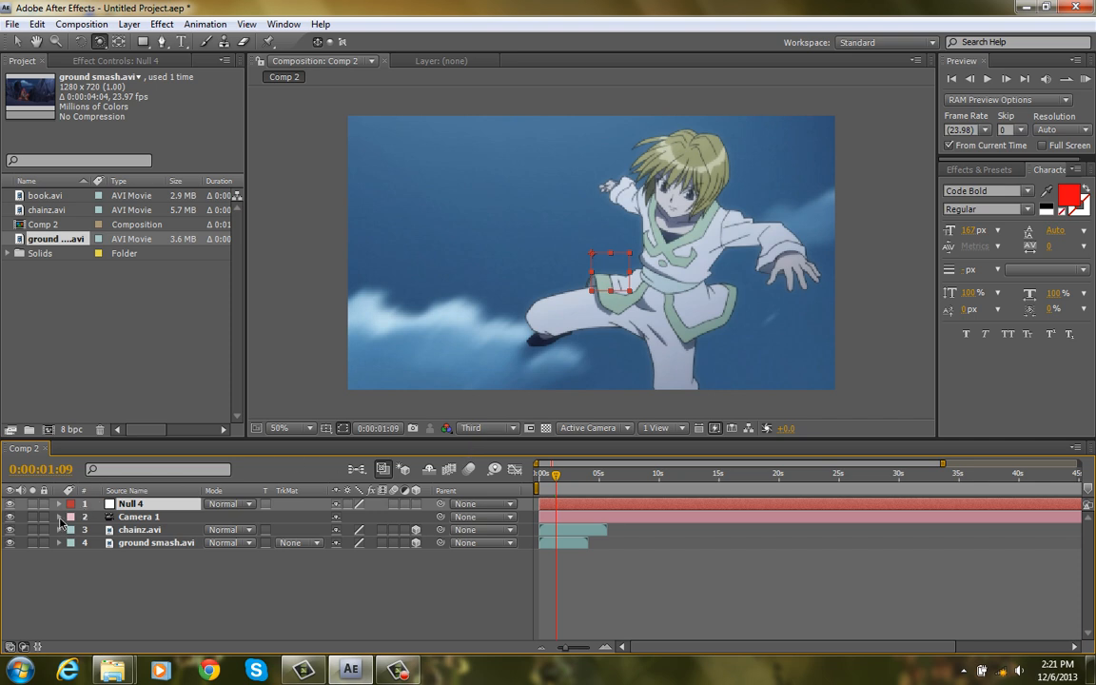
{"action": "left_click", "coordinate": [59, 518]}
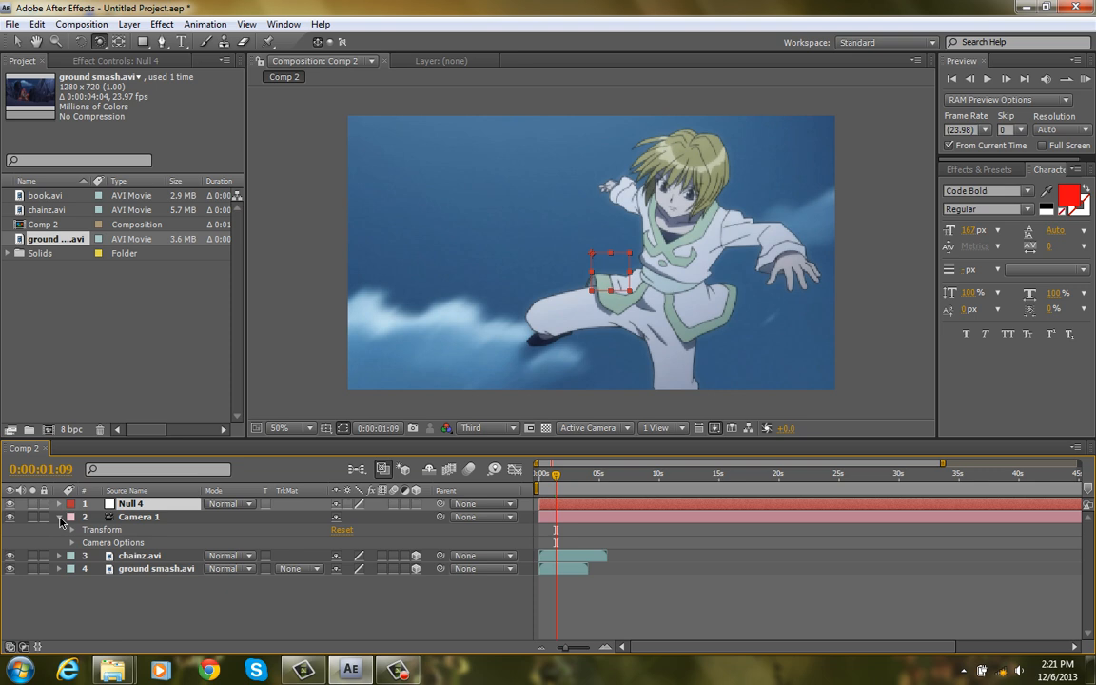
{"action": "left_click", "coordinate": [59, 518]}
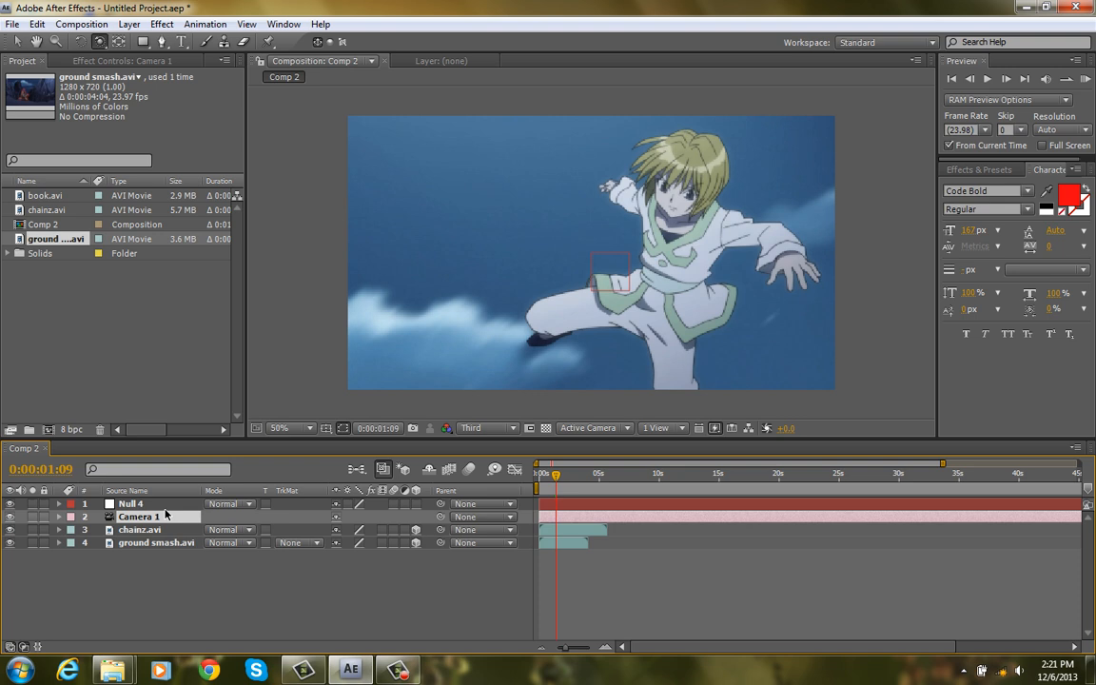
{"action": "mouse_move", "coordinate": [316, 521]}
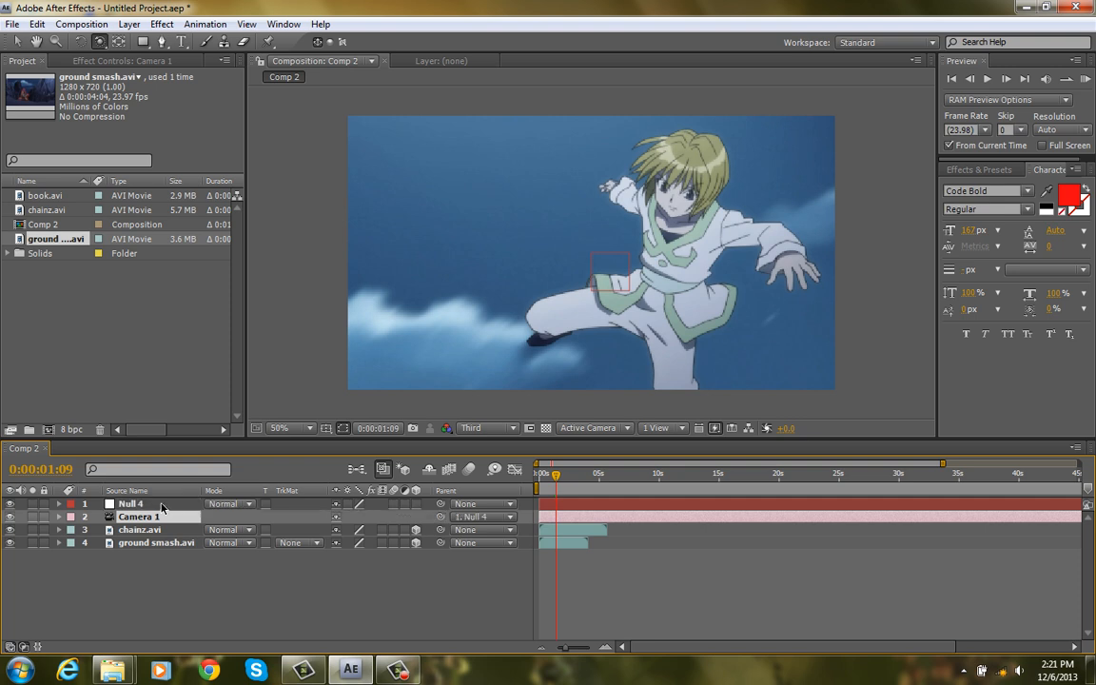
{"action": "mouse_move", "coordinate": [305, 514]}
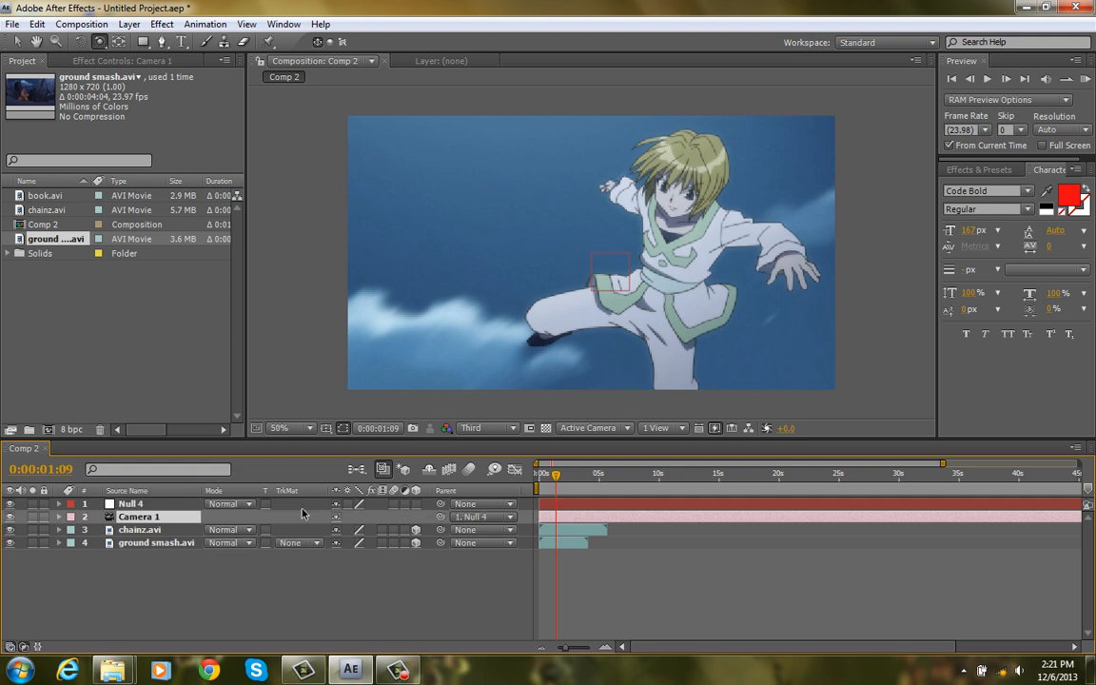
Set starting keyframes on Null 4's Position, Scale, Orientation and rotations at 0:00.
{"action": "left_click", "coordinate": [129, 503]}
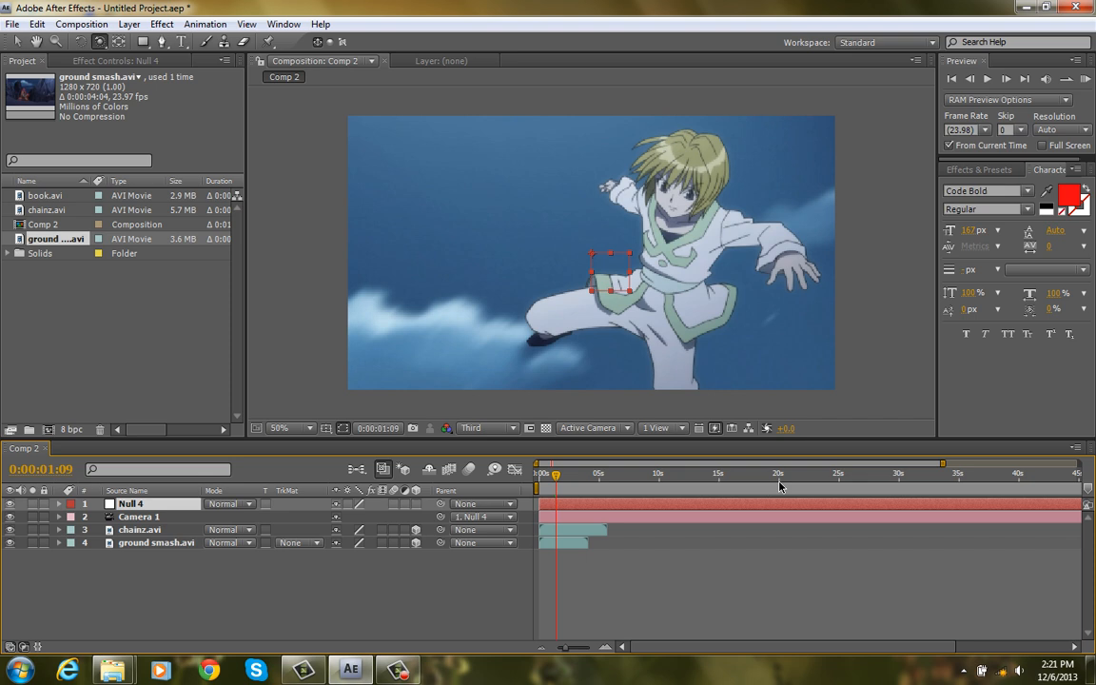
{"action": "left_click", "coordinate": [139, 517]}
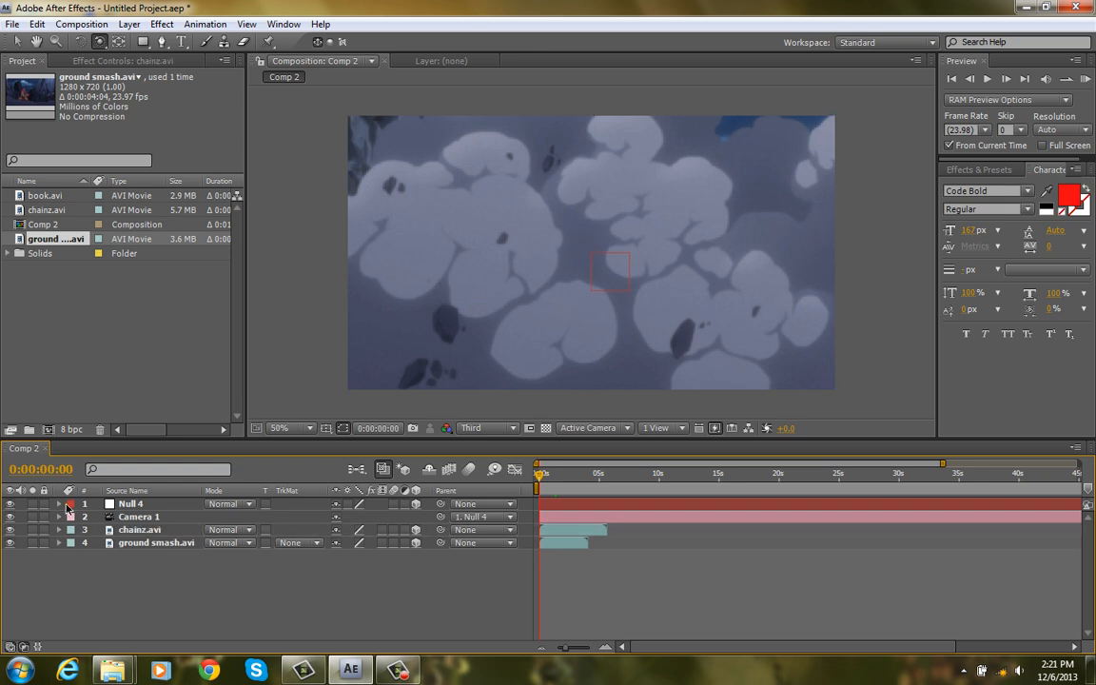
{"action": "left_click", "coordinate": [59, 502]}
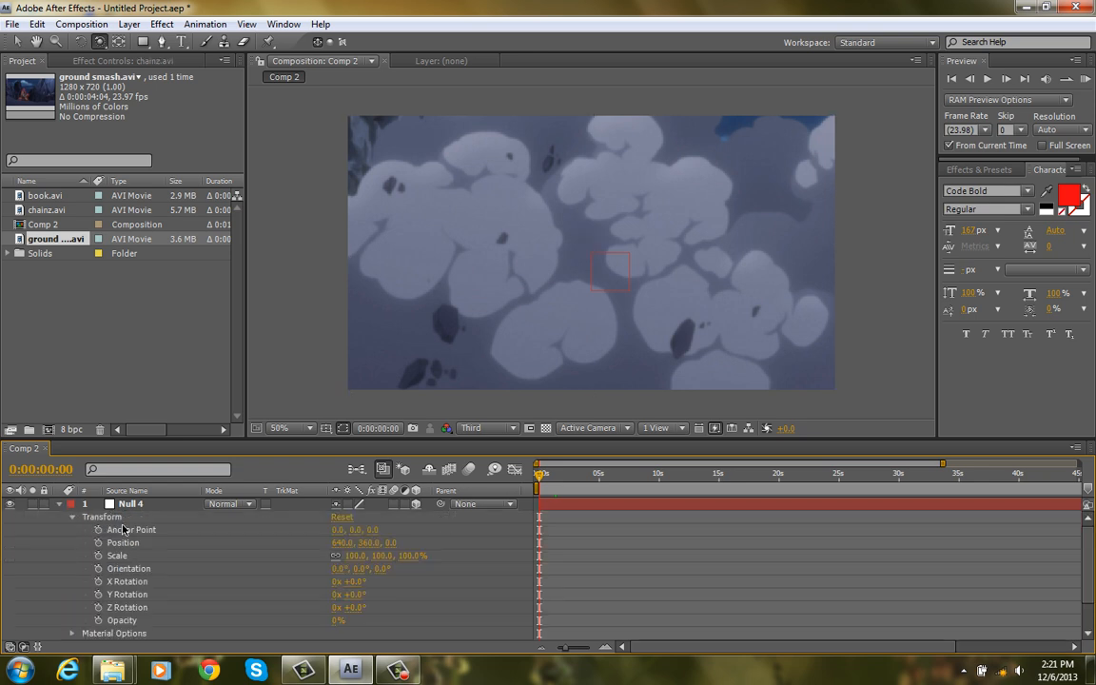
{"action": "mouse_move", "coordinate": [4, 503]}
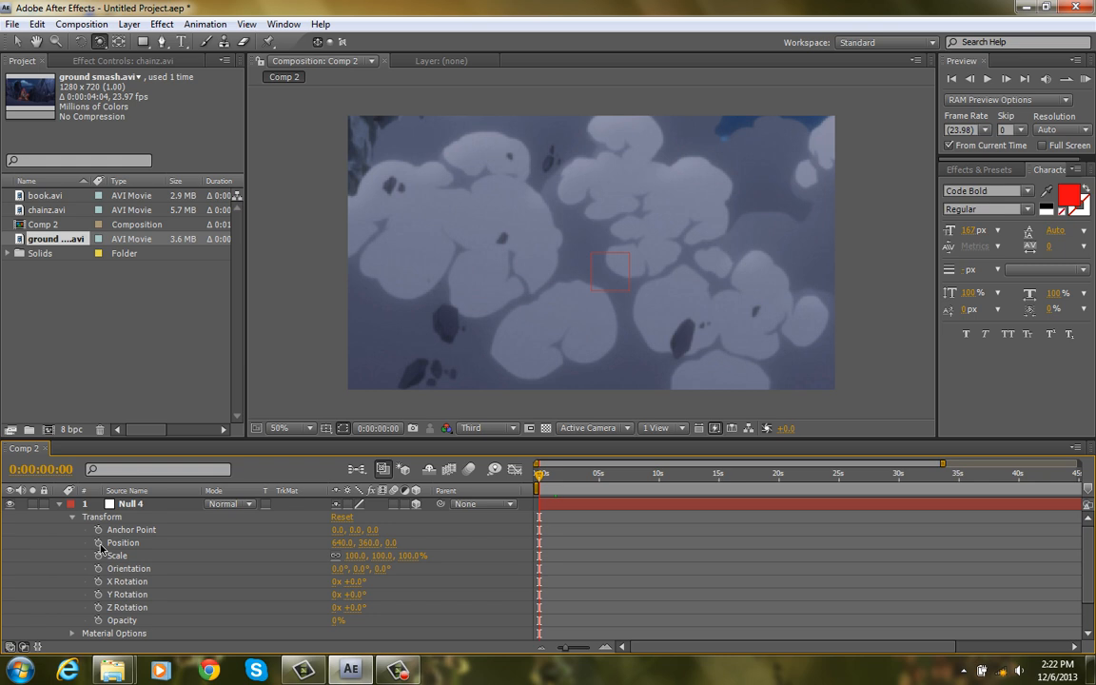
{"action": "left_click", "coordinate": [122, 543]}
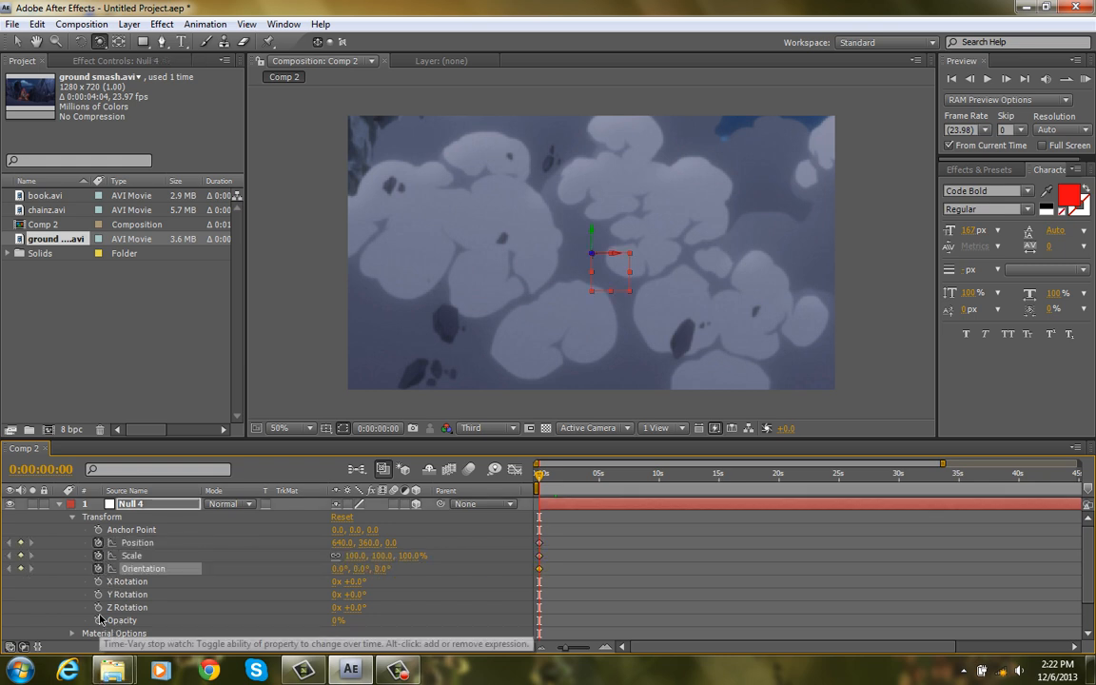
{"action": "left_click", "coordinate": [99, 607]}
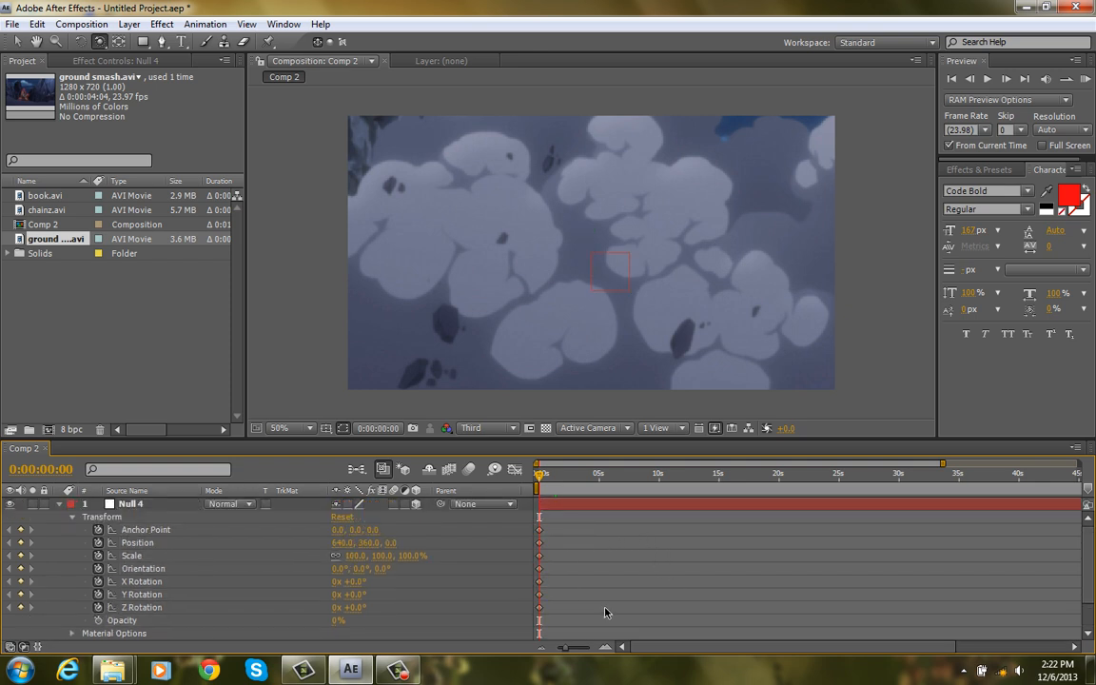
Move ground smash.avi to the right beside chainz, zooming out and back to 50%.
{"action": "left_click", "coordinate": [297, 428]}
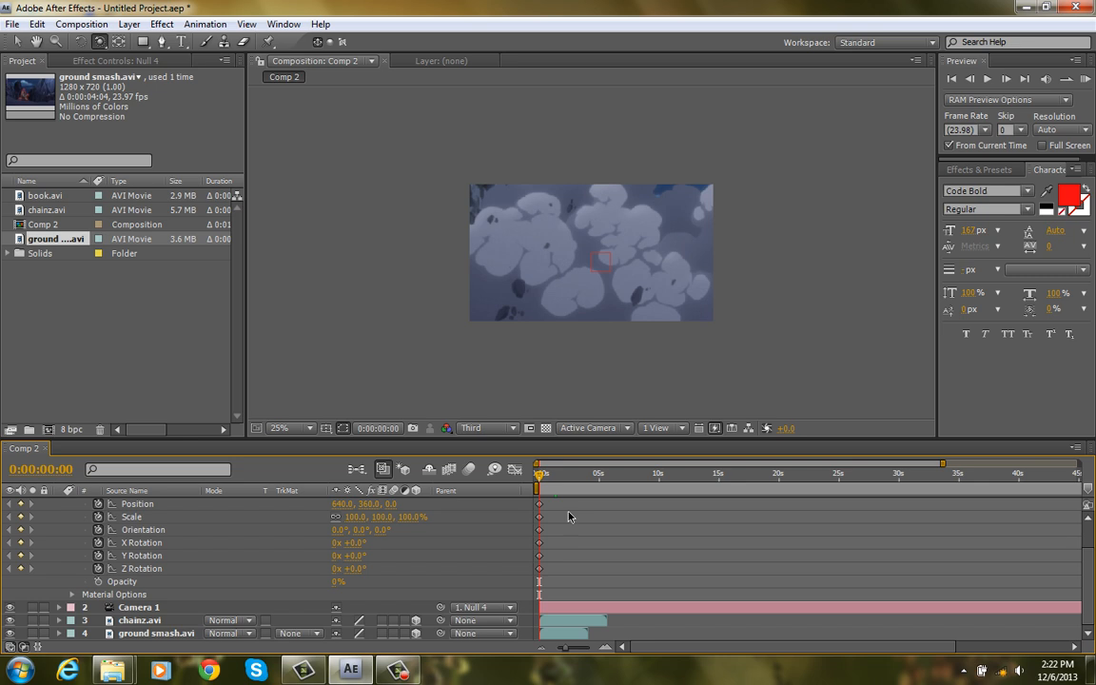
{"action": "left_click", "coordinate": [72, 502]}
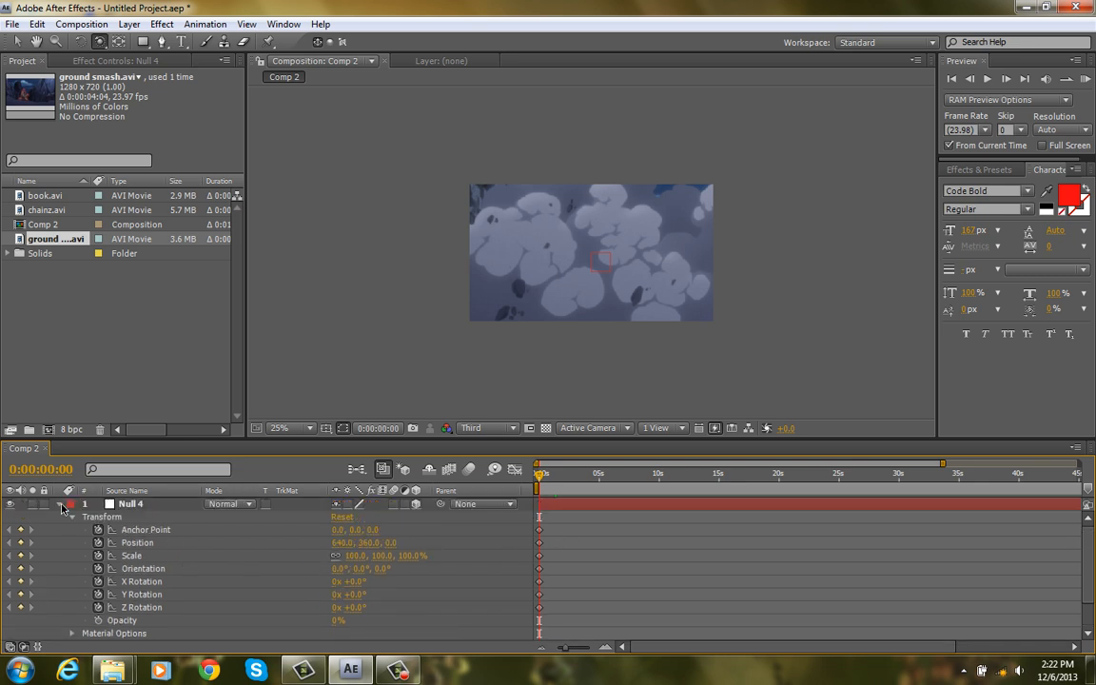
{"action": "left_click", "coordinate": [59, 502]}
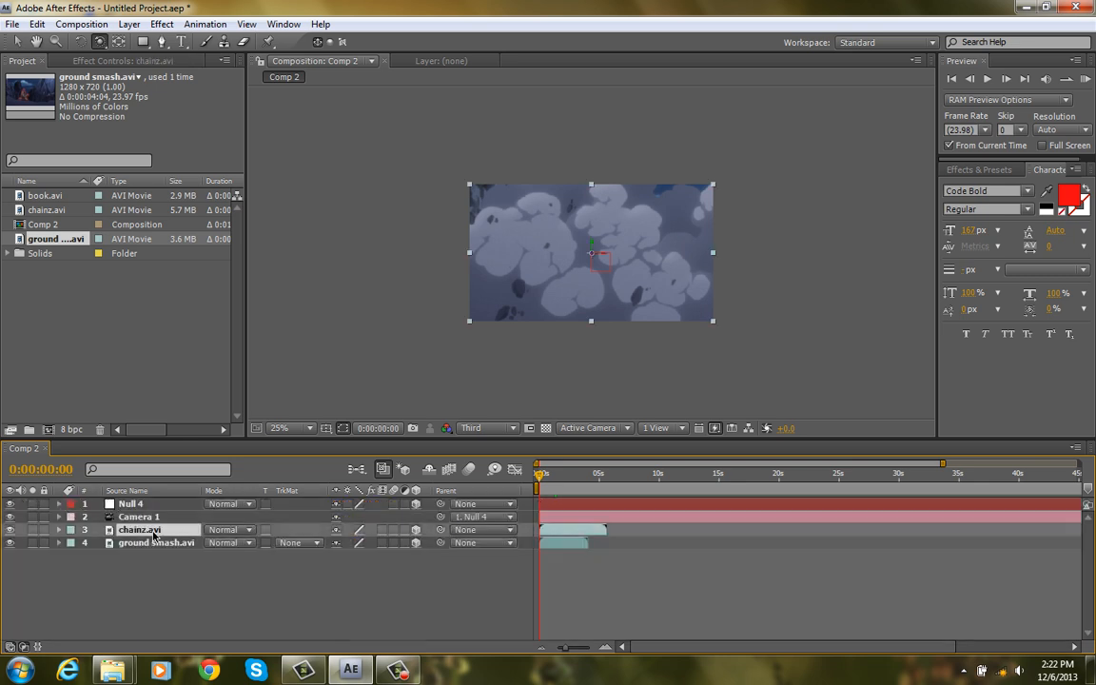
{"action": "left_click", "coordinate": [156, 542]}
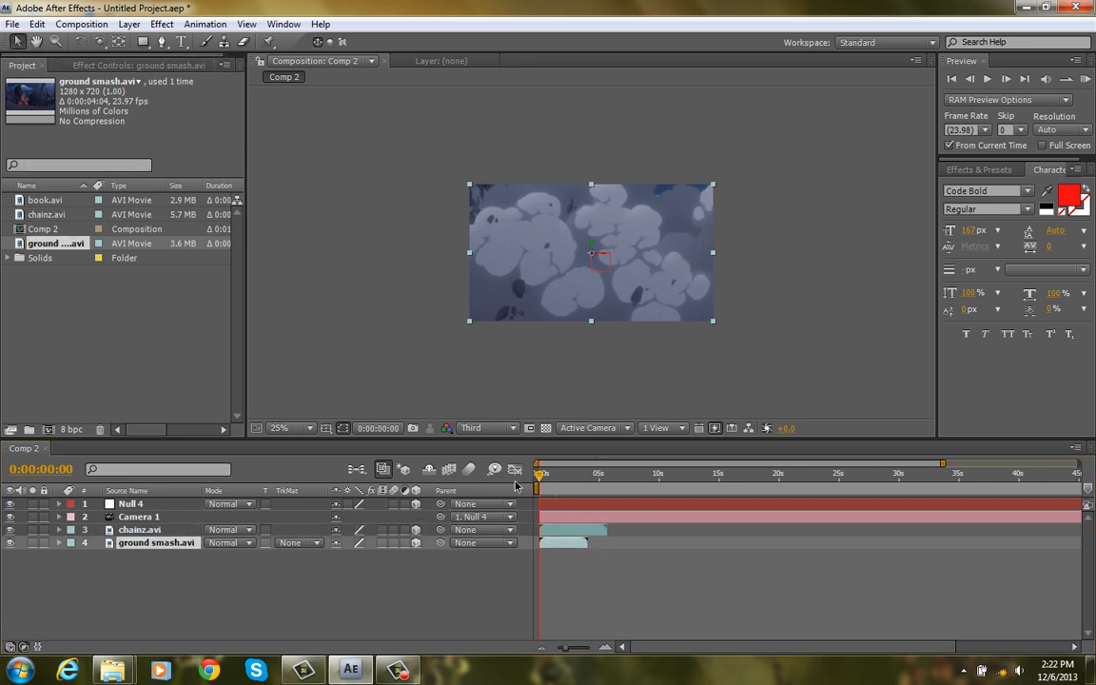
{"action": "left_click", "coordinate": [561, 544]}
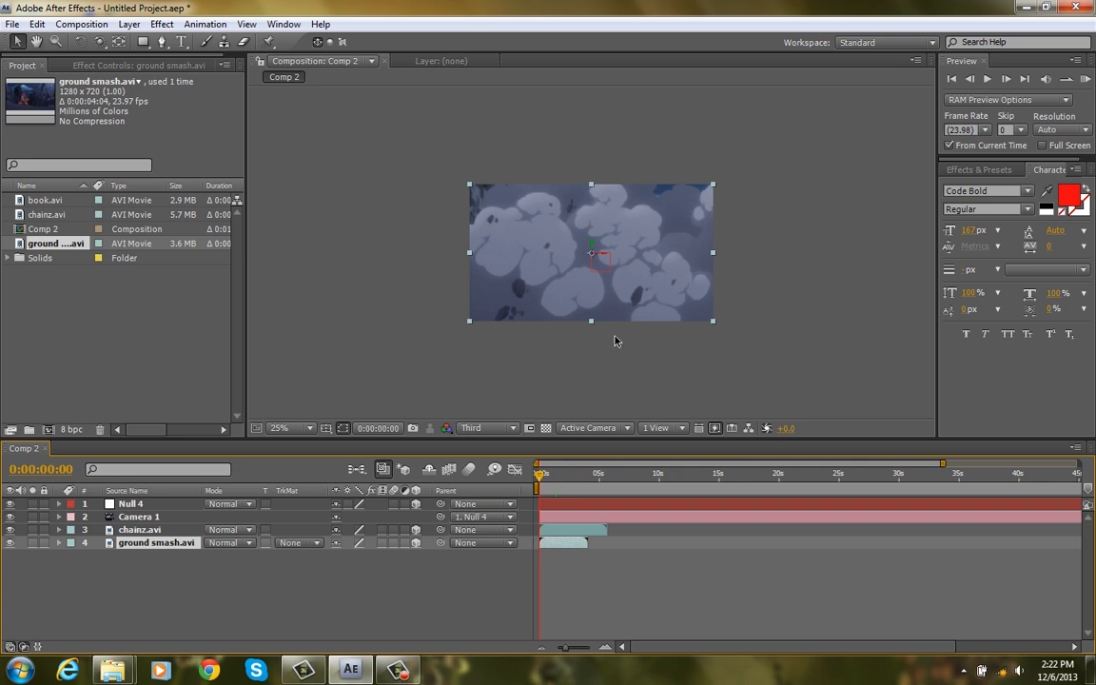
{"action": "mouse_move", "coordinate": [561, 297]}
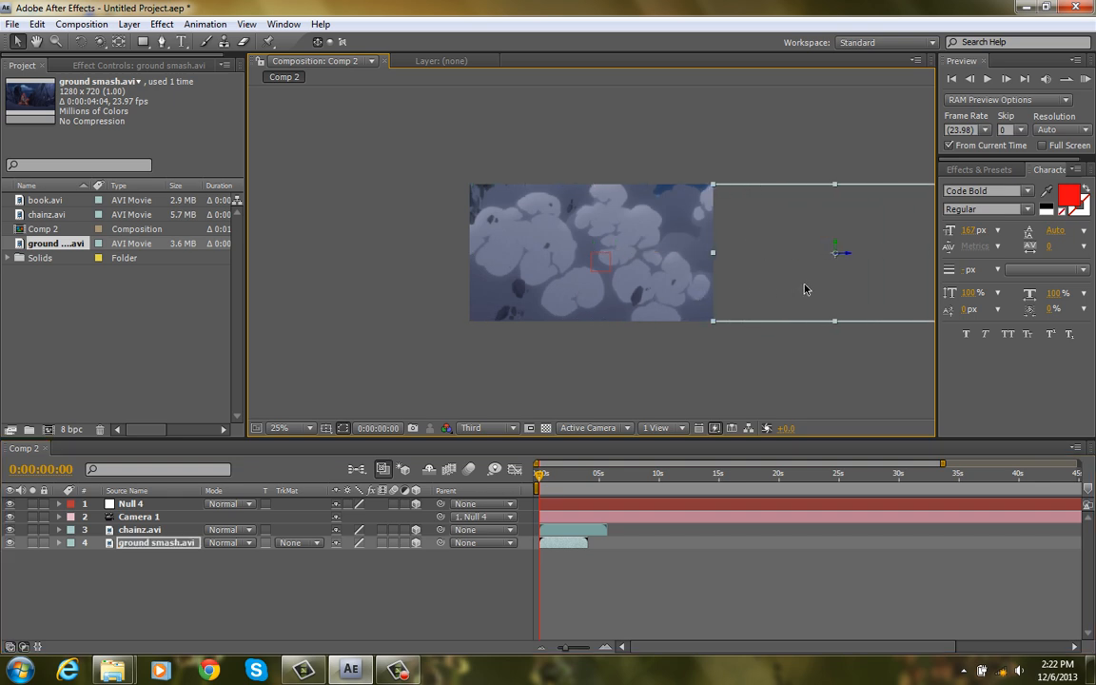
{"action": "mouse_move", "coordinate": [790, 232]}
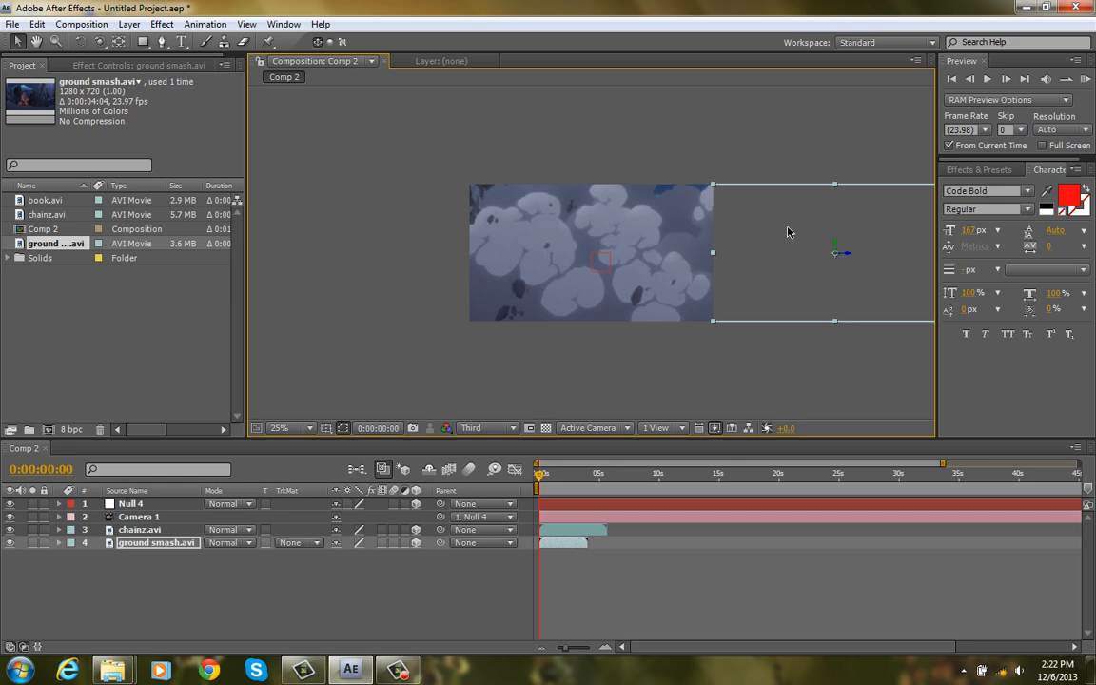
{"action": "left_click", "coordinate": [277, 426]}
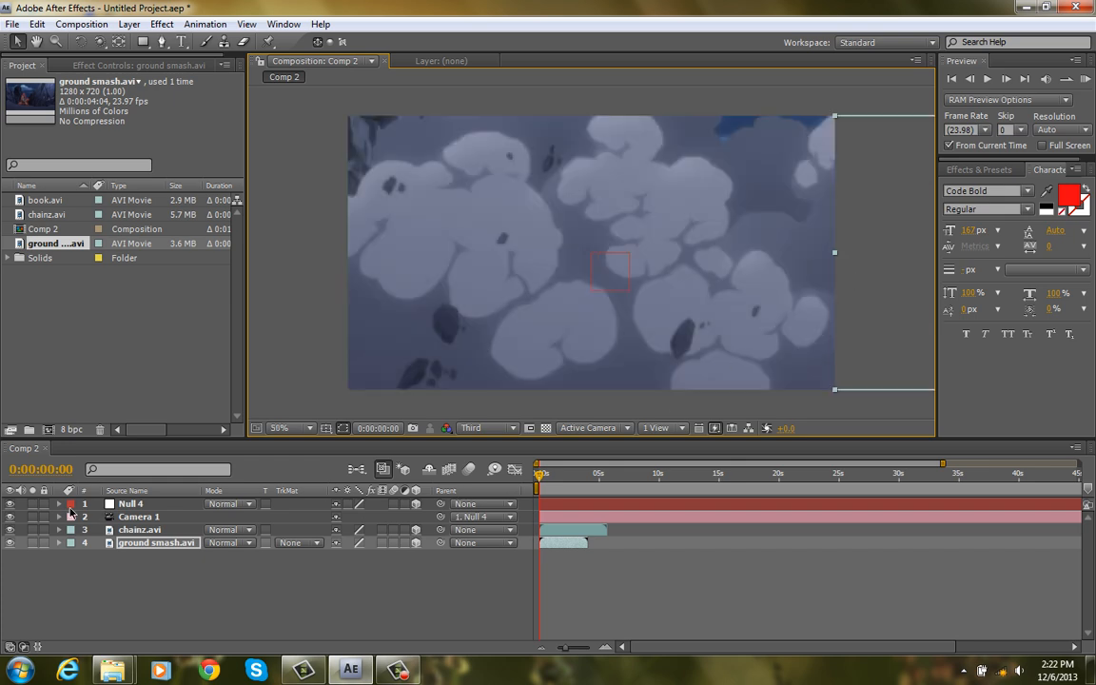
{"action": "left_click", "coordinate": [58, 502]}
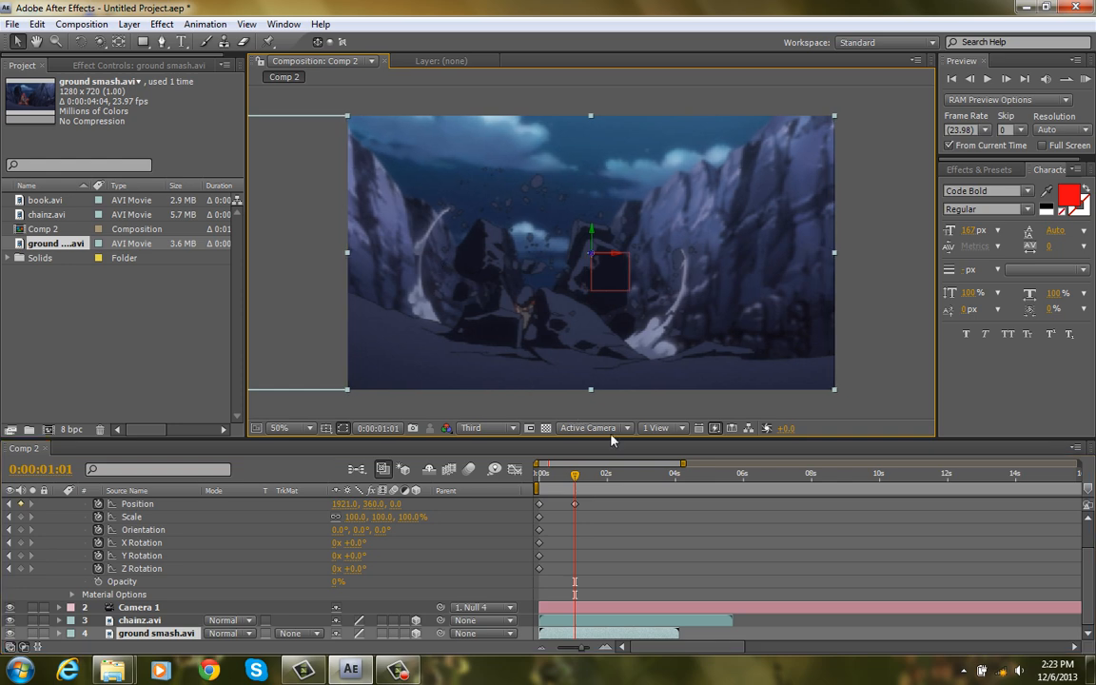
Add a second Null 4 Position keyframe around 14 frames panning to the rocky mountain clip.
{"action": "left_click", "coordinate": [571, 472]}
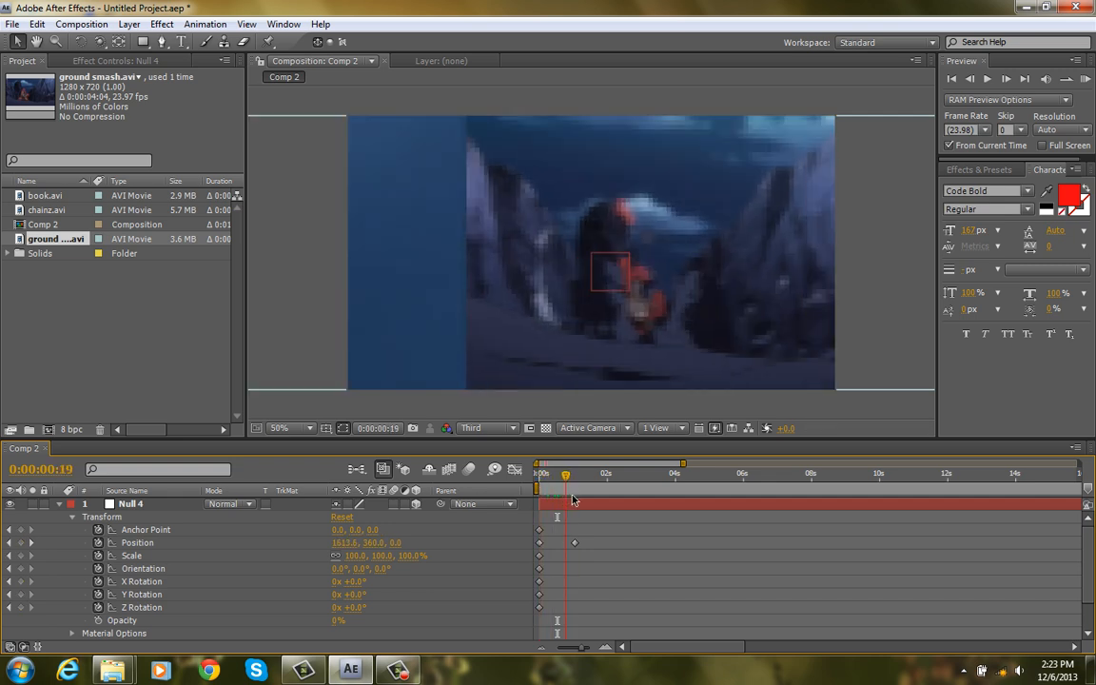
{"action": "left_click_drag", "start_coordinate": [566, 472], "coordinate": [554, 472]}
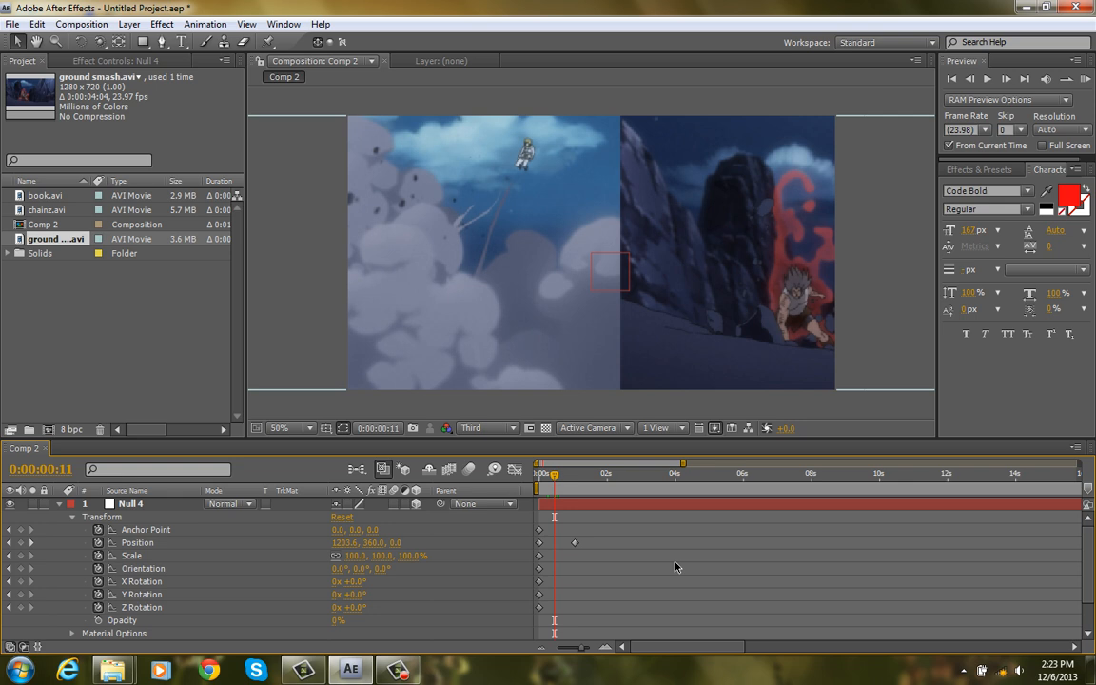
{"action": "mouse_move", "coordinate": [646, 536]}
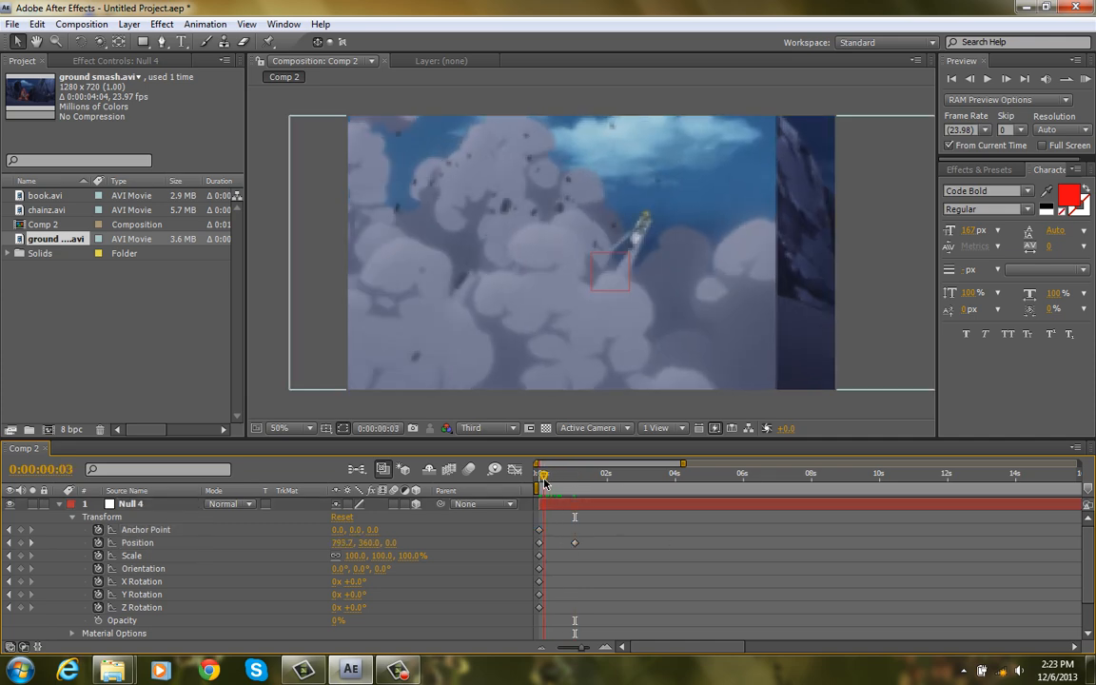
{"action": "left_click_drag", "start_coordinate": [544, 471], "coordinate": [558, 472]}
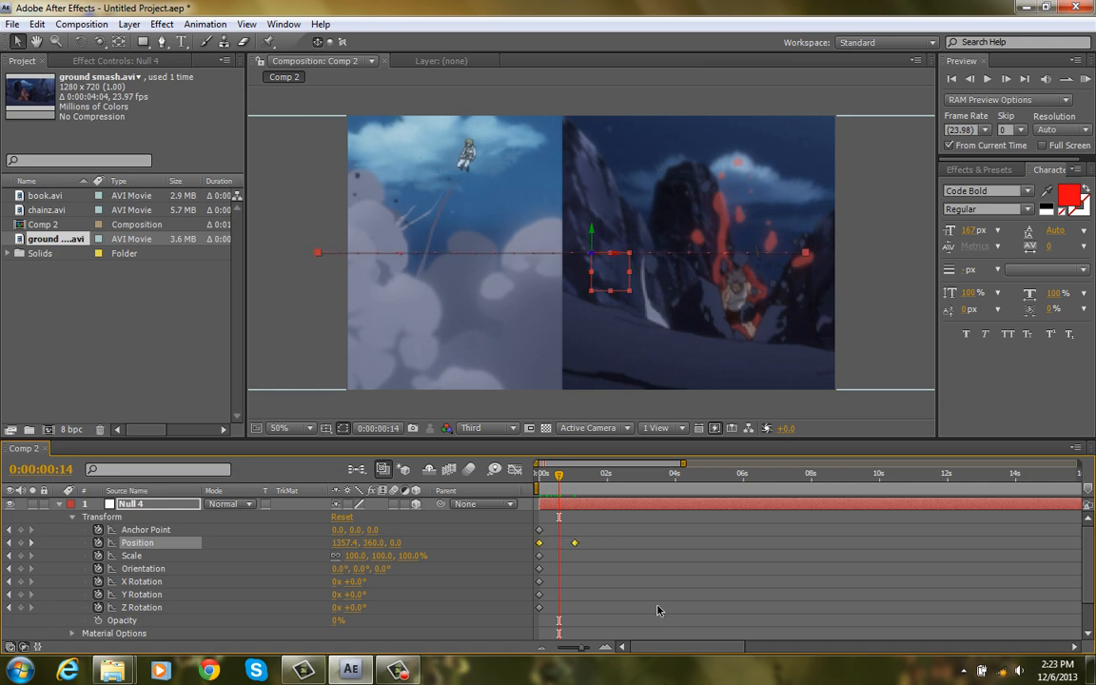
{"action": "mouse_move", "coordinate": [518, 471]}
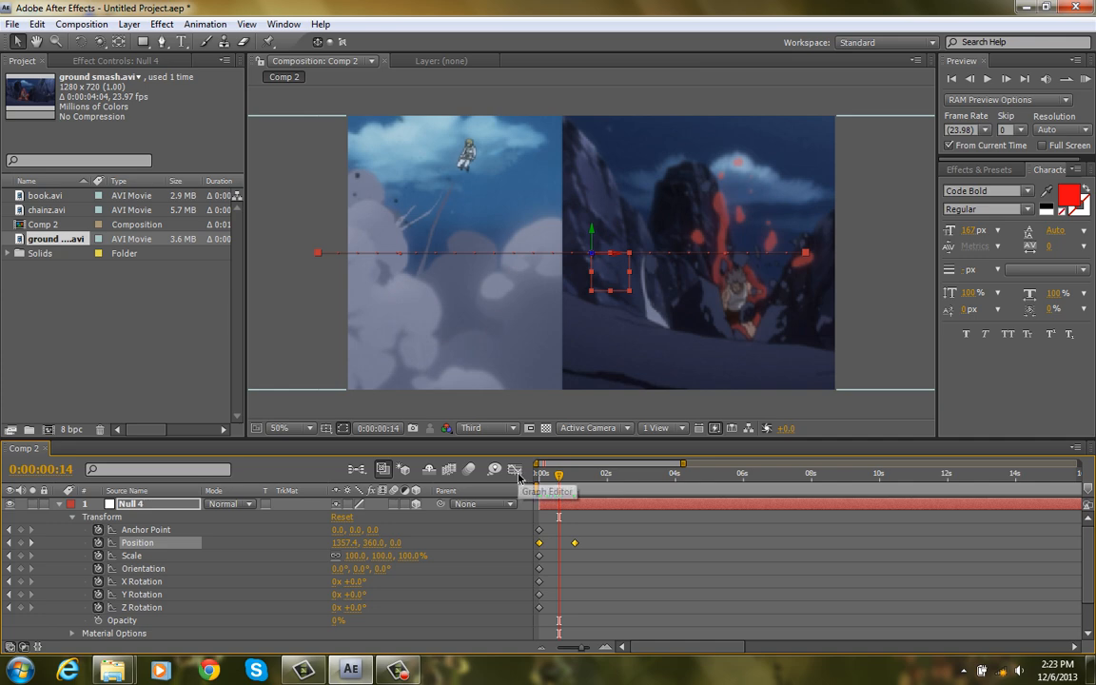
Apply Easy Ease to Null 4's Position keyframes via Keyframe Assistant.
{"action": "left_click", "coordinate": [514, 468]}
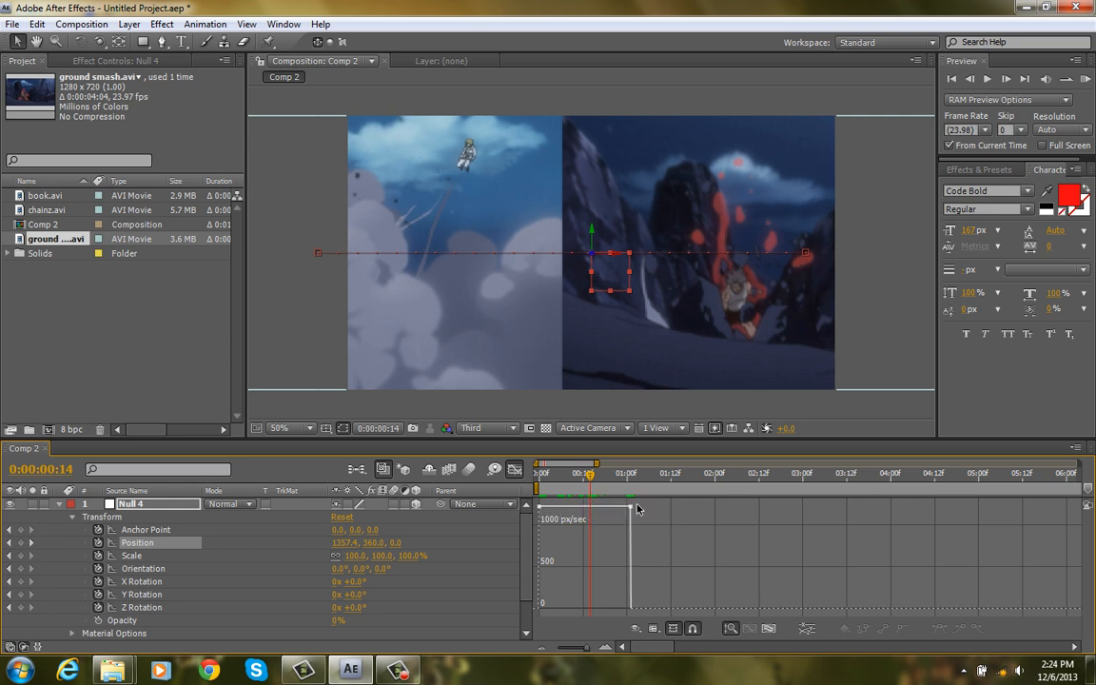
{"action": "mouse_move", "coordinate": [514, 468]}
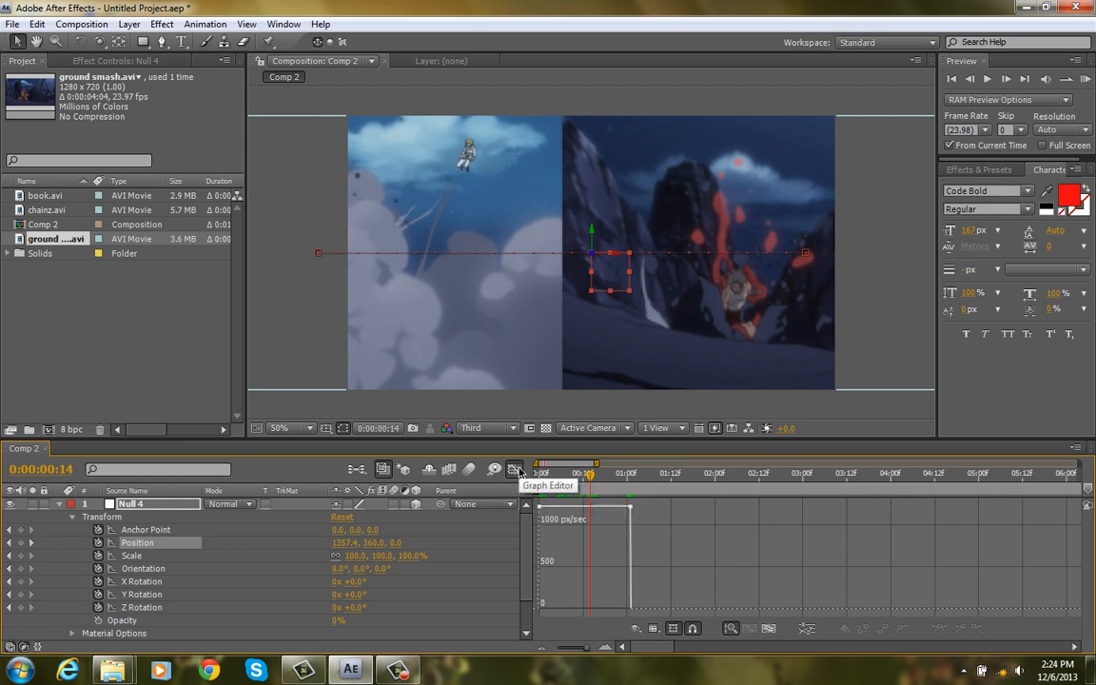
{"action": "left_click", "coordinate": [514, 468]}
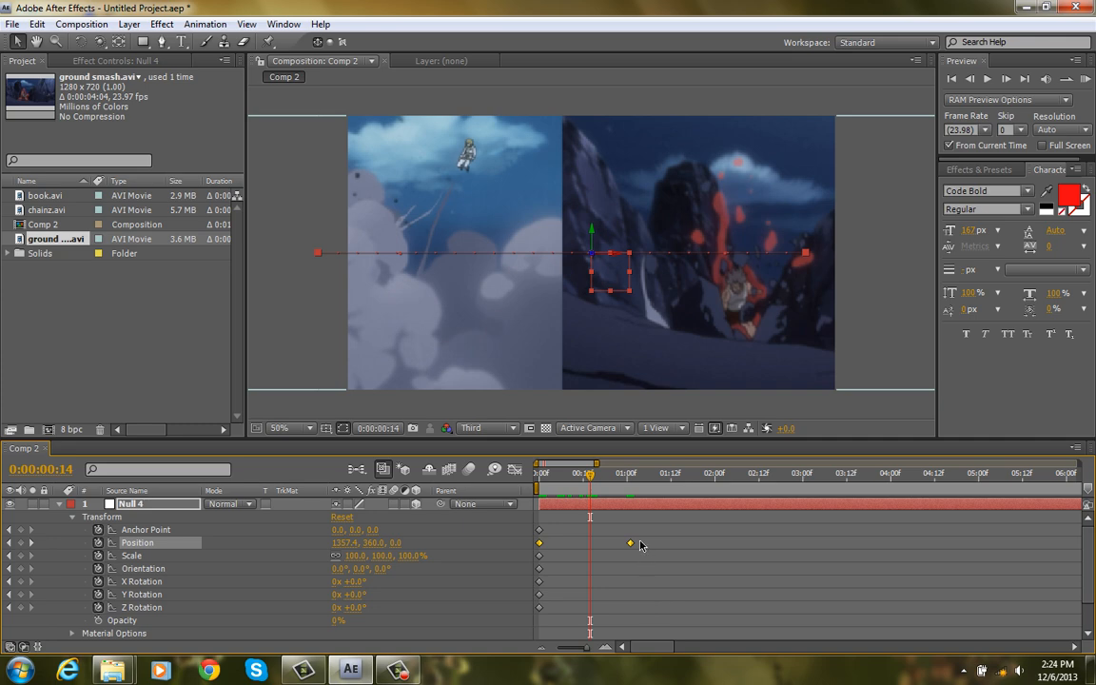
{"action": "mouse_move", "coordinate": [630, 543]}
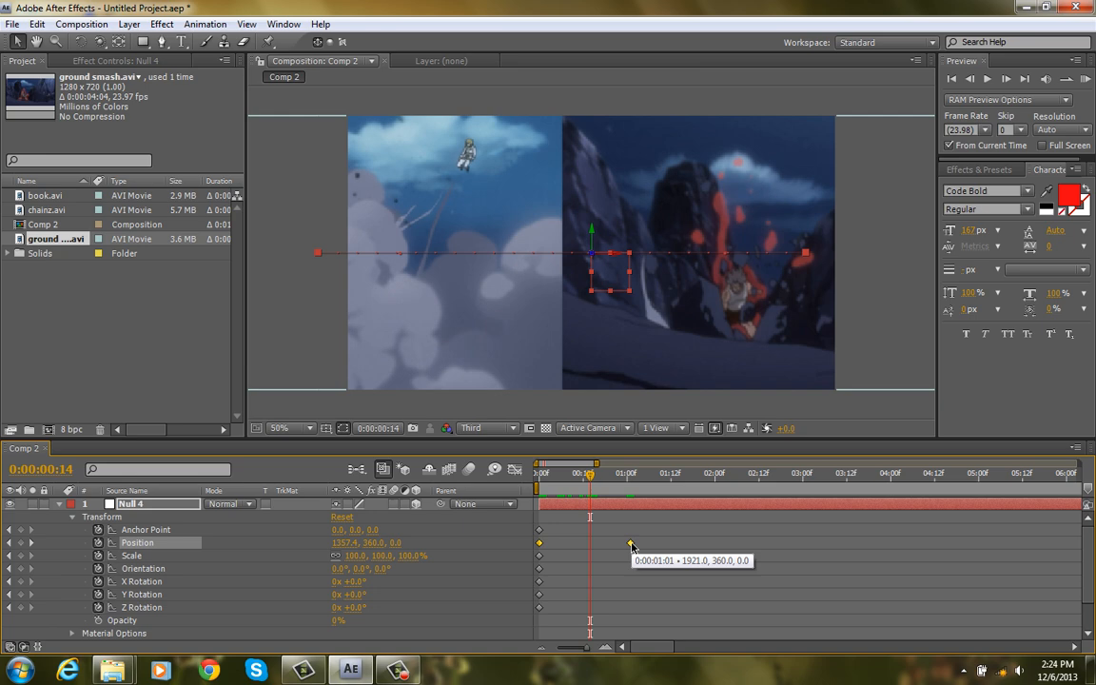
{"action": "right_click", "coordinate": [630, 542]}
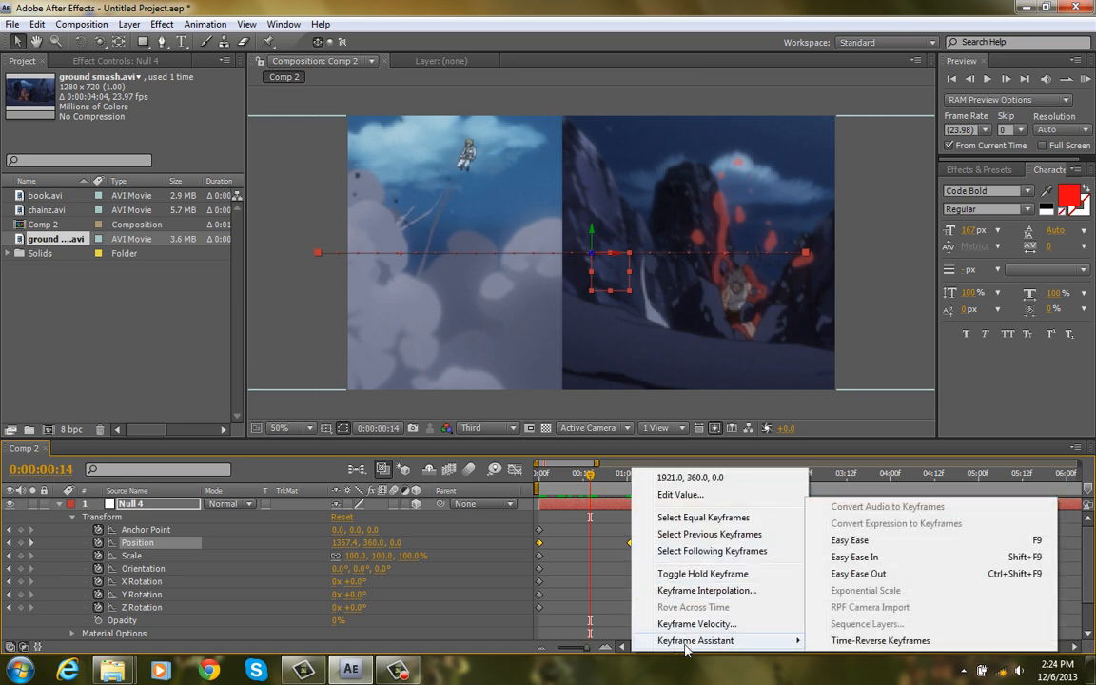
{"action": "left_click", "coordinate": [858, 573]}
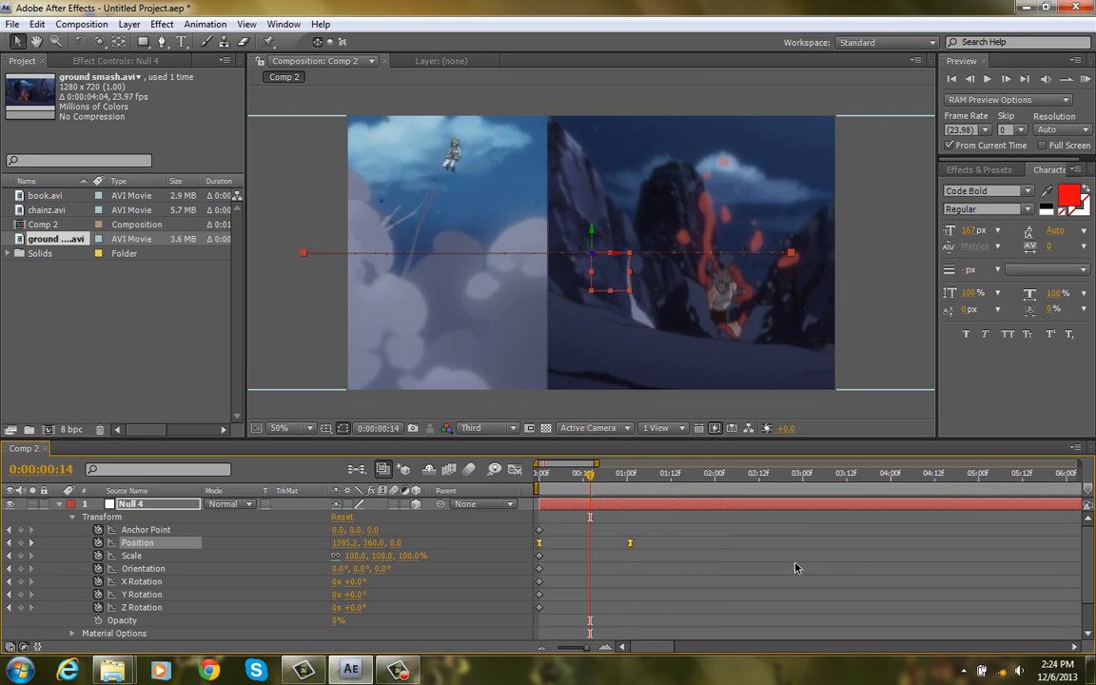
{"action": "mouse_move", "coordinate": [685, 529]}
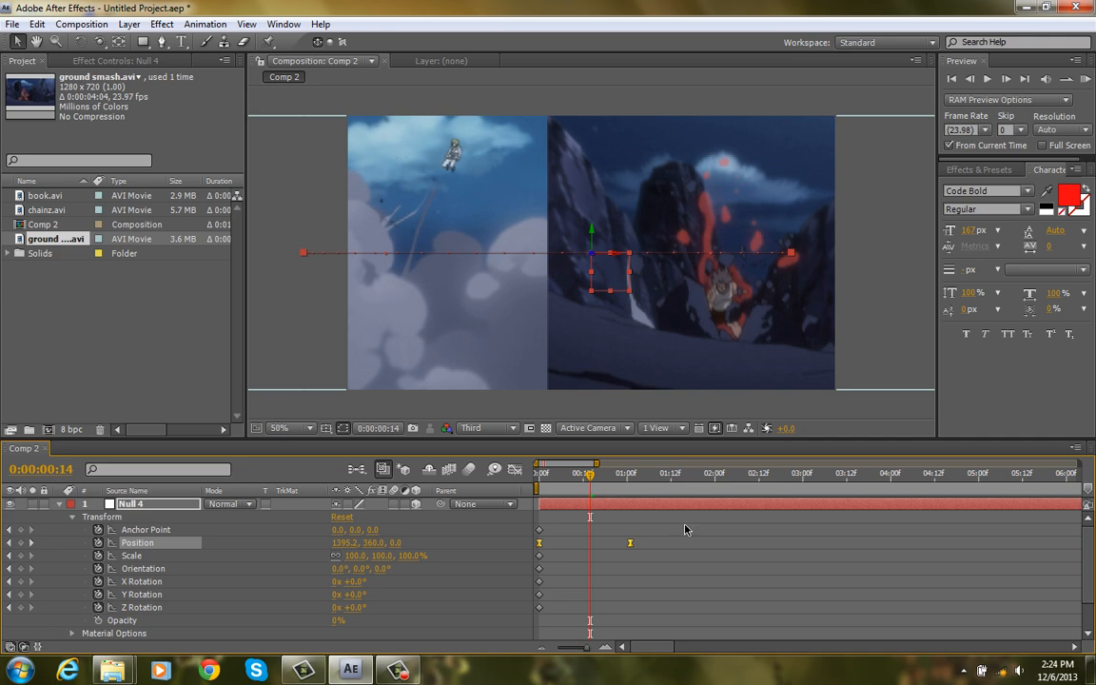
{"action": "mouse_move", "coordinate": [643, 539]}
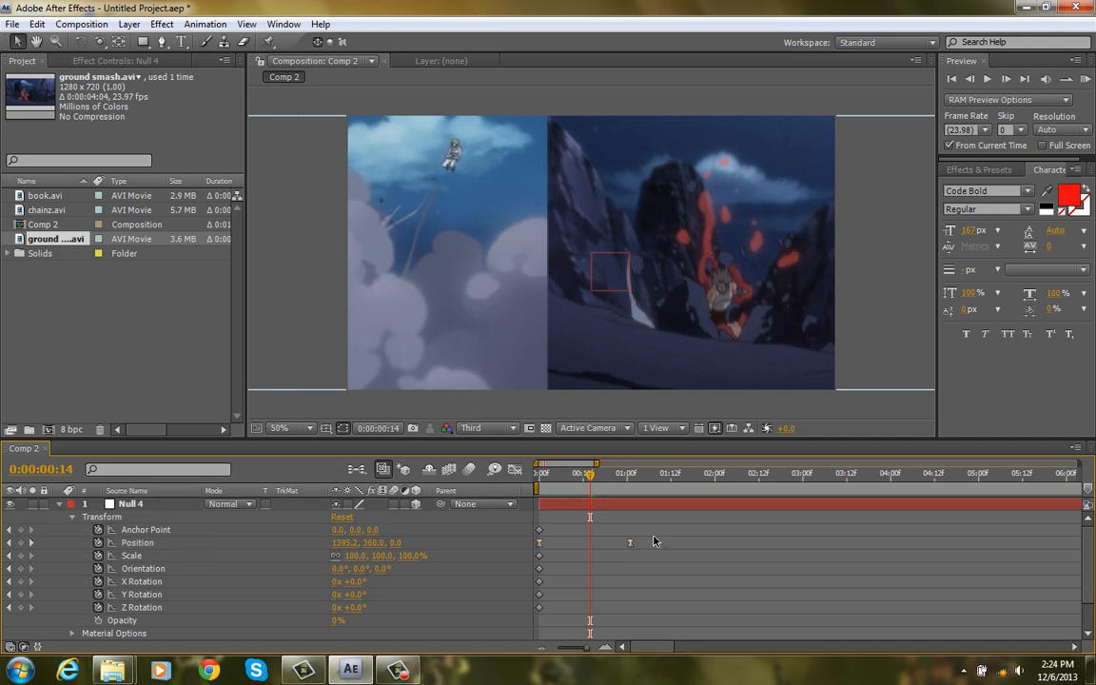
Shape the Position speed graph into a sharp mid-pan peak in the Graph Editor.
{"action": "left_click", "coordinate": [137, 542]}
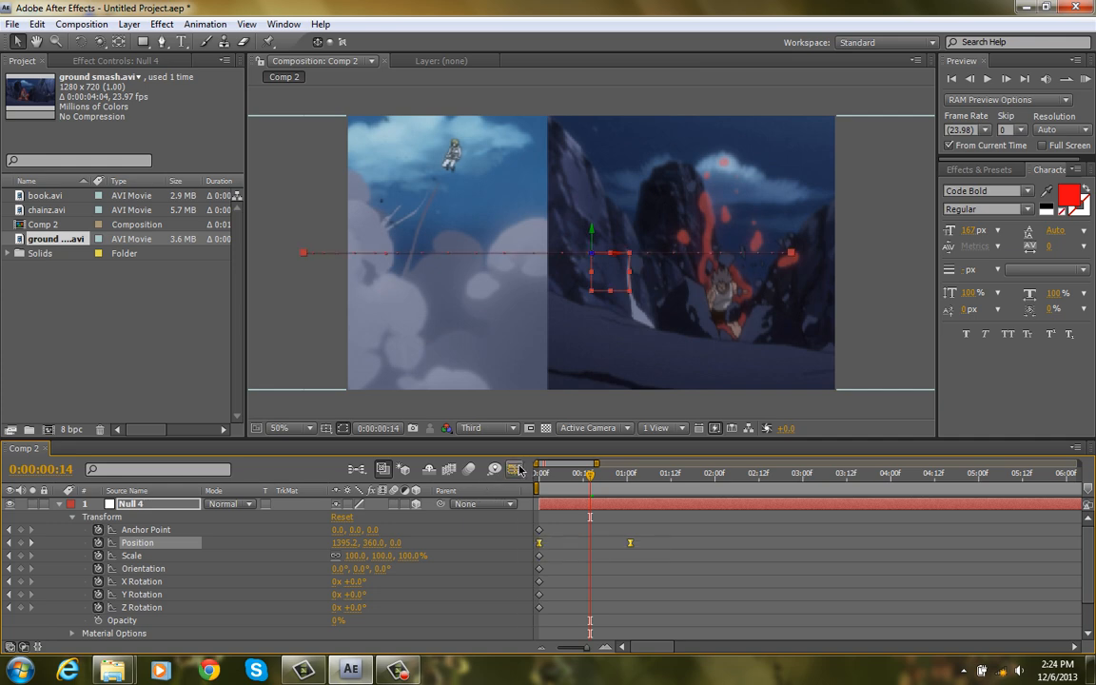
{"action": "left_click", "coordinate": [514, 468]}
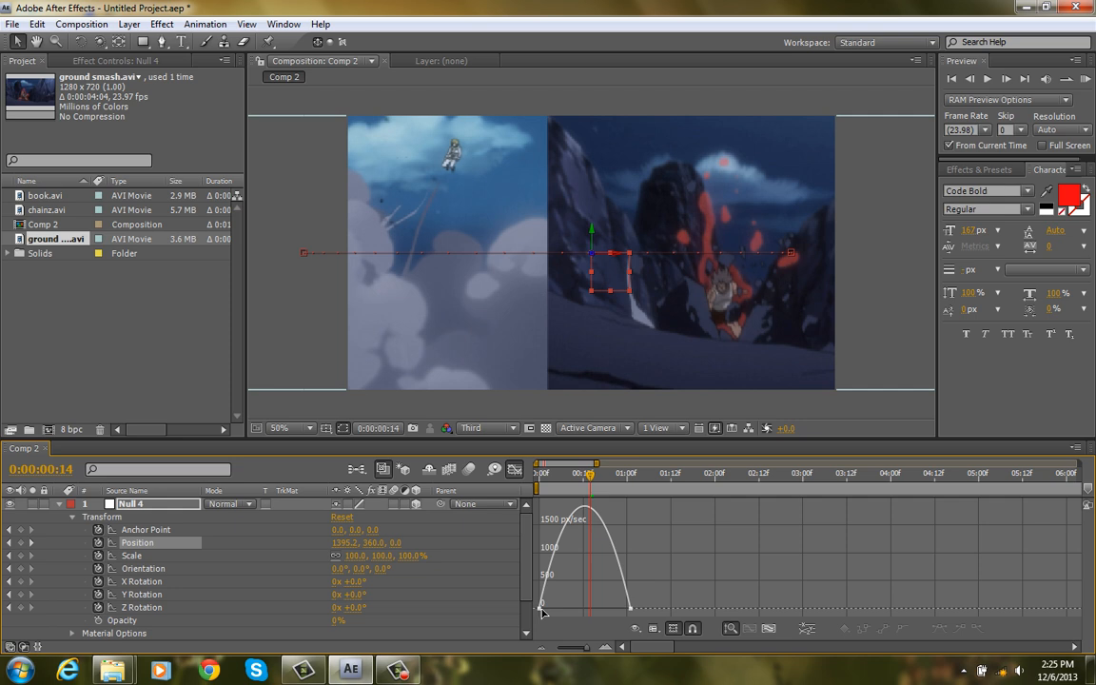
{"action": "mouse_move", "coordinate": [544, 609]}
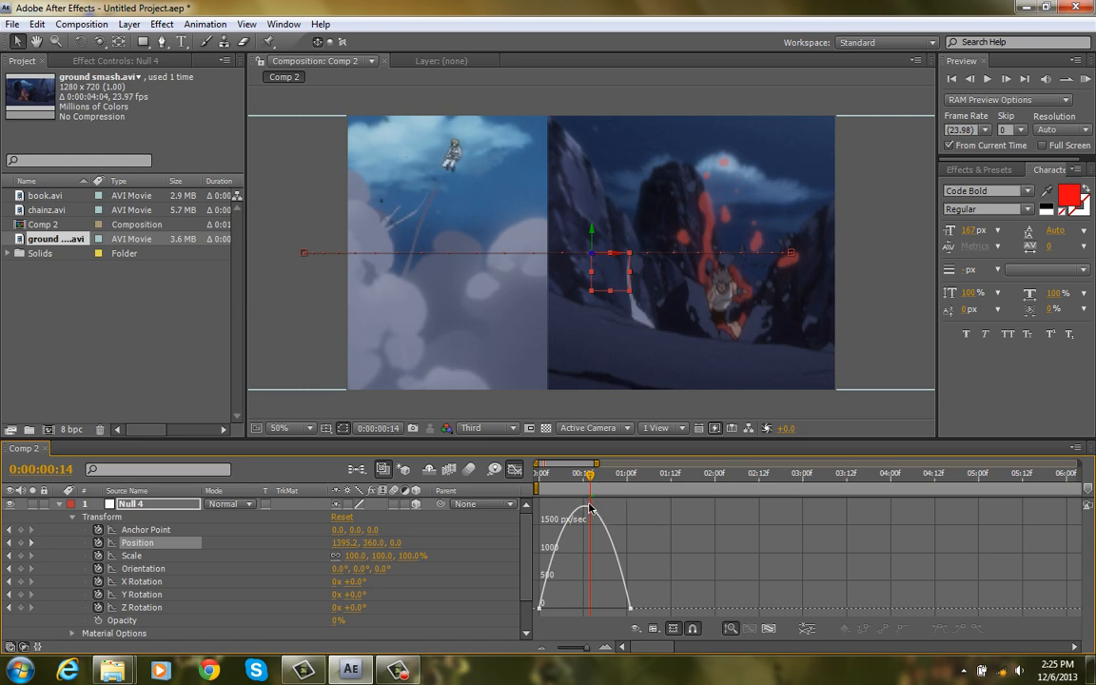
{"action": "mouse_move", "coordinate": [517, 473]}
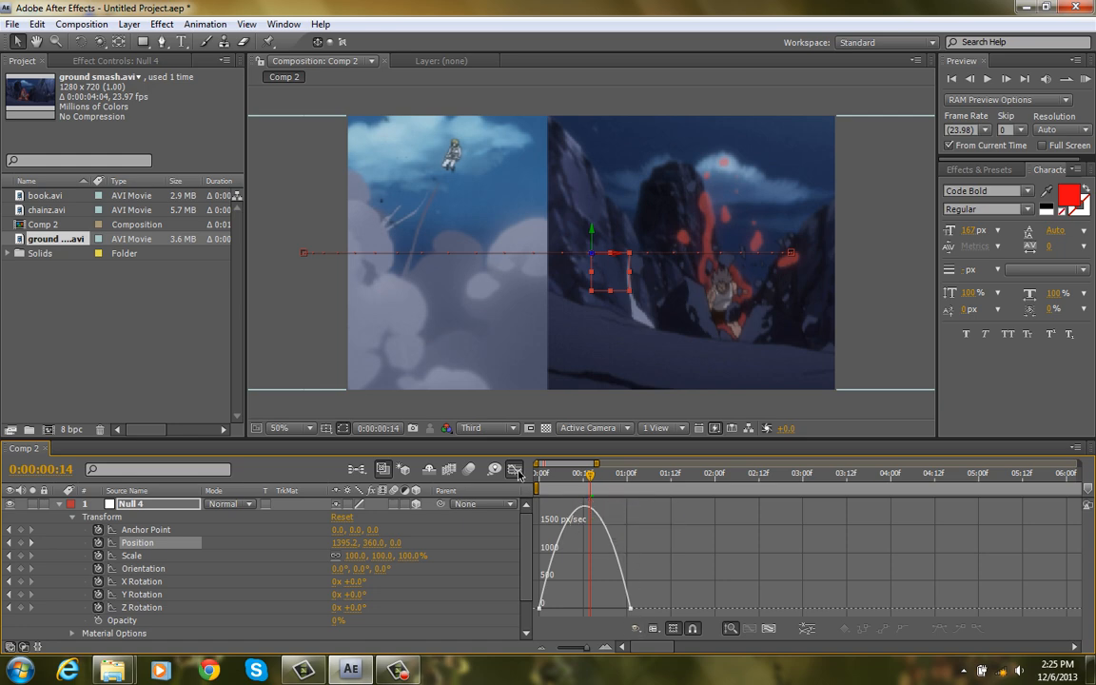
{"action": "left_click", "coordinate": [514, 468]}
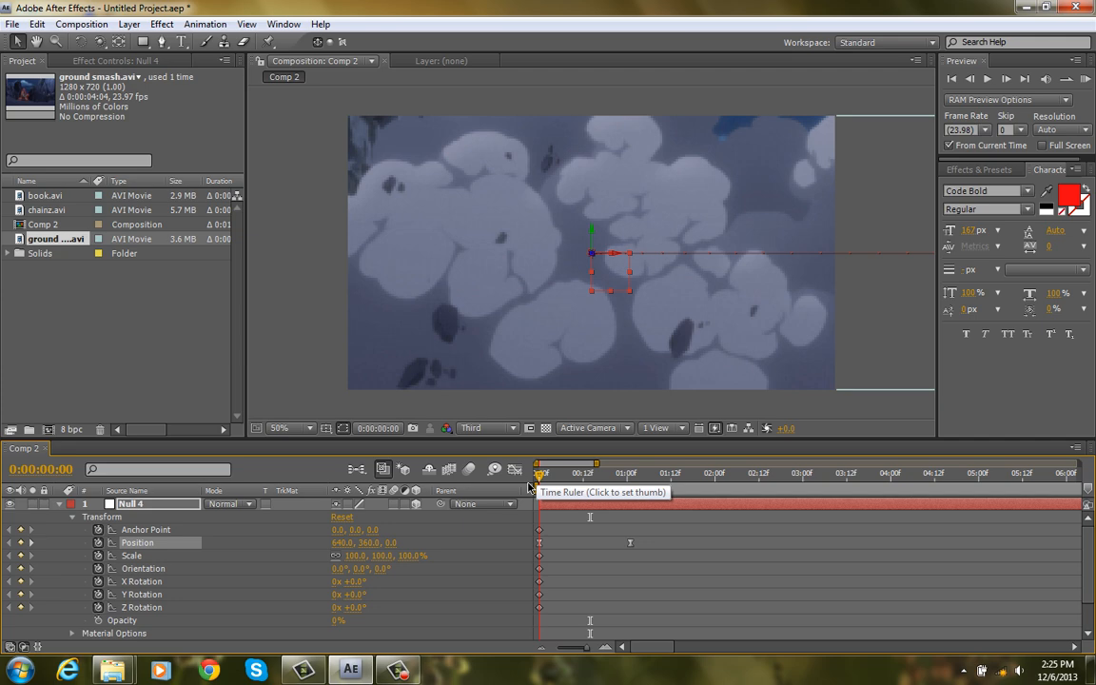
Preview and scrub the camera pan before motion blur is applied.
{"action": "left_click", "coordinate": [1084, 80]}
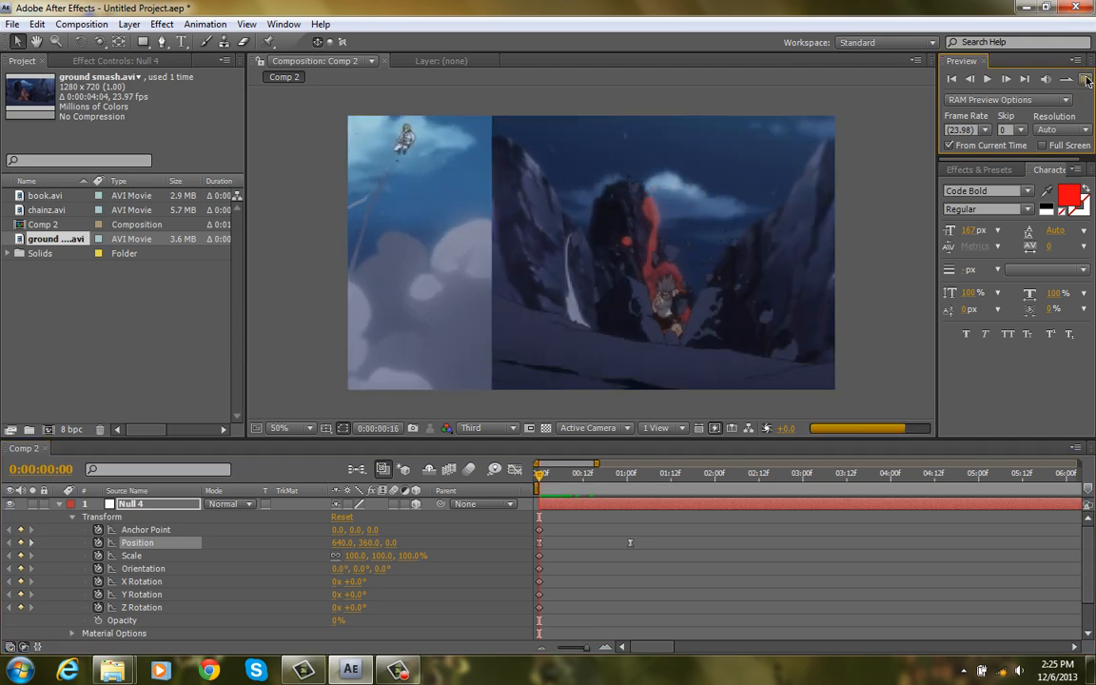
{"action": "left_click", "coordinate": [1085, 80]}
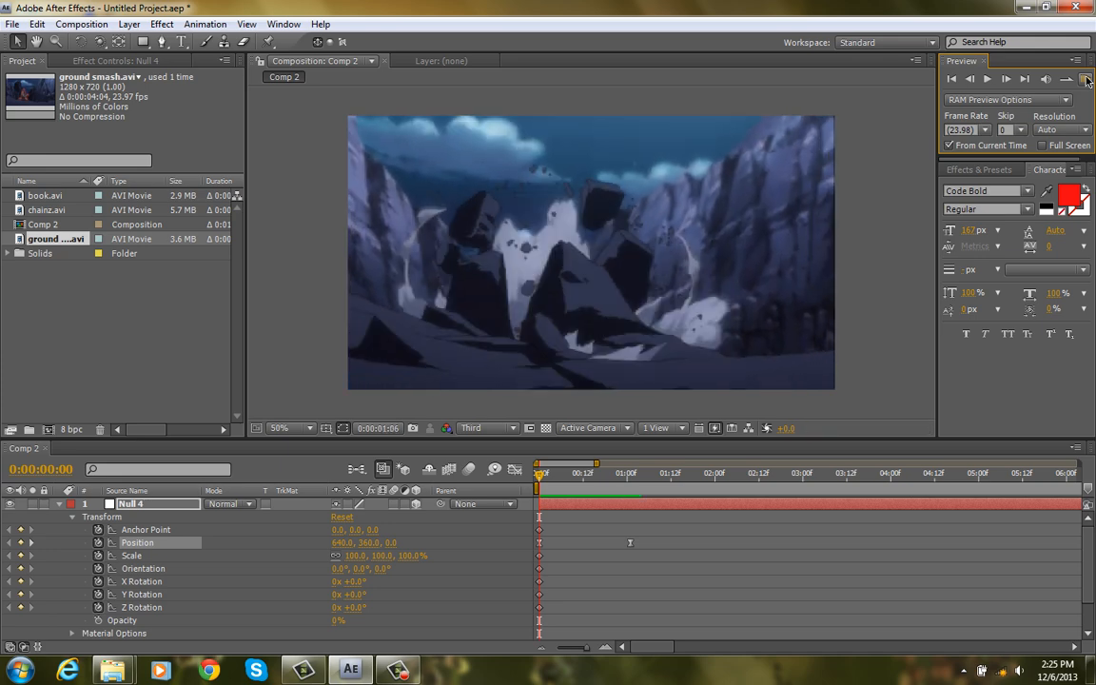
{"action": "left_click", "coordinate": [1084, 80]}
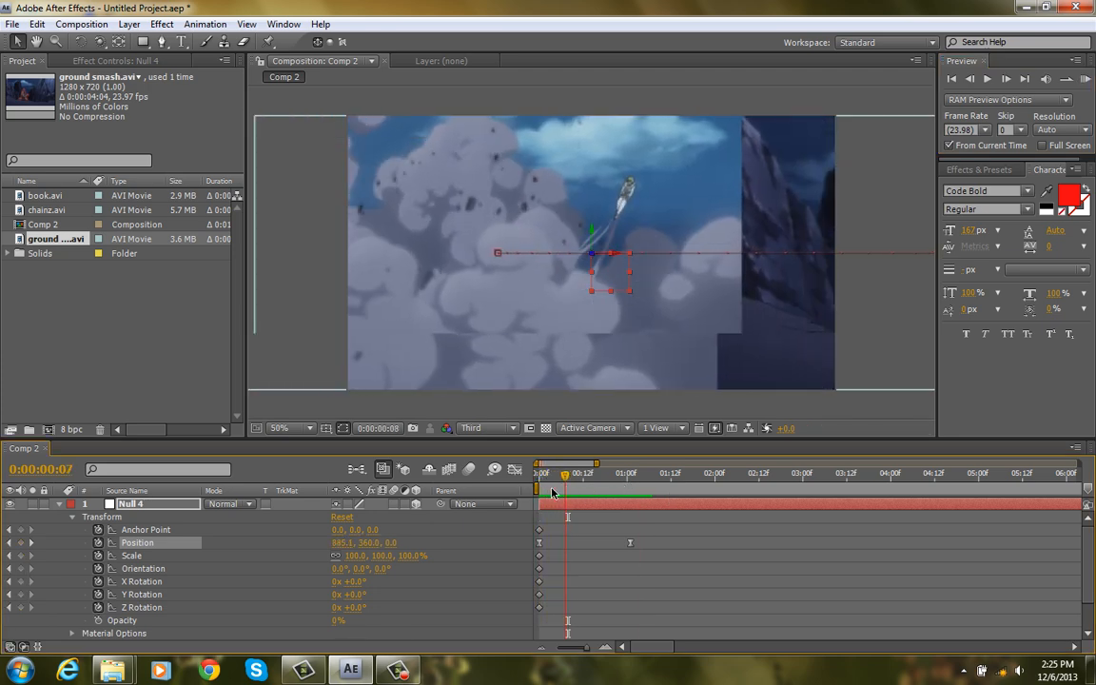
{"action": "left_click_drag", "start_coordinate": [567, 472], "coordinate": [556, 472]}
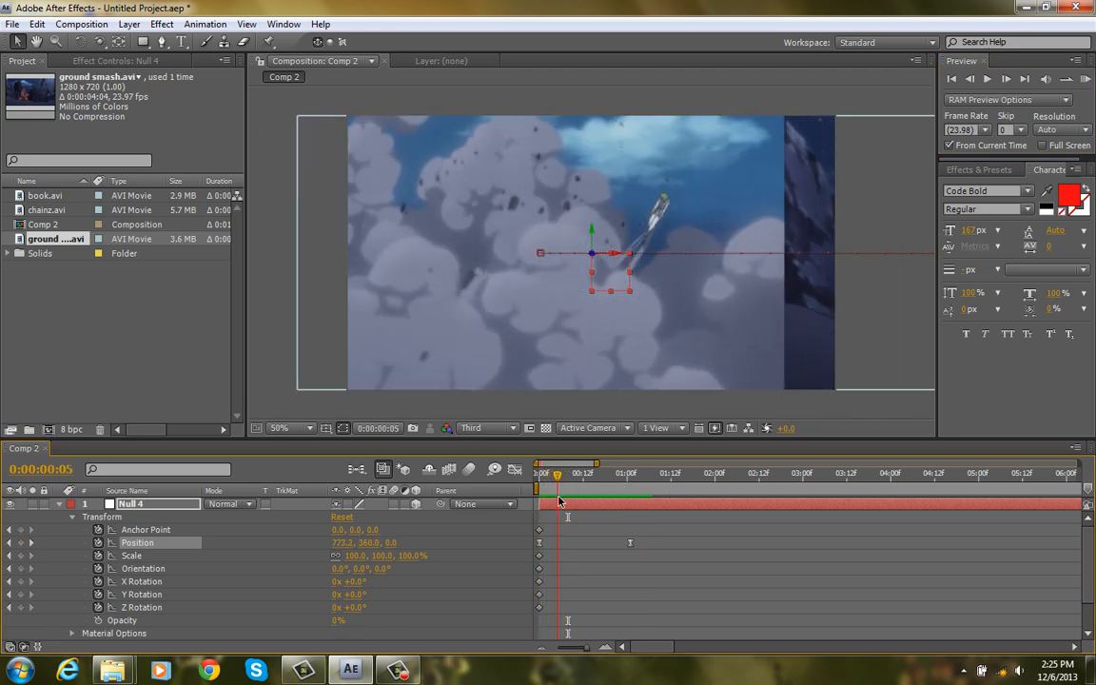
{"action": "left_click_drag", "start_coordinate": [555, 472], "coordinate": [602, 472]}
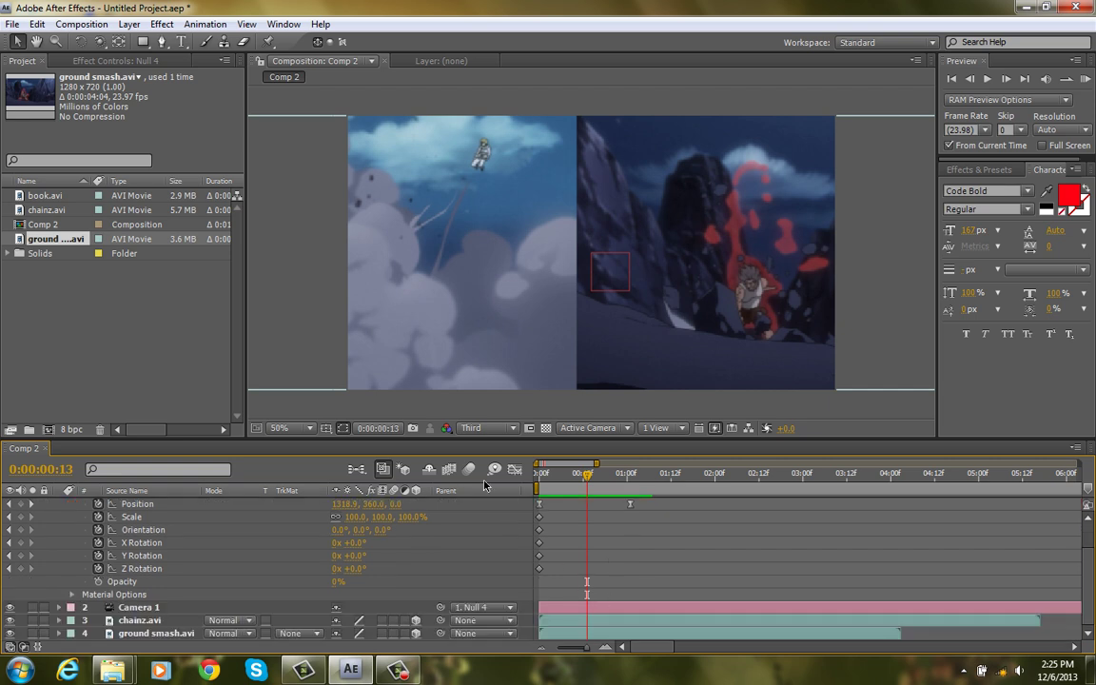
{"action": "mouse_move", "coordinate": [493, 468]}
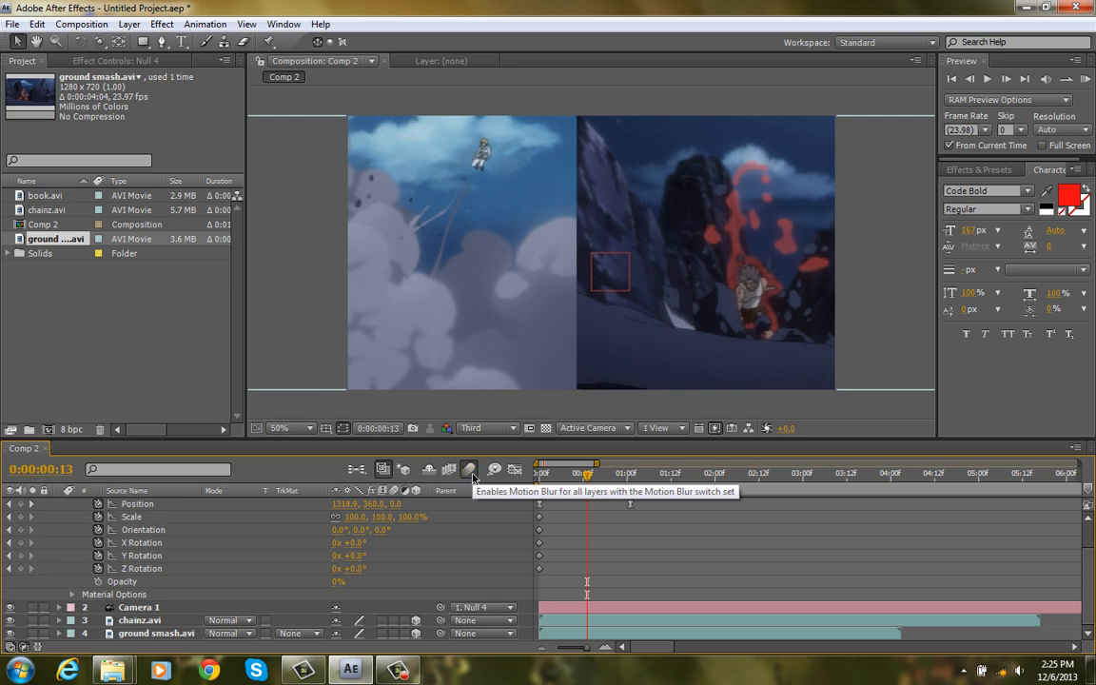
Enable motion blur for the composition and preview the blurred pan from the start.
{"action": "left_click", "coordinate": [141, 621]}
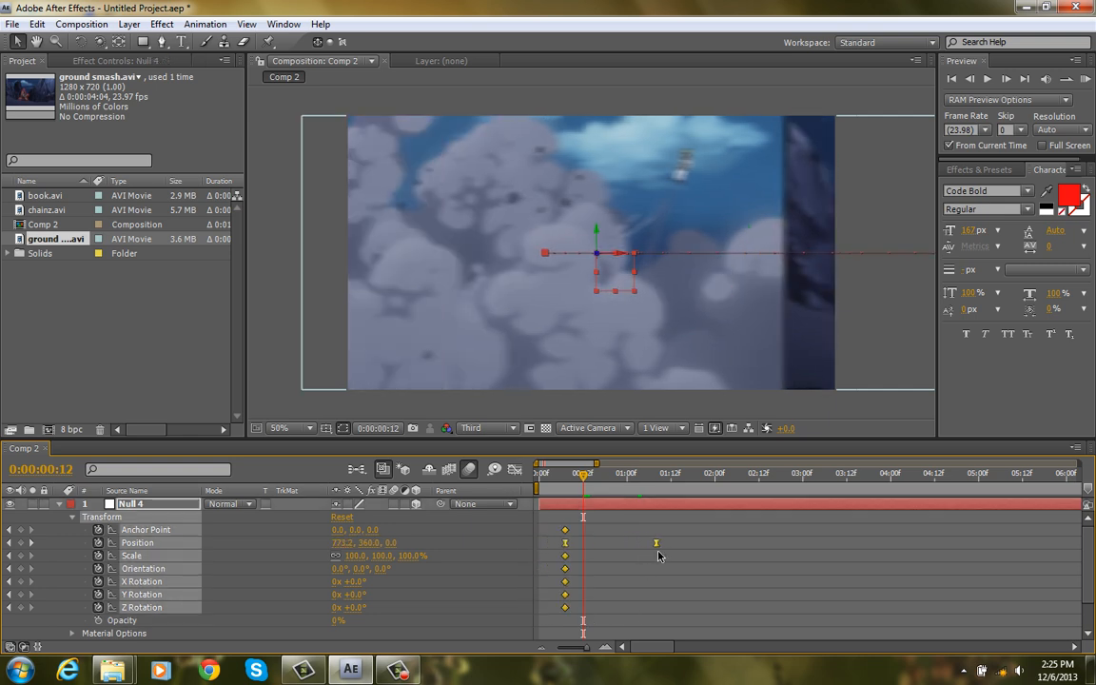
{"action": "left_click", "coordinate": [540, 472]}
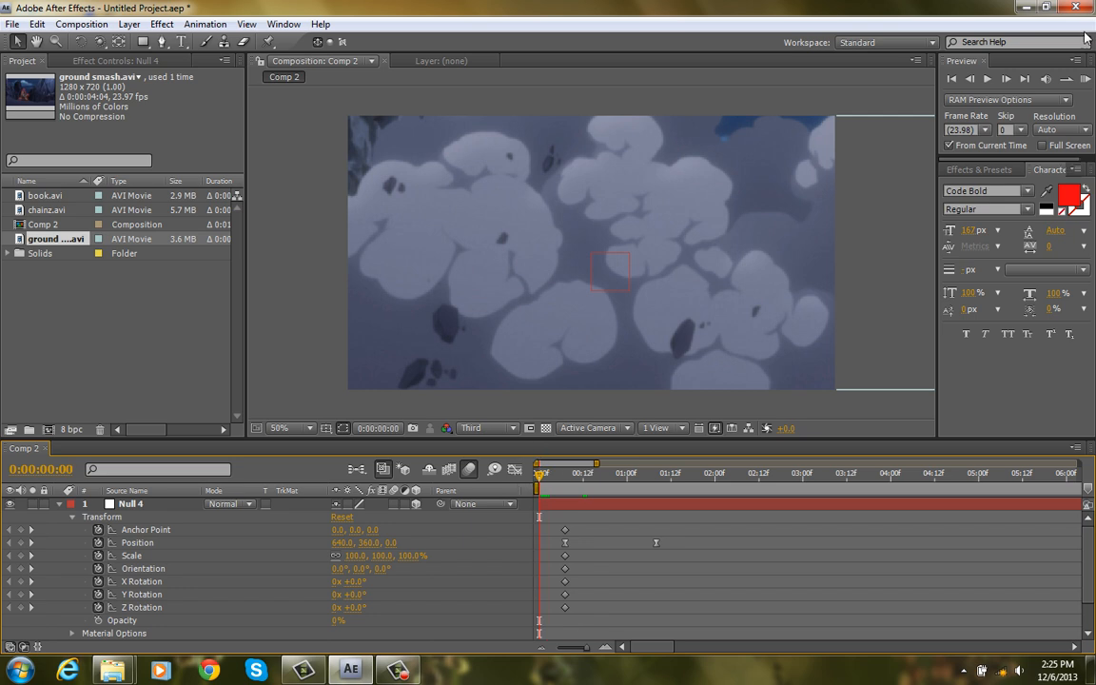
{"action": "left_click", "coordinate": [1084, 80]}
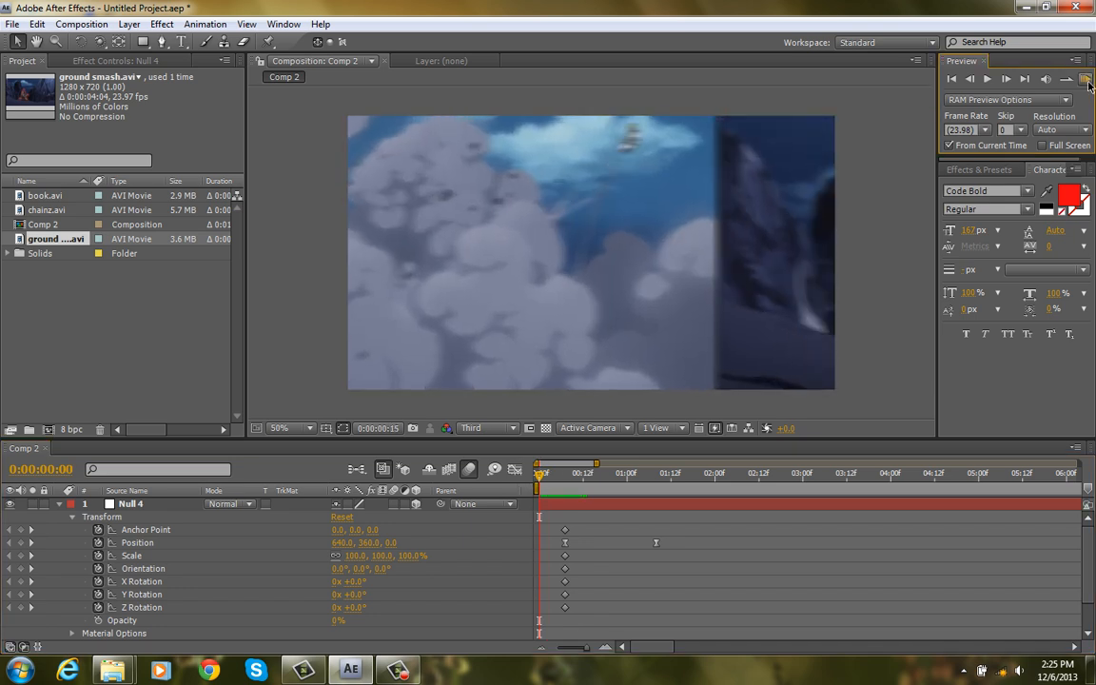
{"action": "left_click", "coordinate": [1084, 80]}
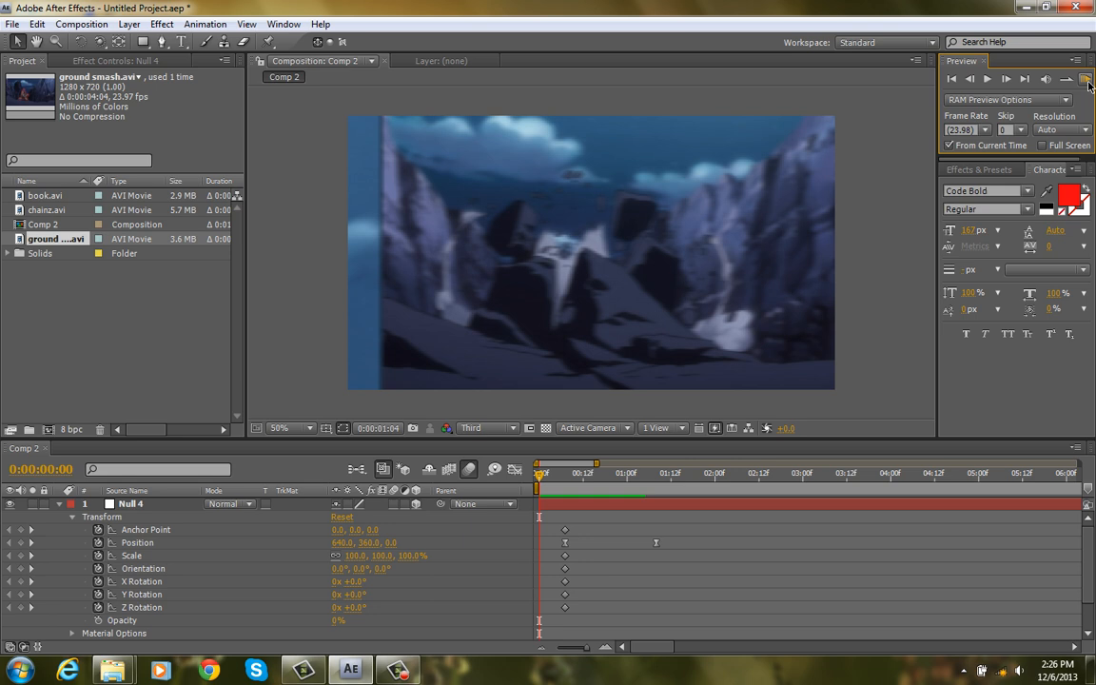
{"action": "left_click", "coordinate": [1084, 80]}
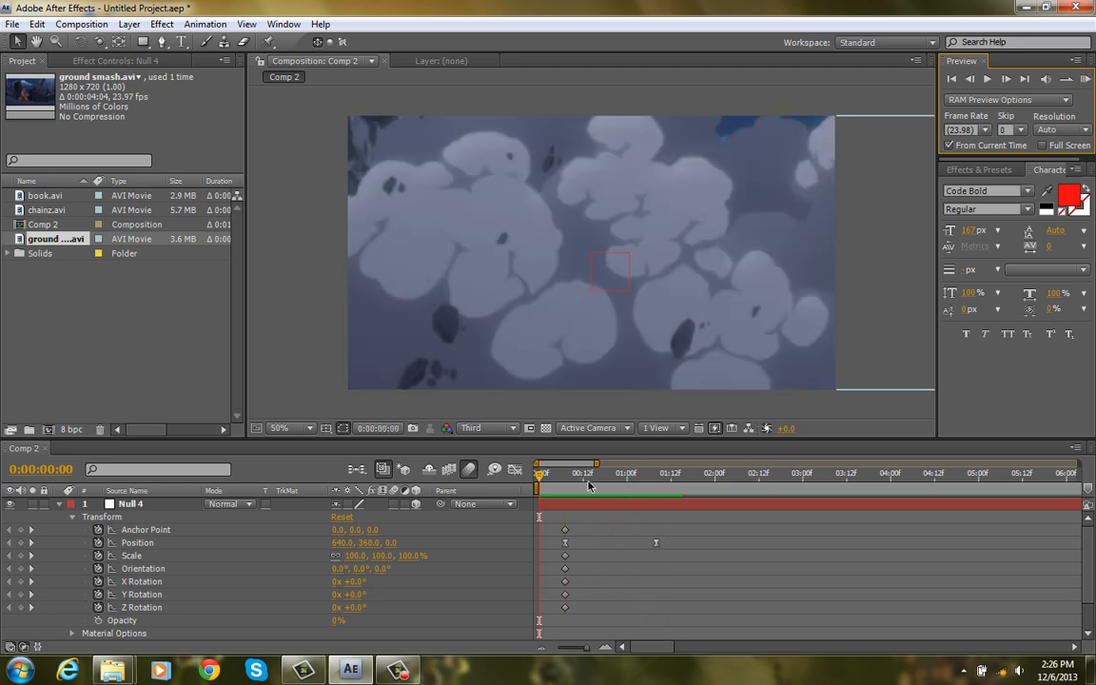
Add a mid-pan Position keyframe on the Null at an earlier frame.
{"action": "left_click", "coordinate": [620, 472]}
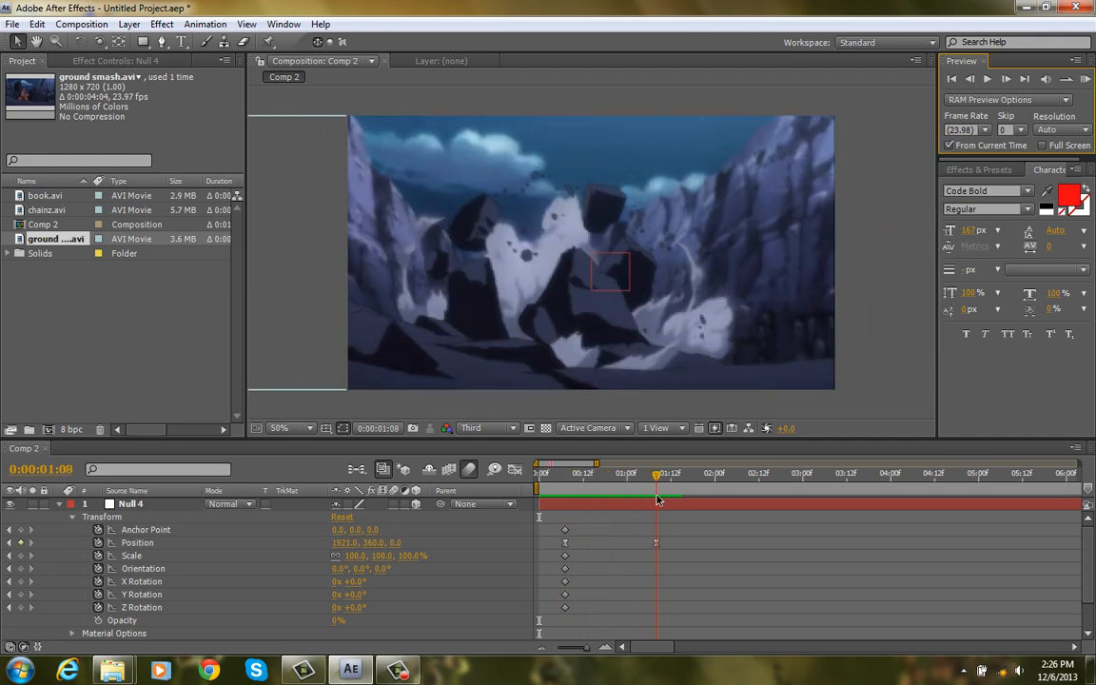
{"action": "left_click", "coordinate": [586, 472]}
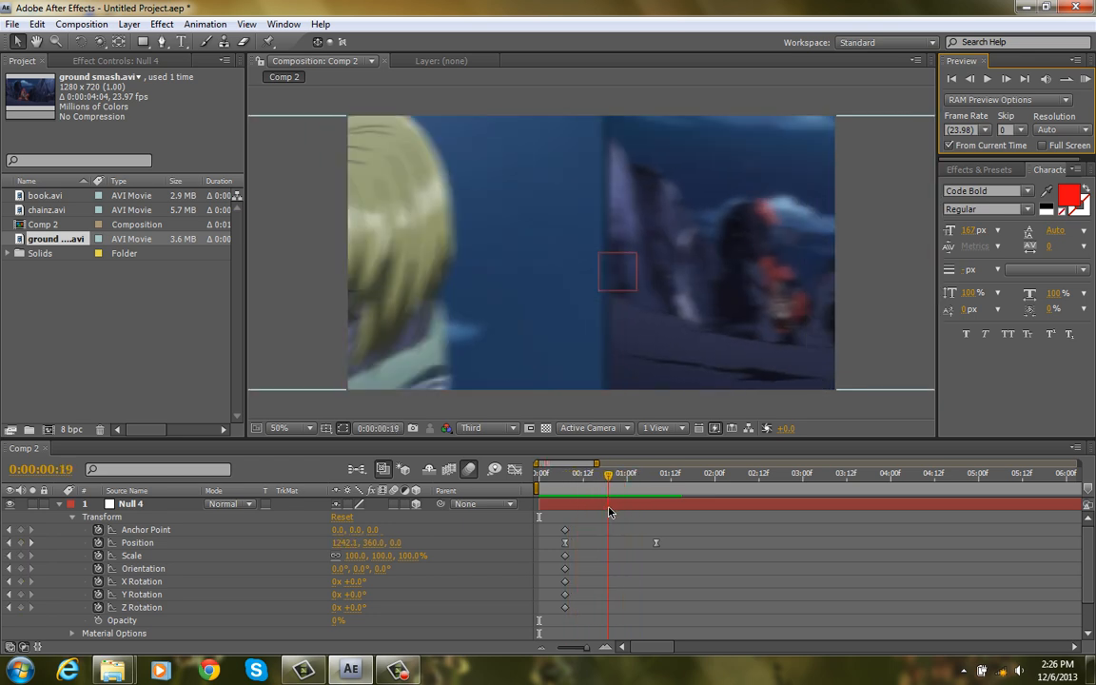
{"action": "left_click", "coordinate": [290, 426]}
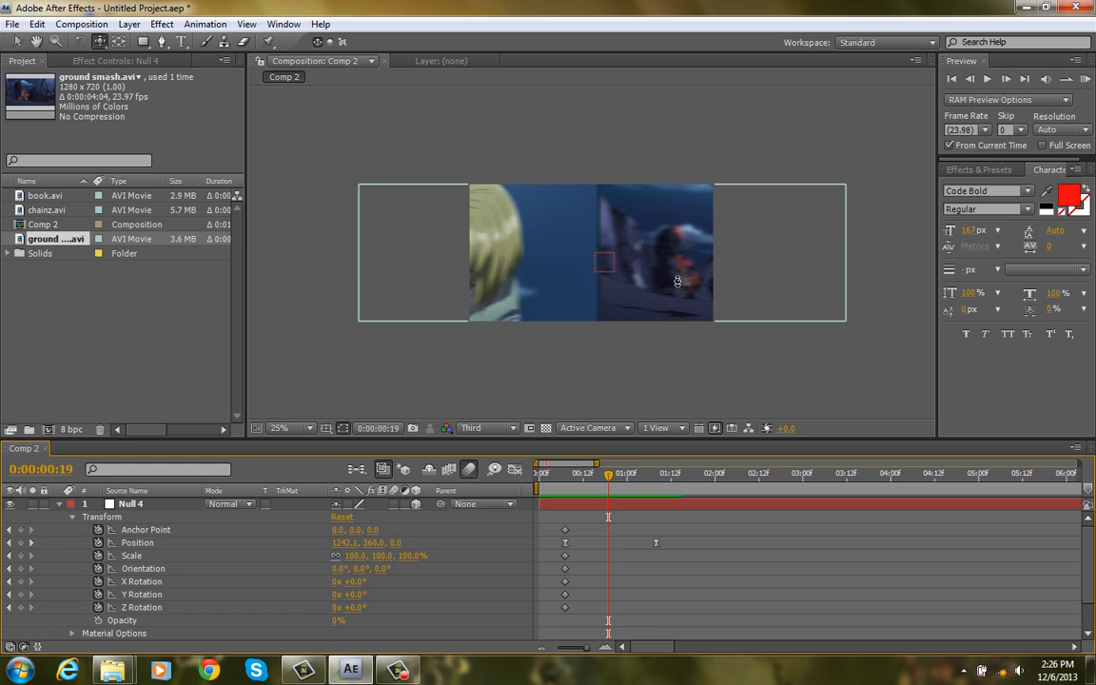
{"action": "left_click", "coordinate": [277, 427]}
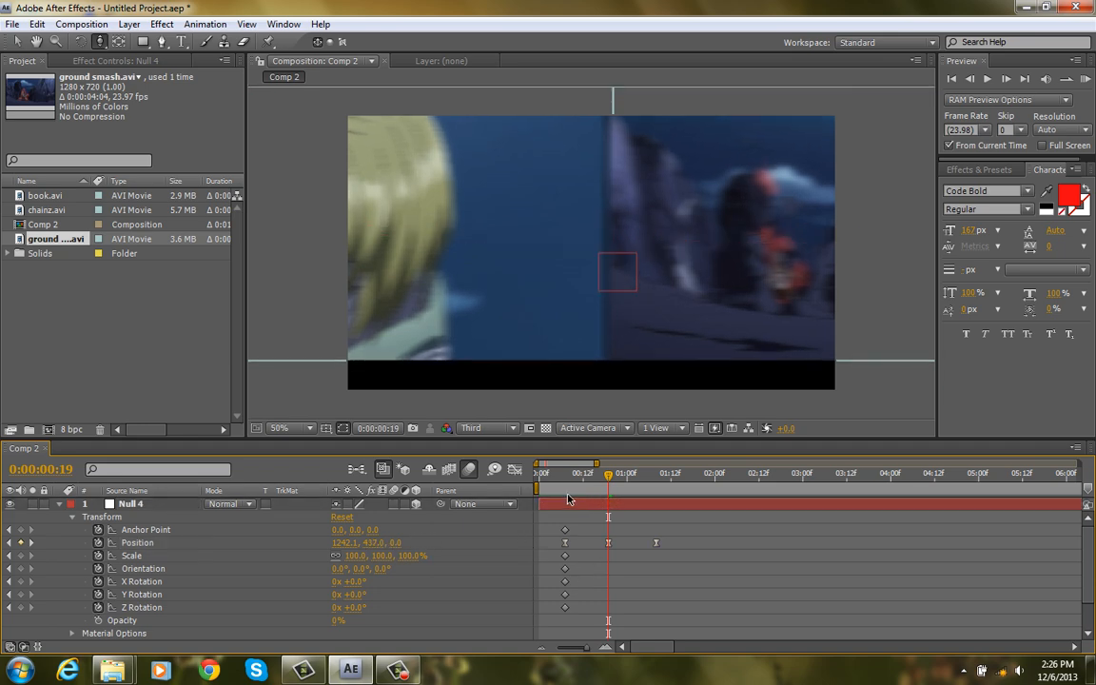
Add a Scale keyframe on the Null just past one second to zoom the camera move.
{"action": "left_click", "coordinate": [565, 472]}
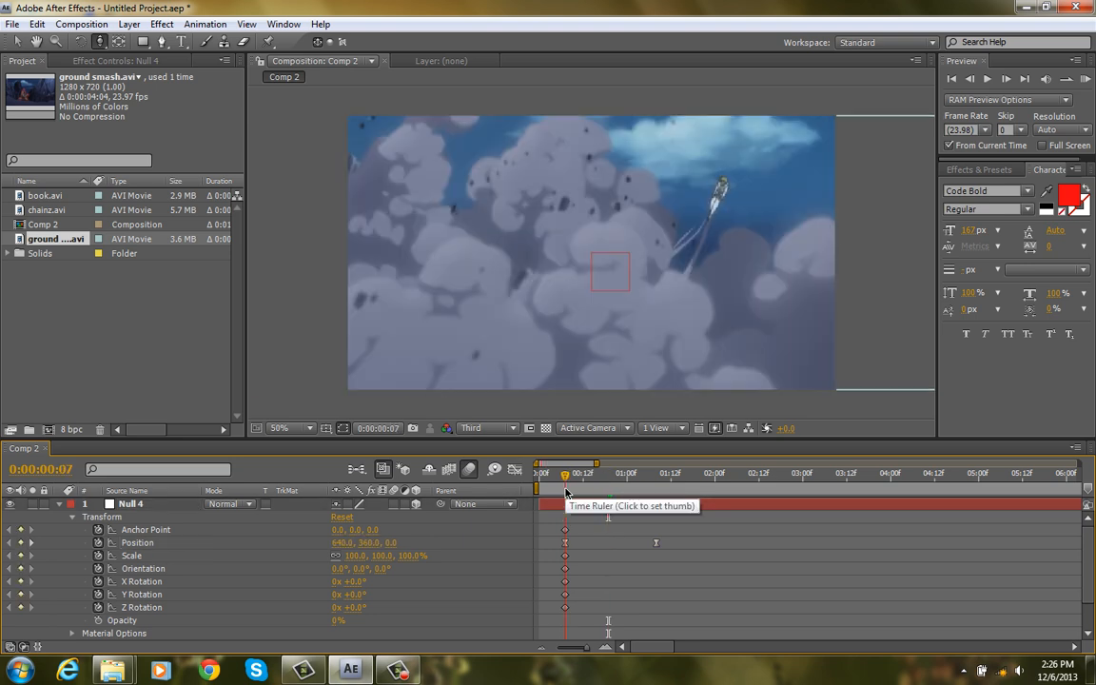
{"action": "left_click", "coordinate": [292, 426]}
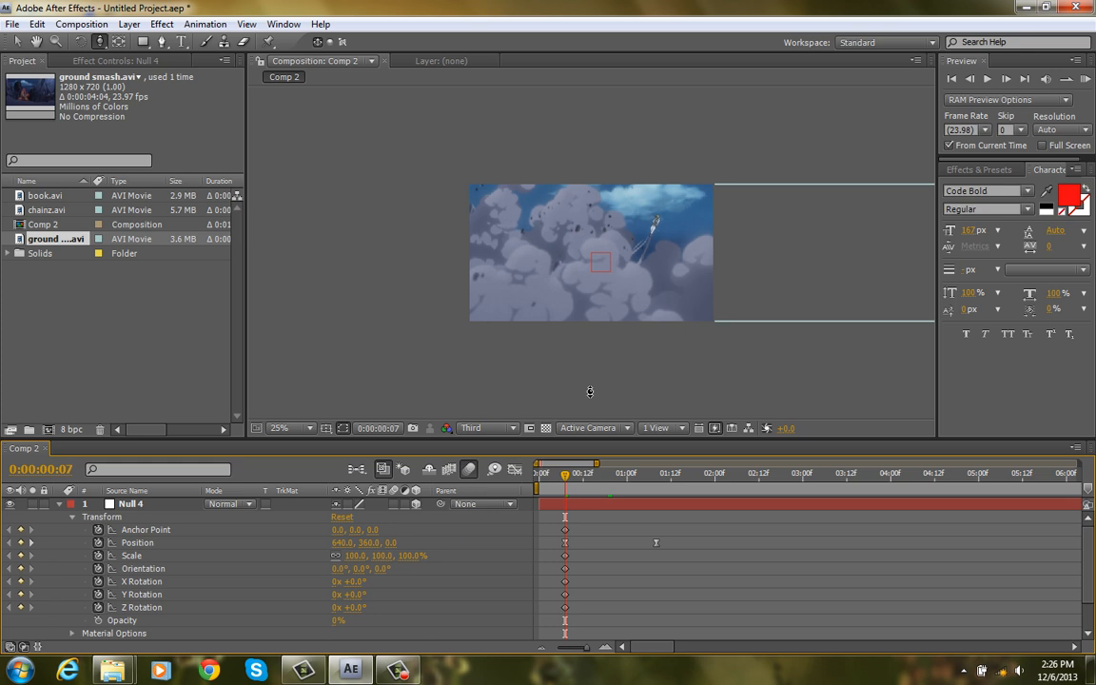
{"action": "left_click", "coordinate": [637, 471]}
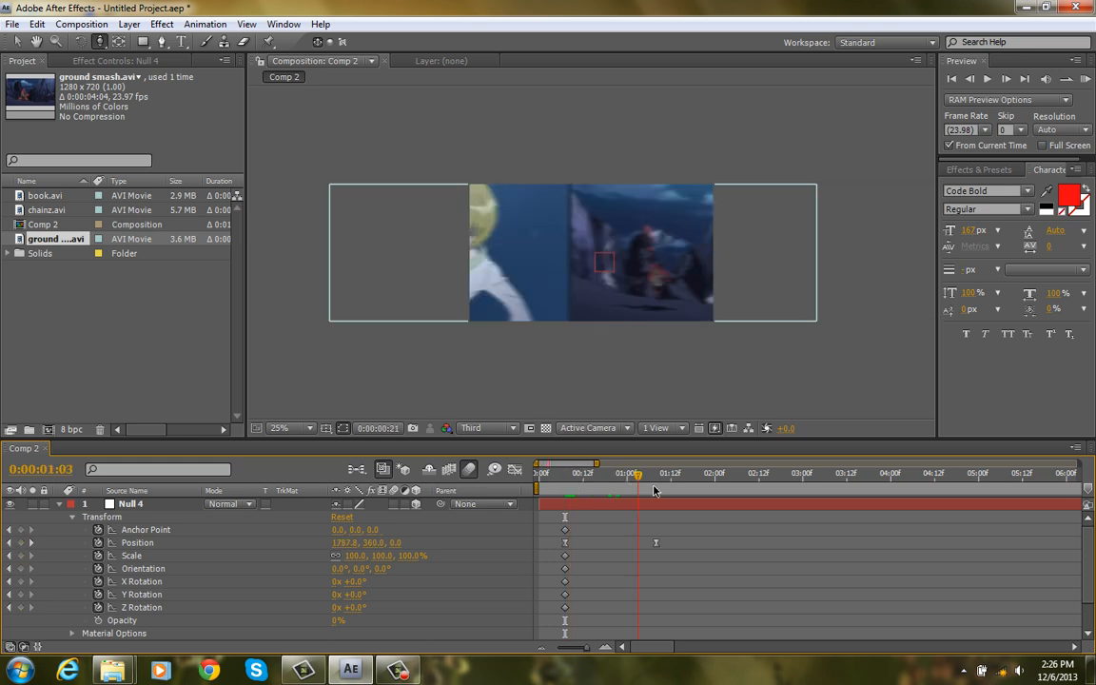
{"action": "left_click_drag", "start_coordinate": [638, 491], "coordinate": [620, 491]}
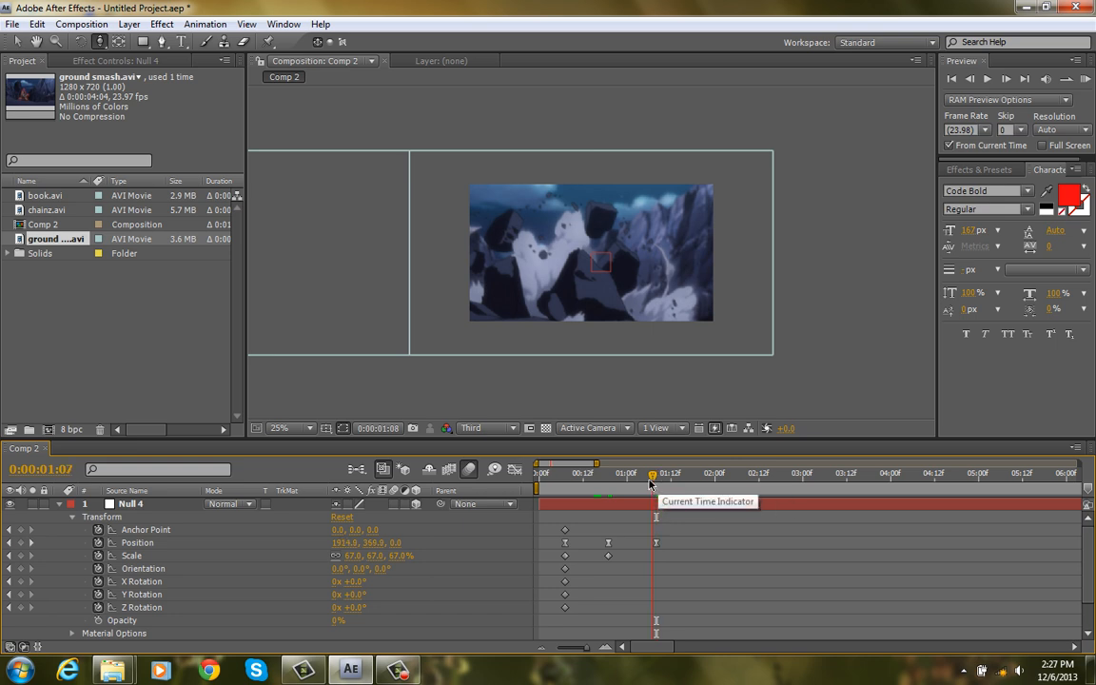
Apply Easy Ease to Null 4's keyframes, return to frame 0 and set the viewer to 50%.
{"action": "left_click_drag", "start_coordinate": [654, 472], "coordinate": [561, 472]}
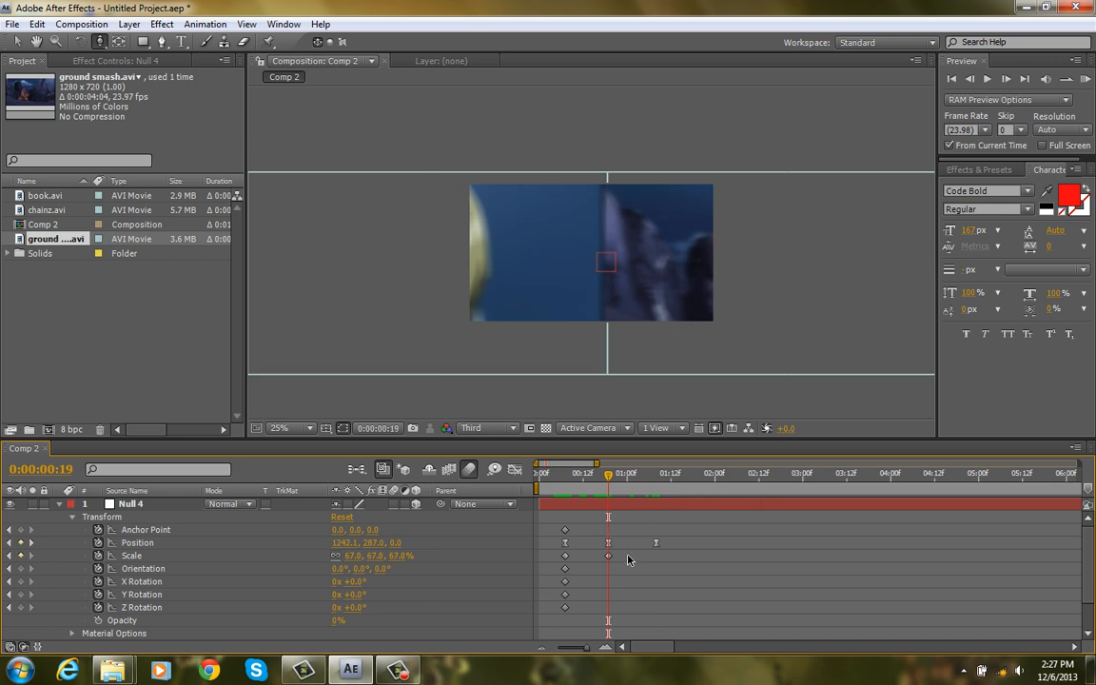
{"action": "right_click", "coordinate": [609, 556]}
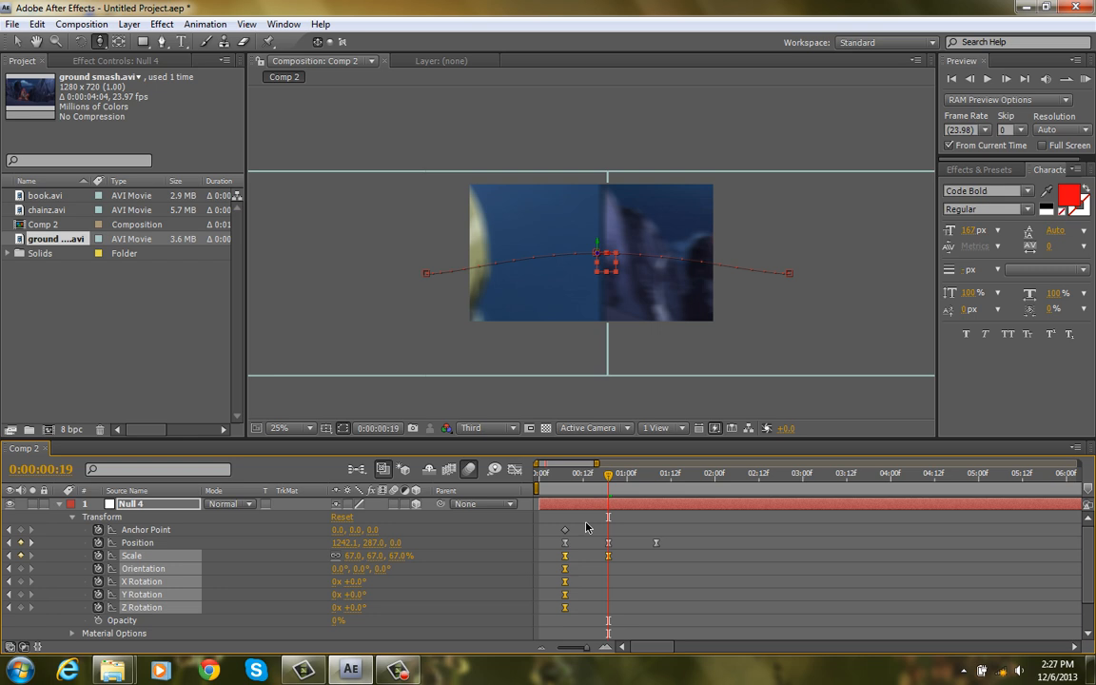
{"action": "right_click", "coordinate": [563, 529]}
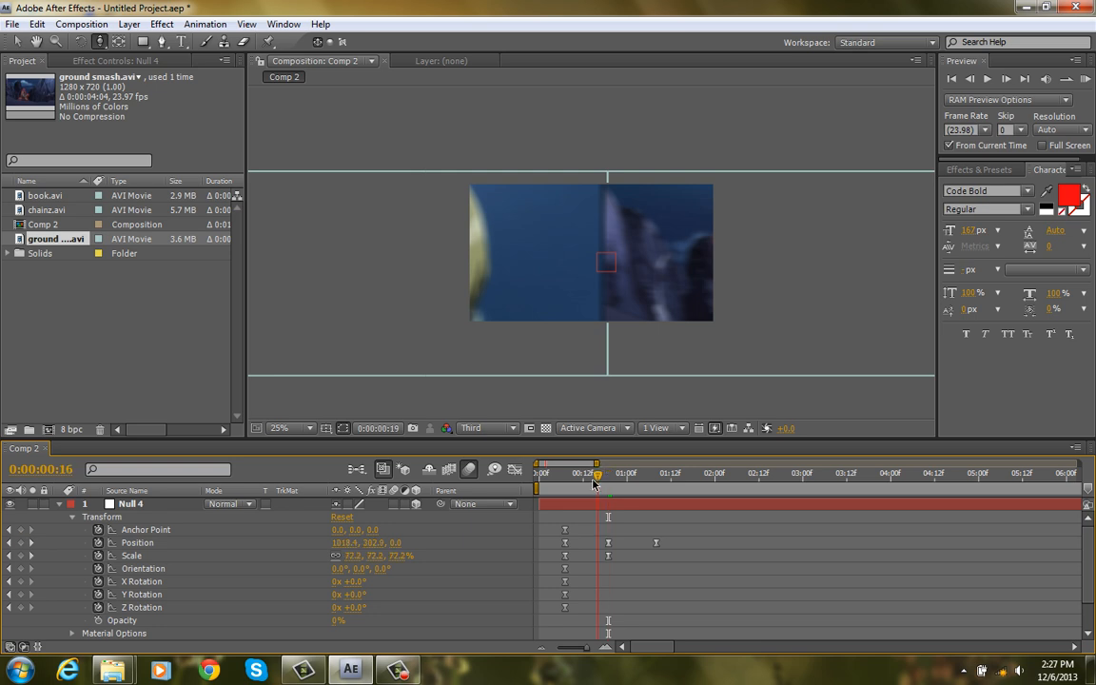
{"action": "left_click", "coordinate": [541, 472]}
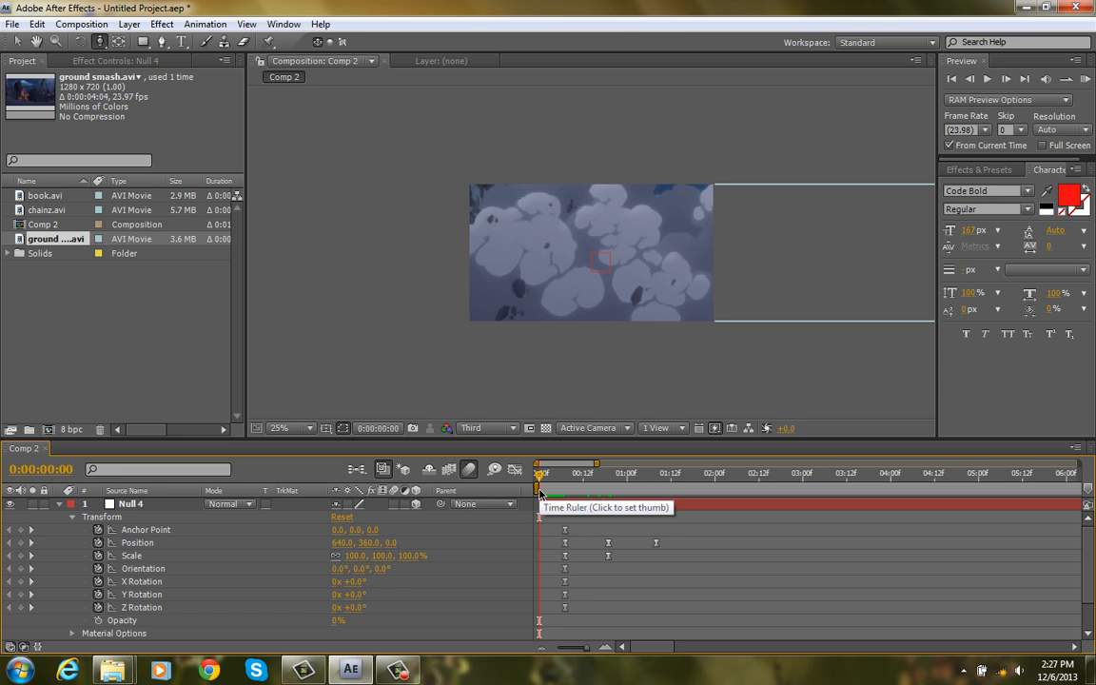
{"action": "mouse_move", "coordinate": [540, 491]}
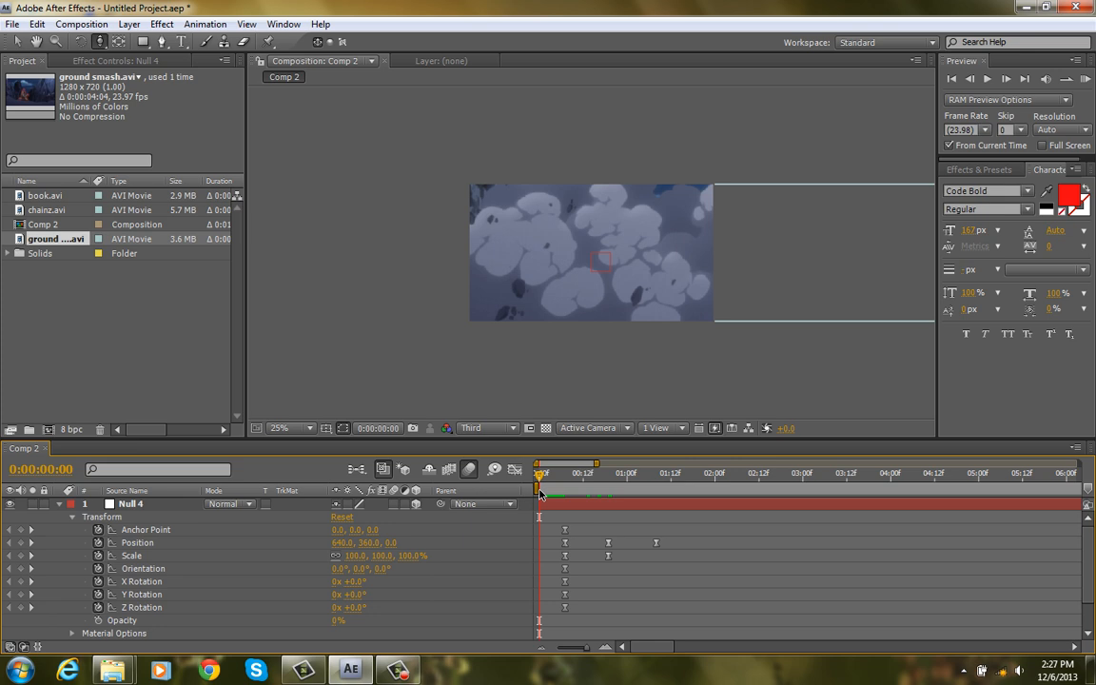
{"action": "left_click", "coordinate": [289, 428]}
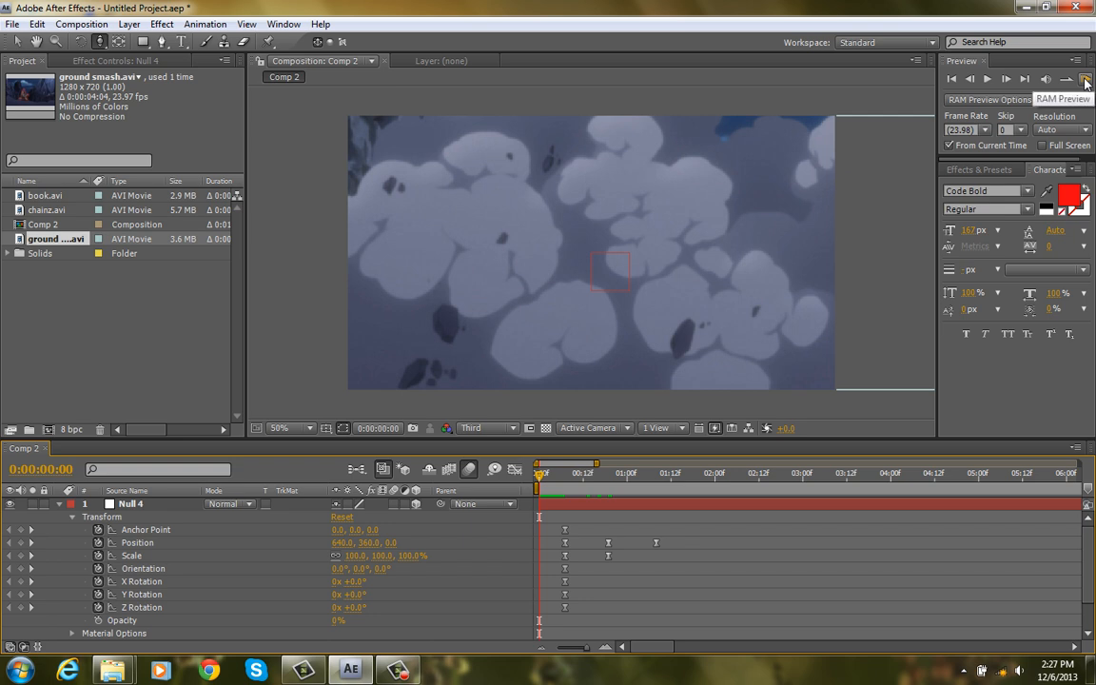
Preview the pan, park at frame 19 and bring up the Effects & Presets panel.
{"action": "left_click", "coordinate": [1086, 80]}
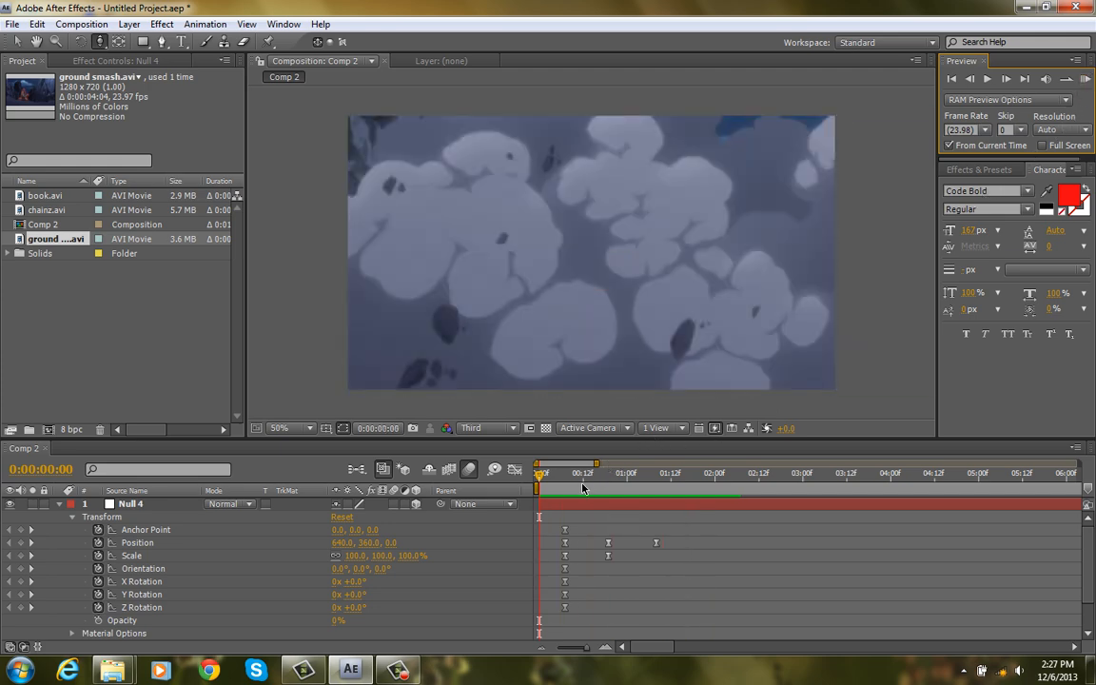
{"action": "left_click", "coordinate": [608, 472]}
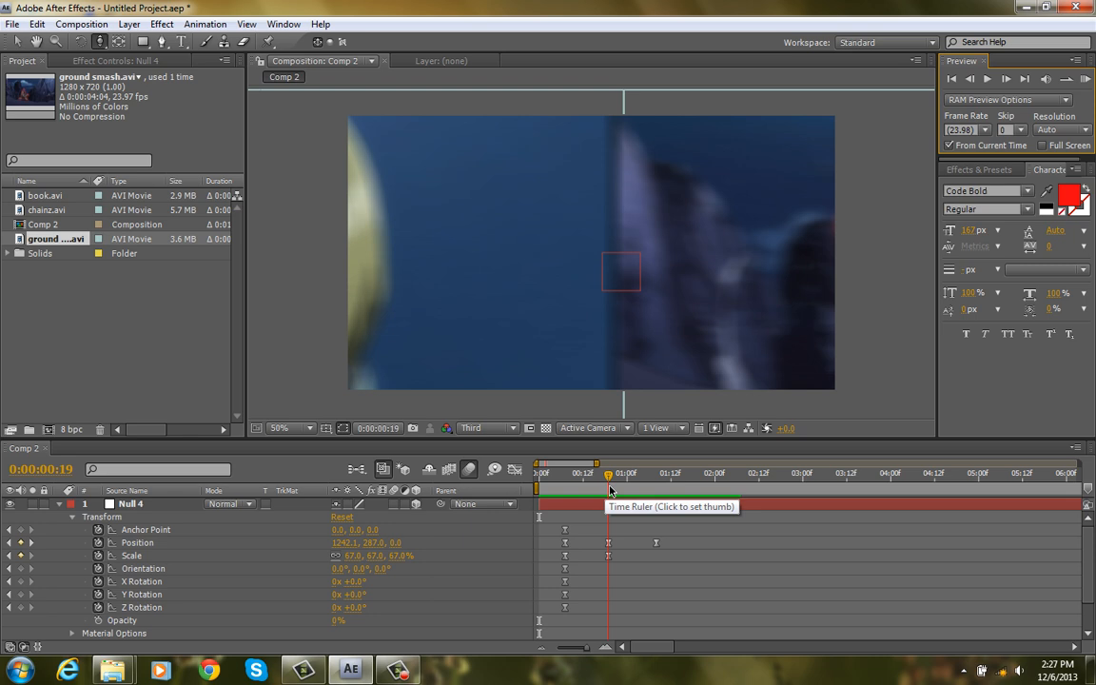
{"action": "left_click", "coordinate": [278, 427]}
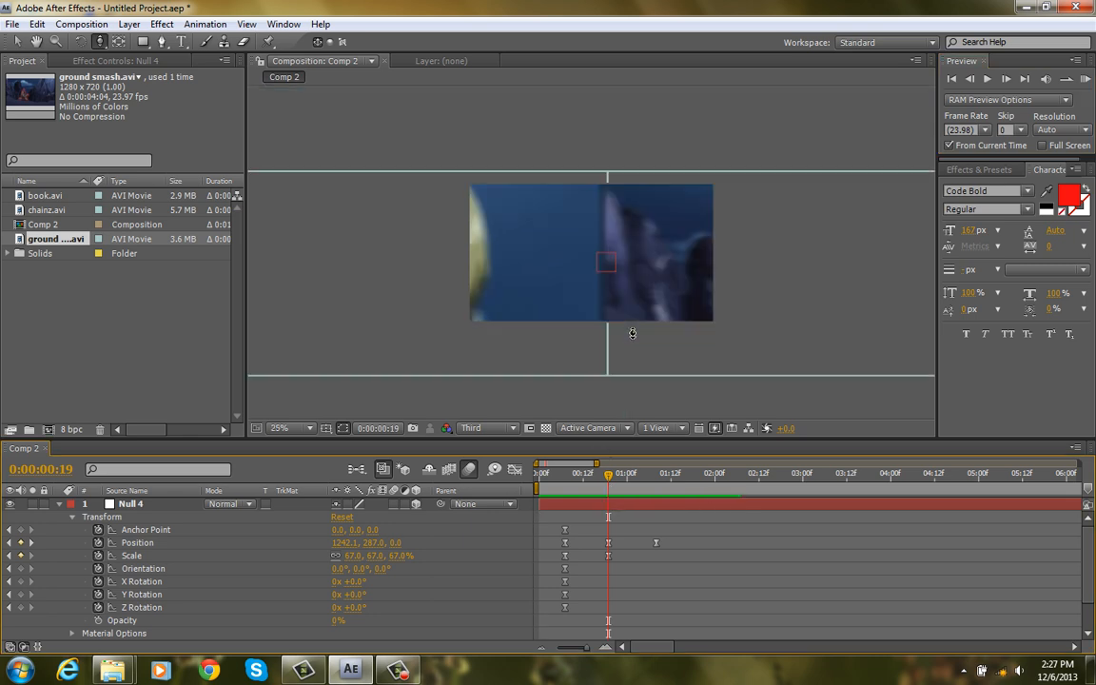
{"action": "left_click", "coordinate": [278, 428]}
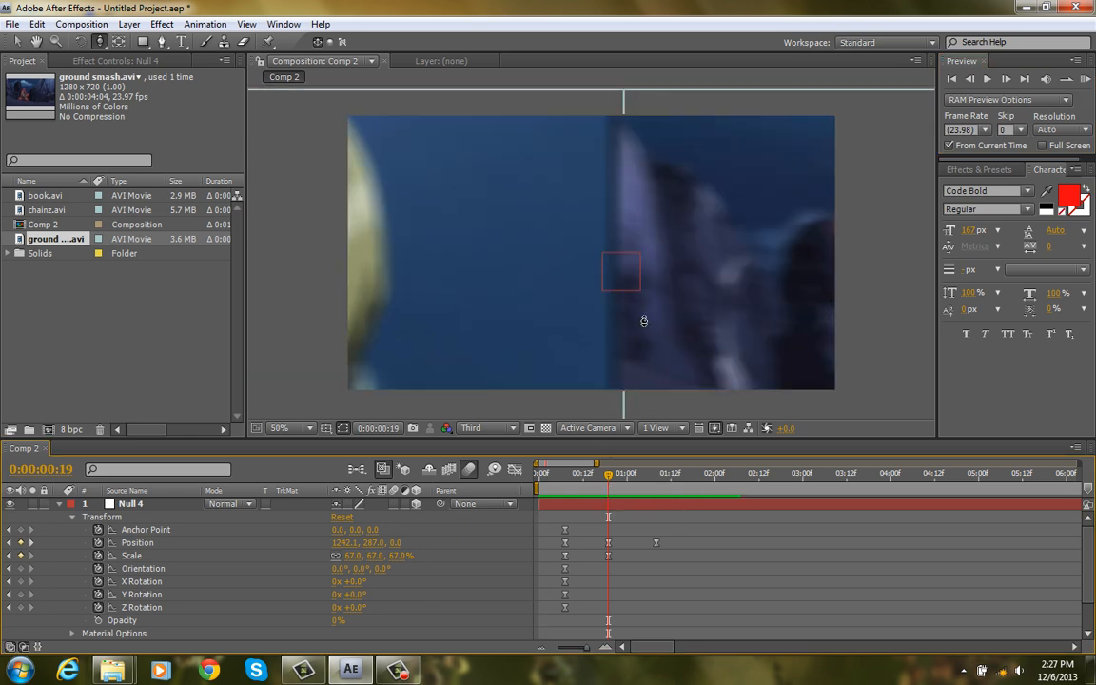
{"action": "left_click", "coordinate": [979, 169]}
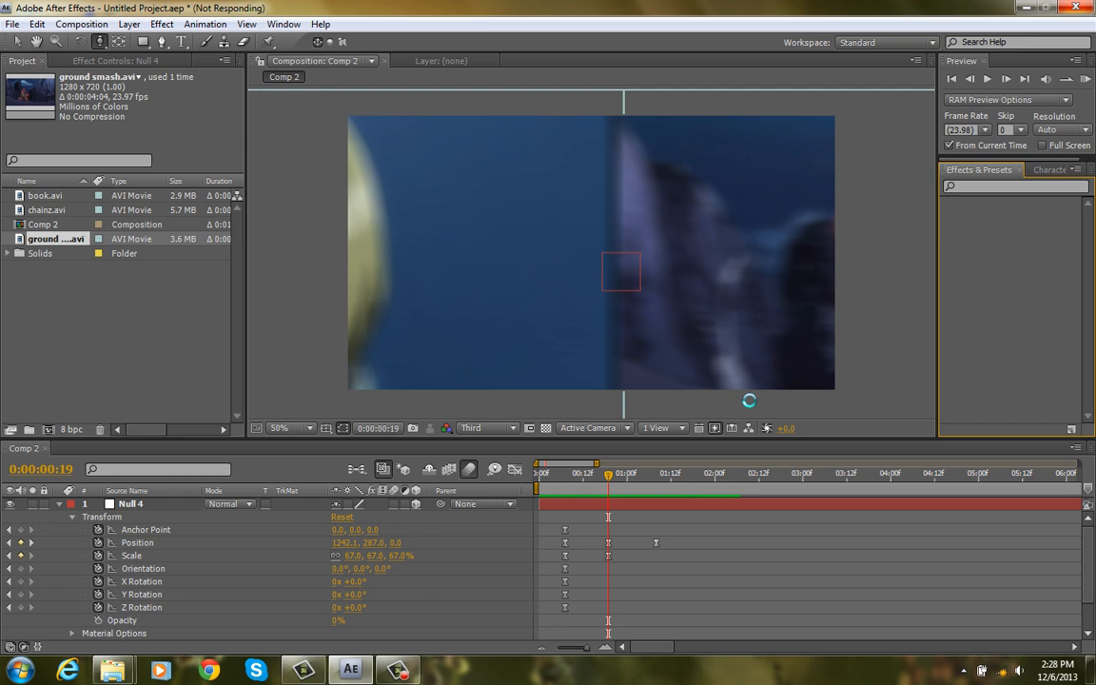
Search 'repetile' and apply CC RepeTile to the ground smash.avi layer.
{"action": "left_click", "coordinate": [978, 169]}
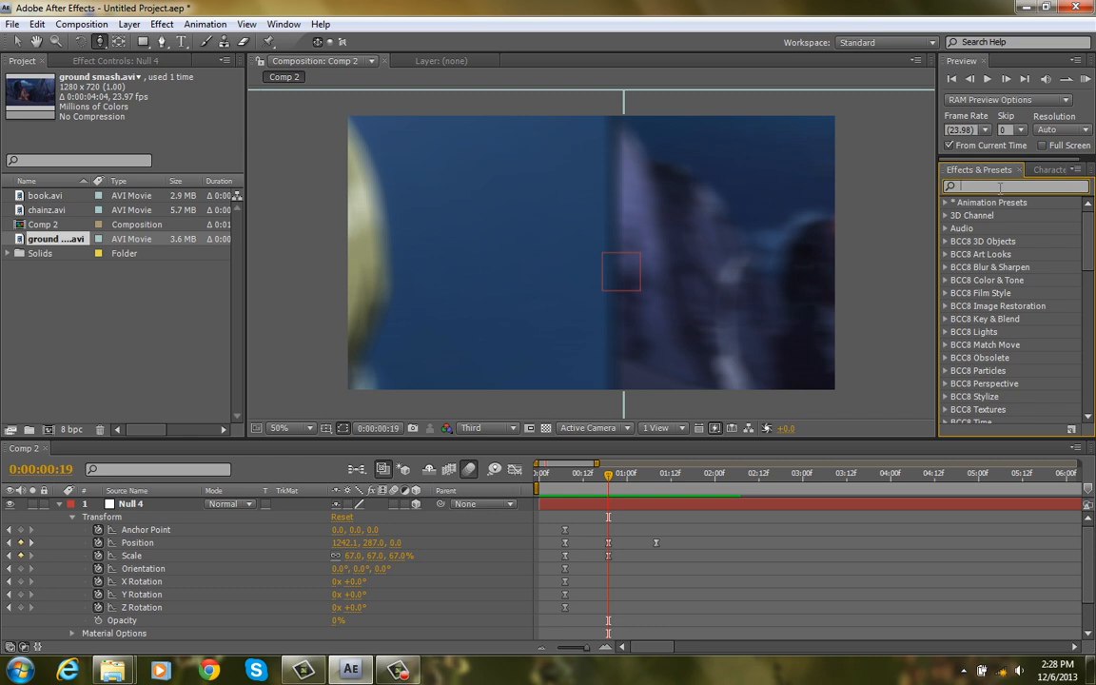
{"action": "type", "text": "repetile"}
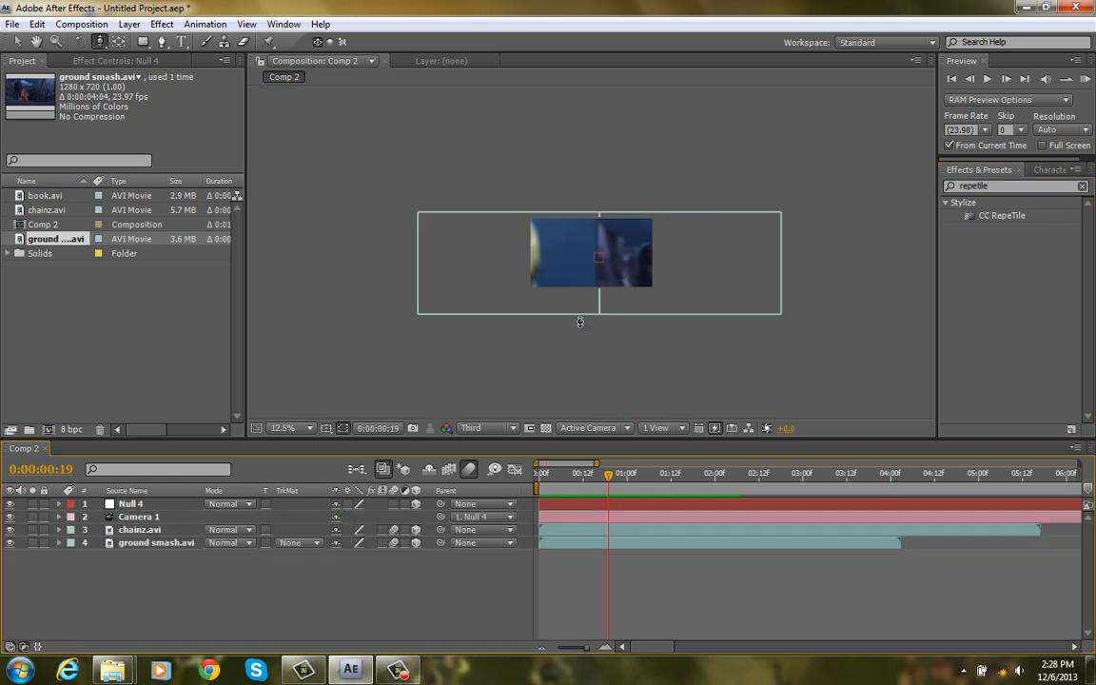
{"action": "left_click", "coordinate": [282, 426]}
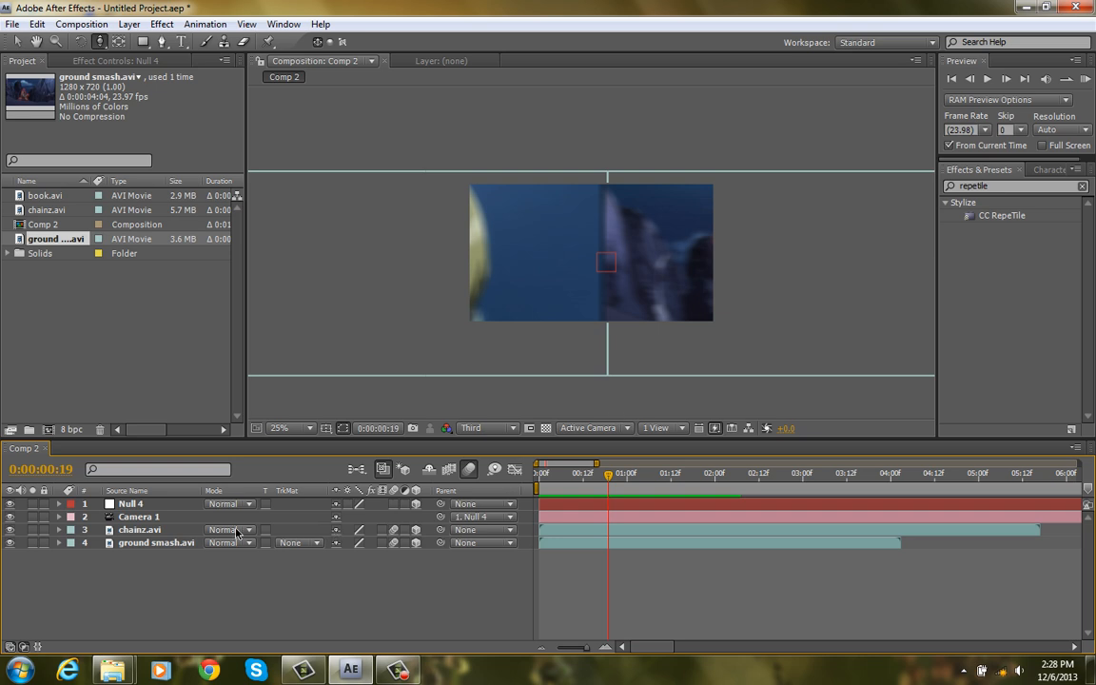
{"action": "left_click", "coordinate": [140, 529]}
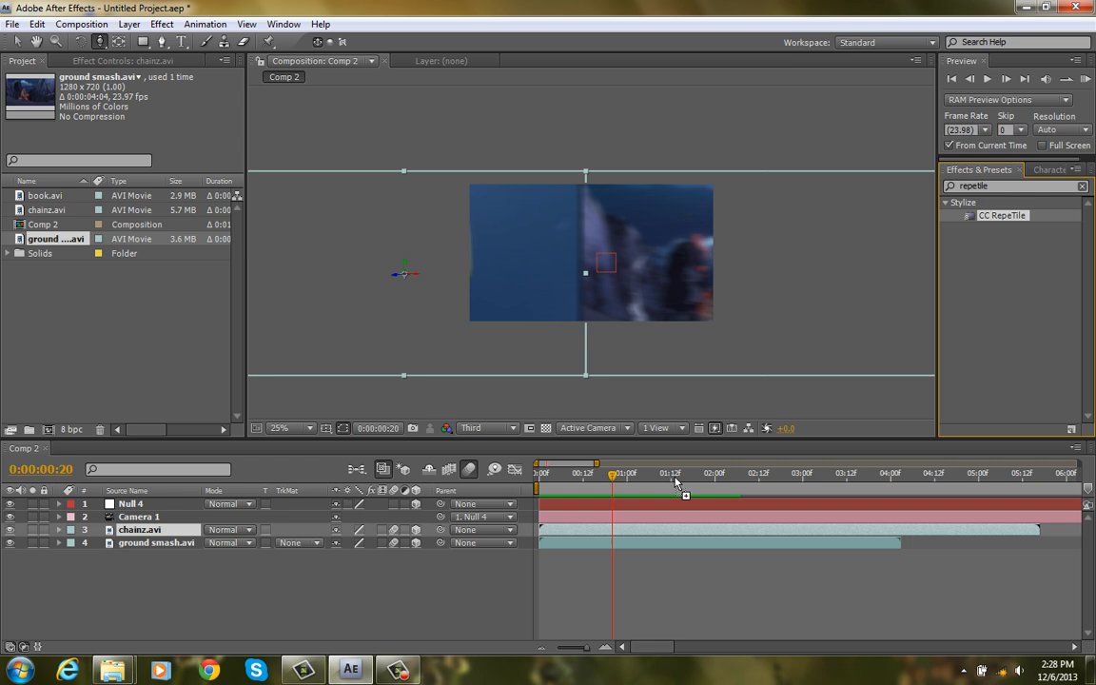
{"action": "left_click", "coordinate": [156, 542]}
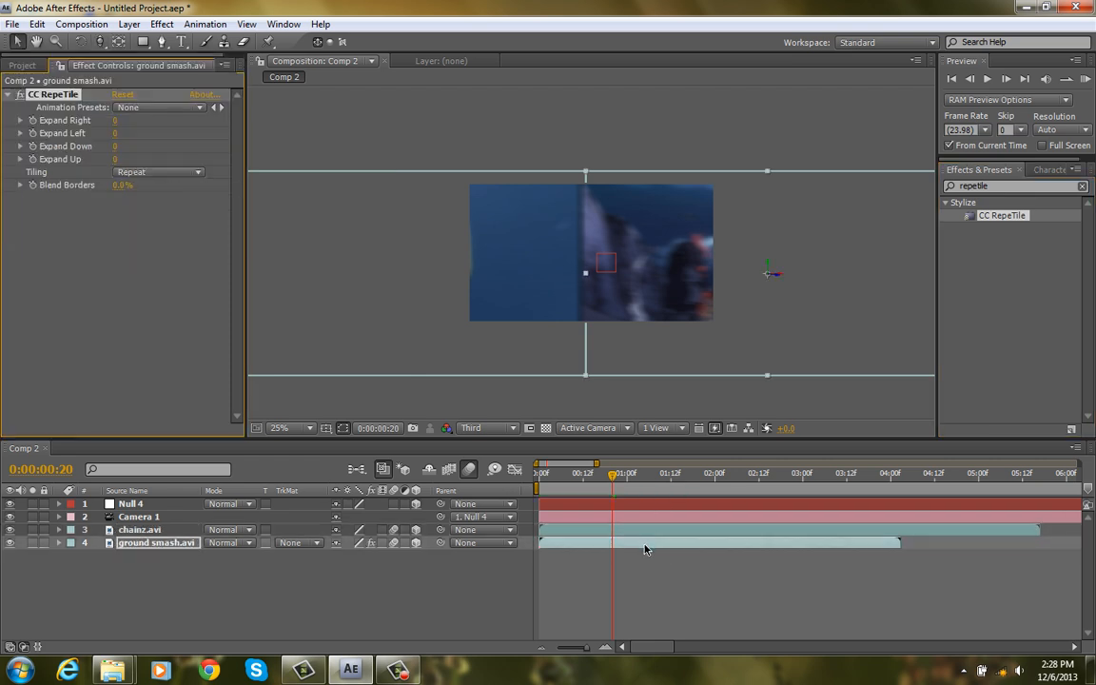
{"action": "mouse_move", "coordinate": [584, 449]}
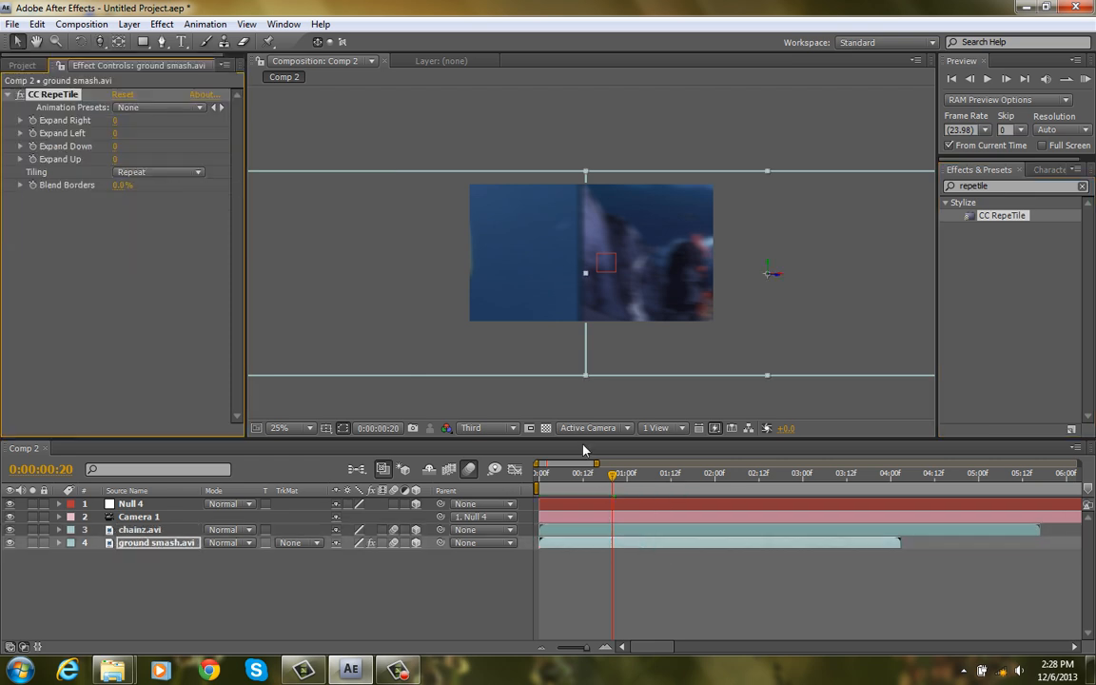
{"action": "mouse_move", "coordinate": [590, 328]}
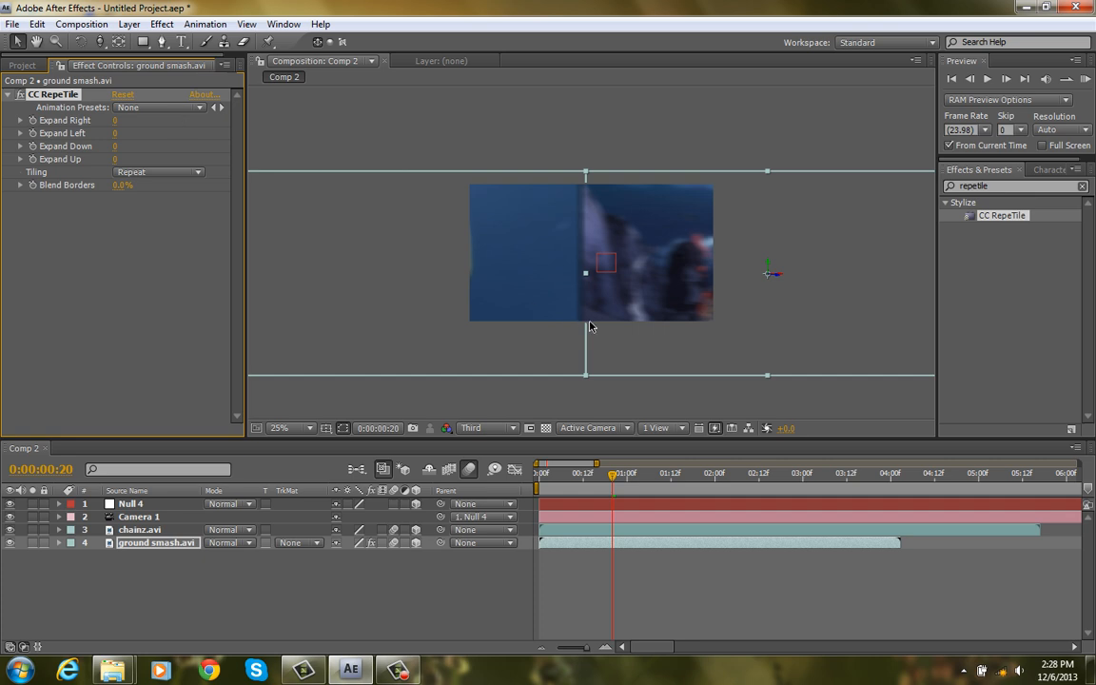
Set ground smash's CC RepeTile Tiling to Checker Flip H and check the filled edges.
{"action": "left_click", "coordinate": [289, 427]}
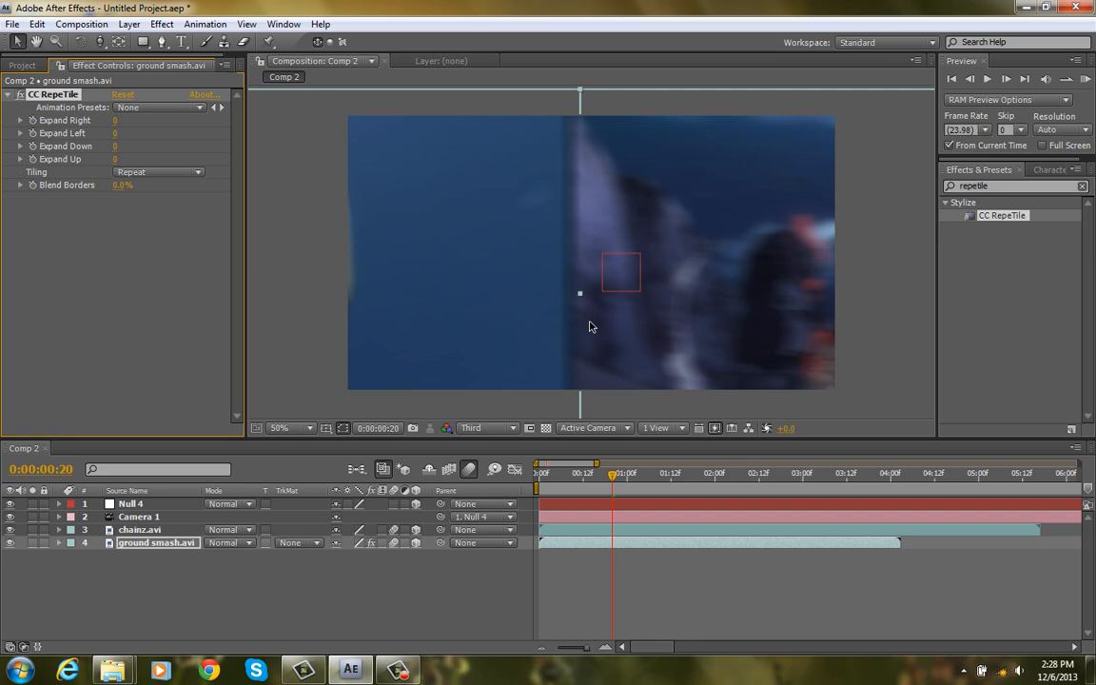
{"action": "mouse_move", "coordinate": [826, 363]}
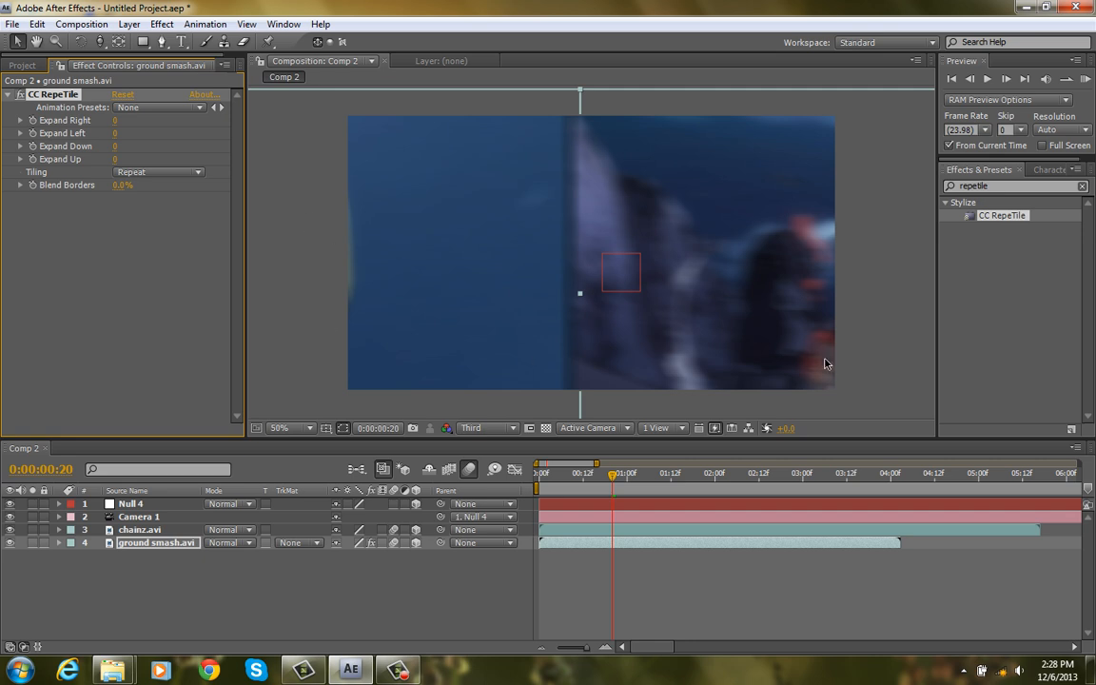
{"action": "mouse_move", "coordinate": [342, 202]}
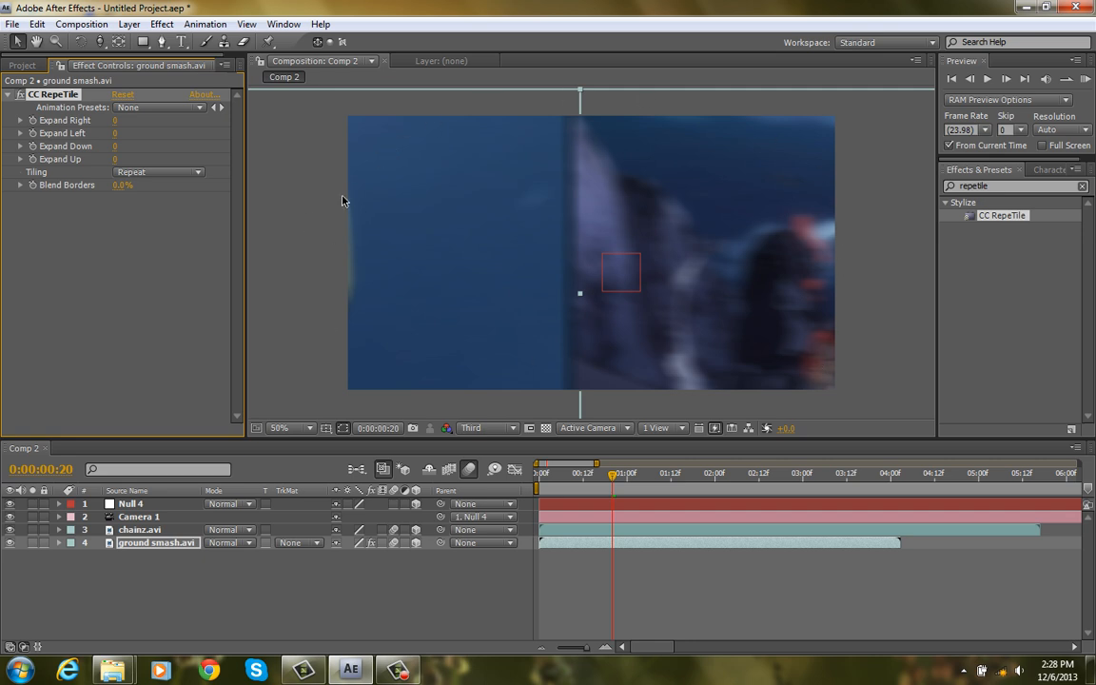
{"action": "mouse_move", "coordinate": [537, 238]}
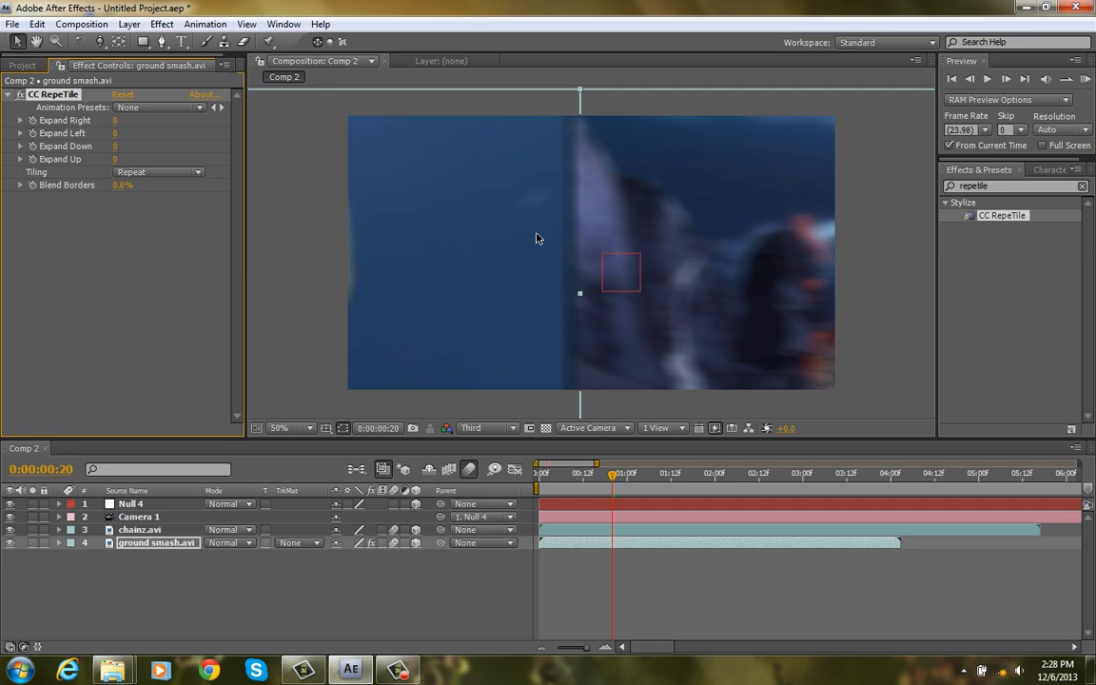
{"action": "mouse_move", "coordinate": [464, 227]}
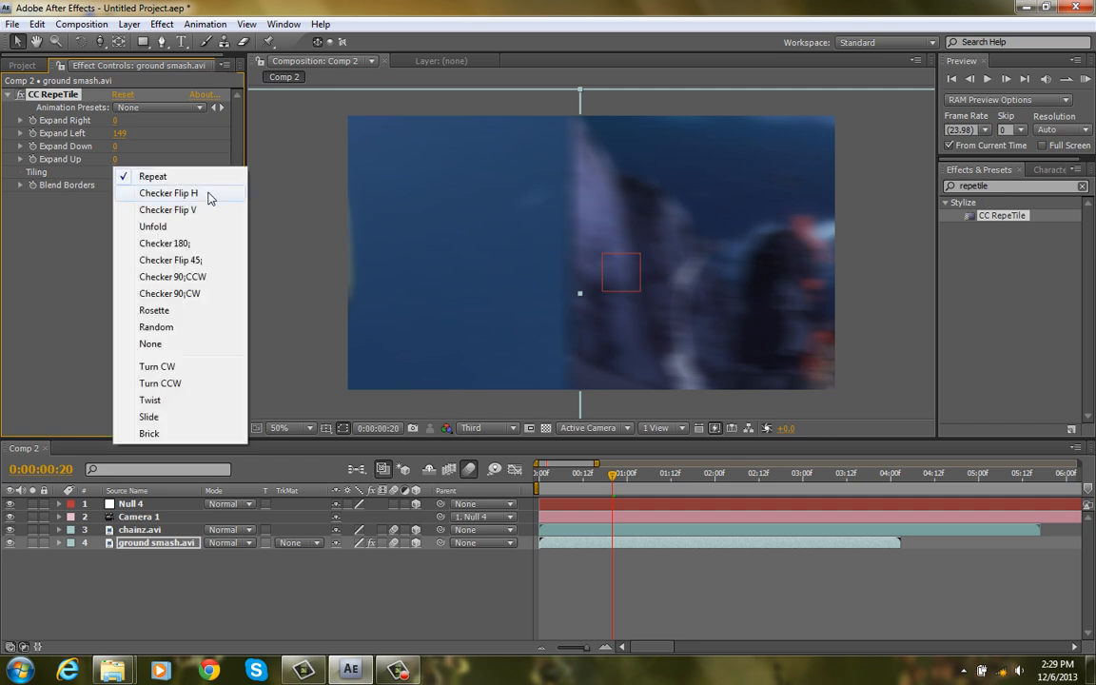
{"action": "left_click", "coordinate": [168, 192]}
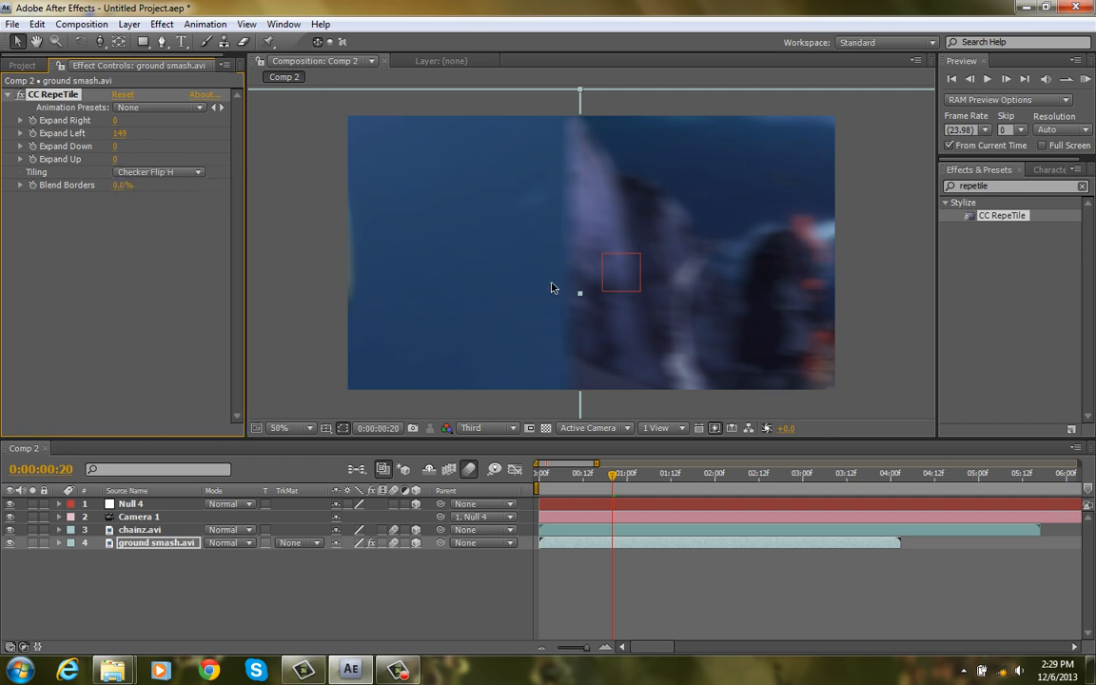
{"action": "left_click", "coordinate": [280, 426]}
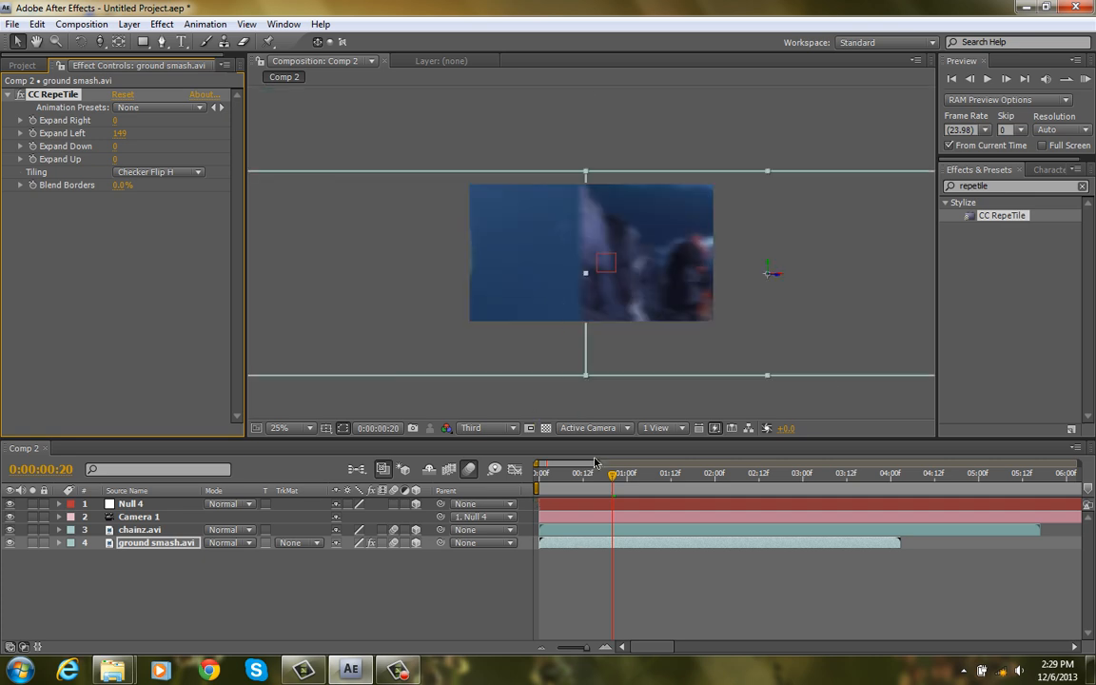
{"action": "left_click", "coordinate": [289, 426]}
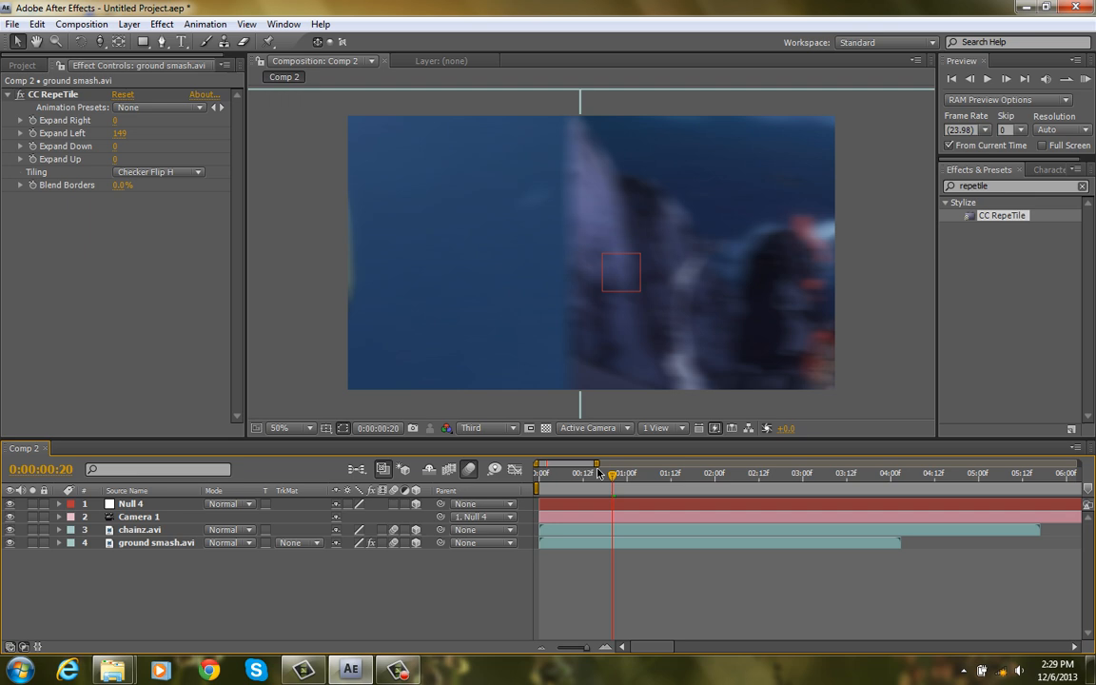
{"action": "mouse_move", "coordinate": [609, 476]}
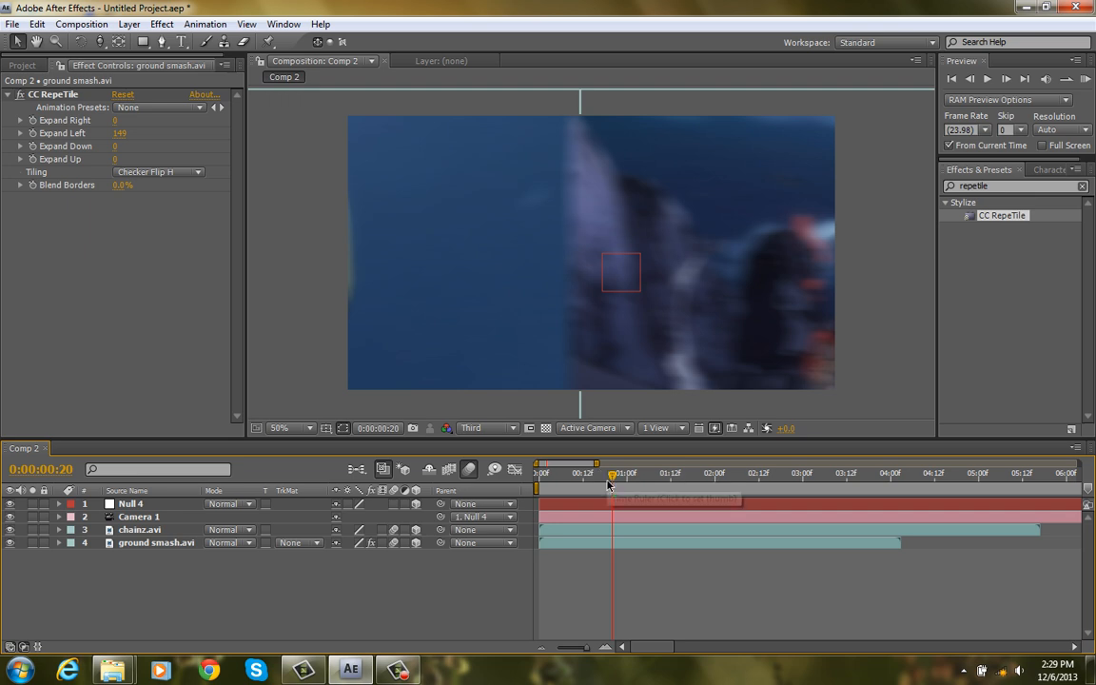
Scrub and preview the pan to verify no edge gaps show on the ground smash clip.
{"action": "left_click", "coordinate": [609, 472]}
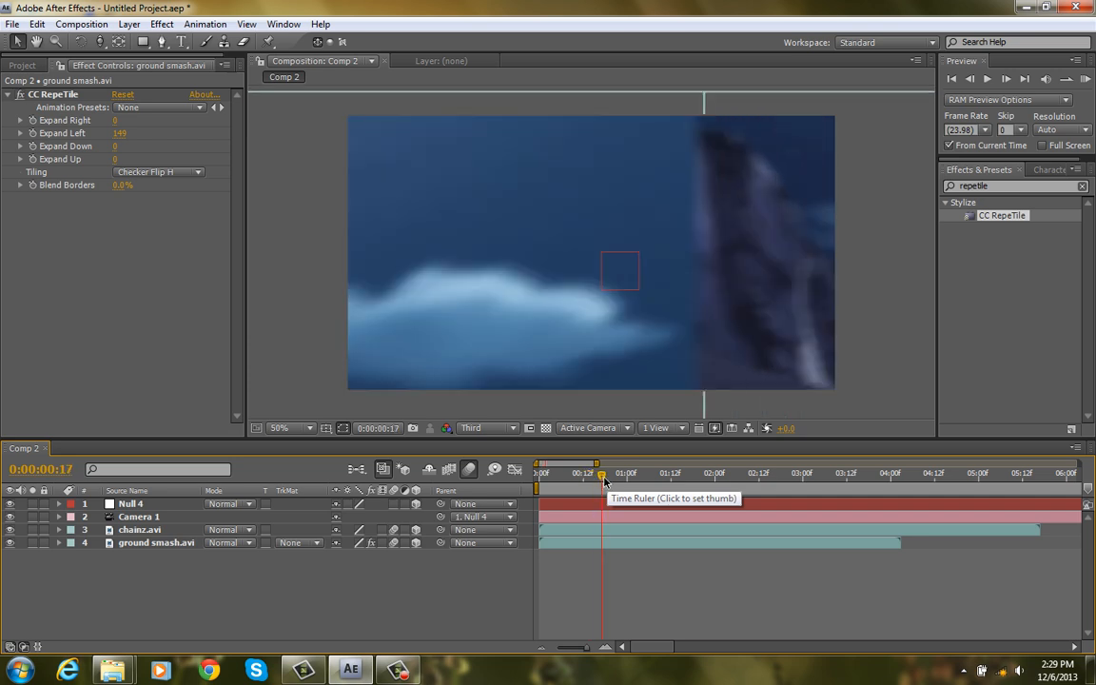
{"action": "left_click", "coordinate": [636, 471]}
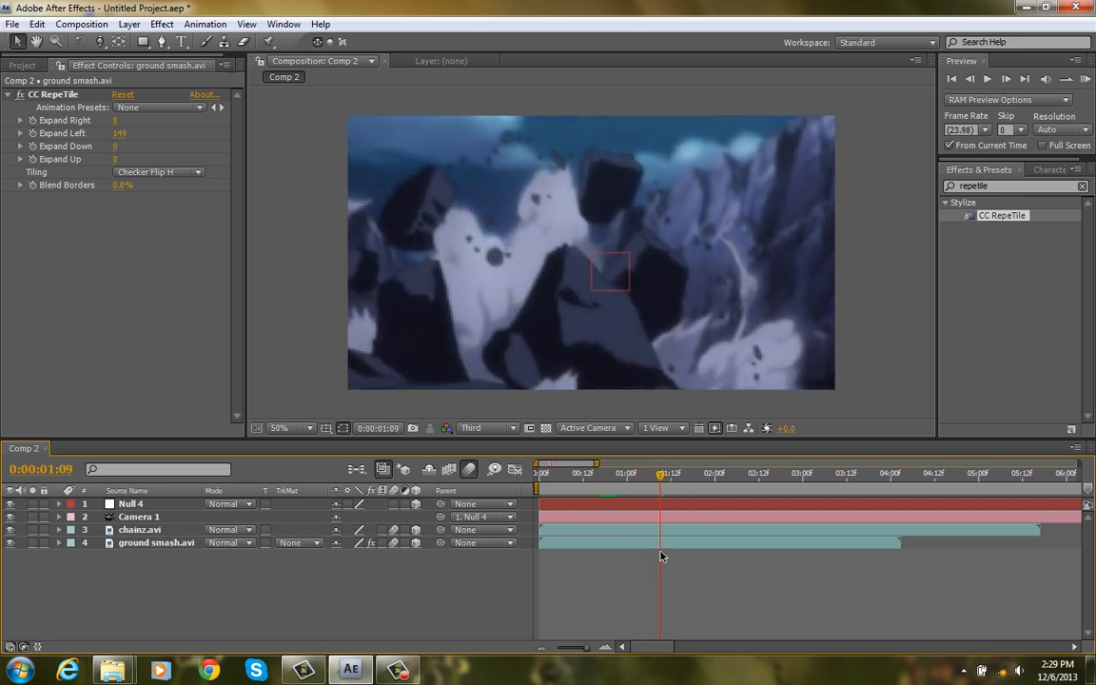
{"action": "left_click", "coordinate": [563, 472]}
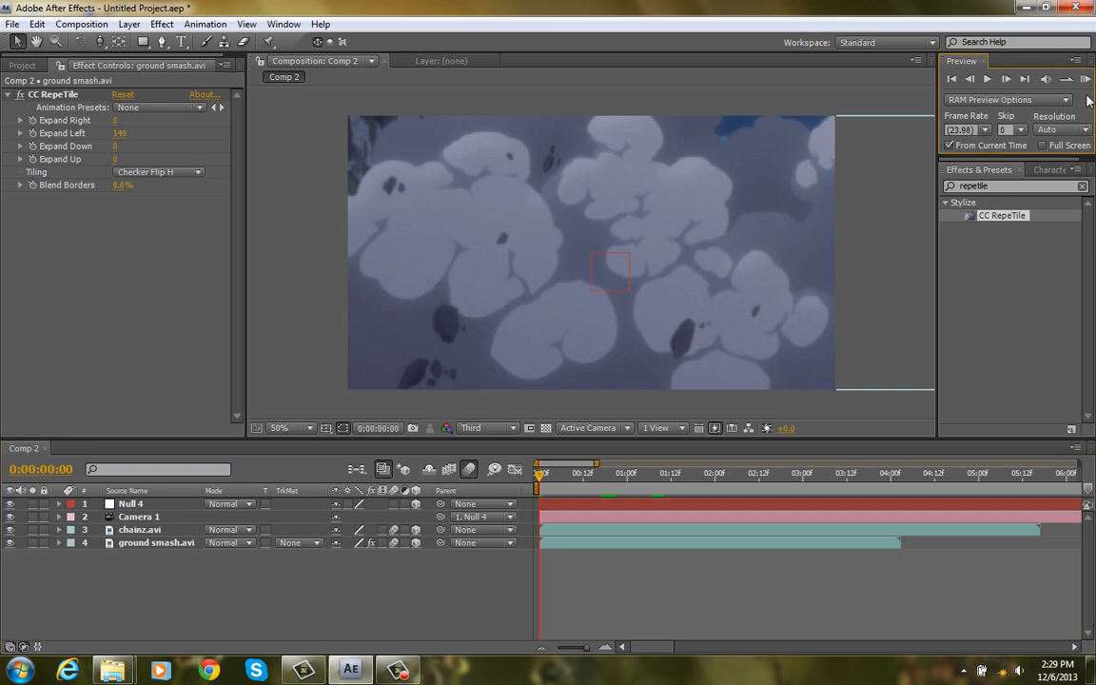
{"action": "left_click", "coordinate": [1084, 80]}
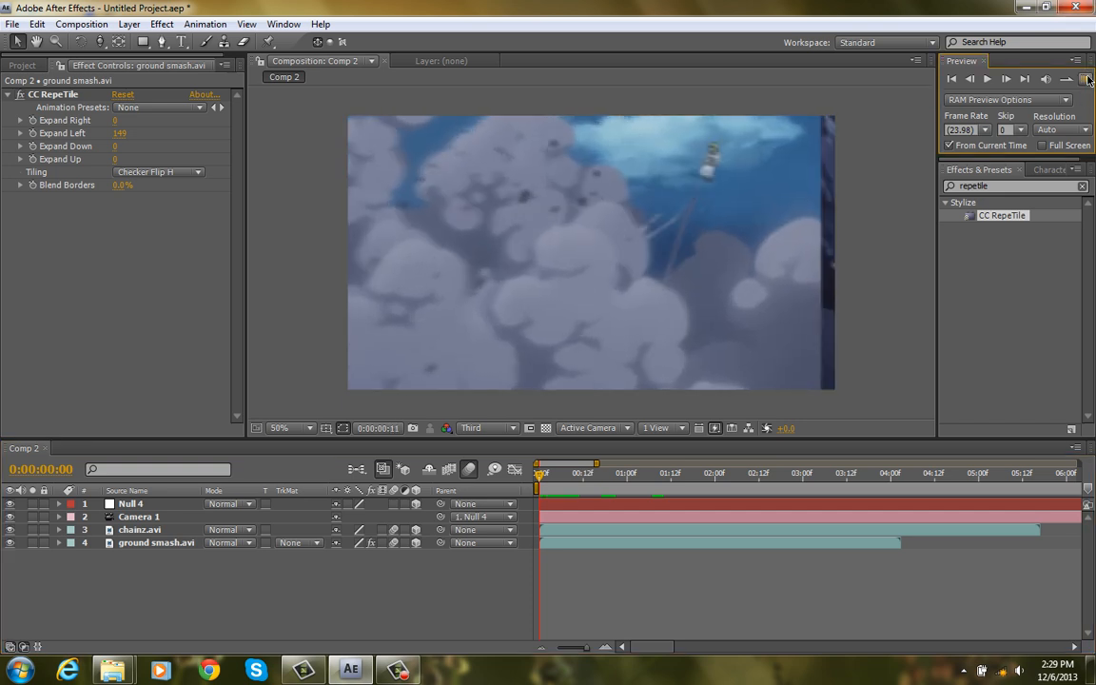
{"action": "left_click", "coordinate": [1088, 80]}
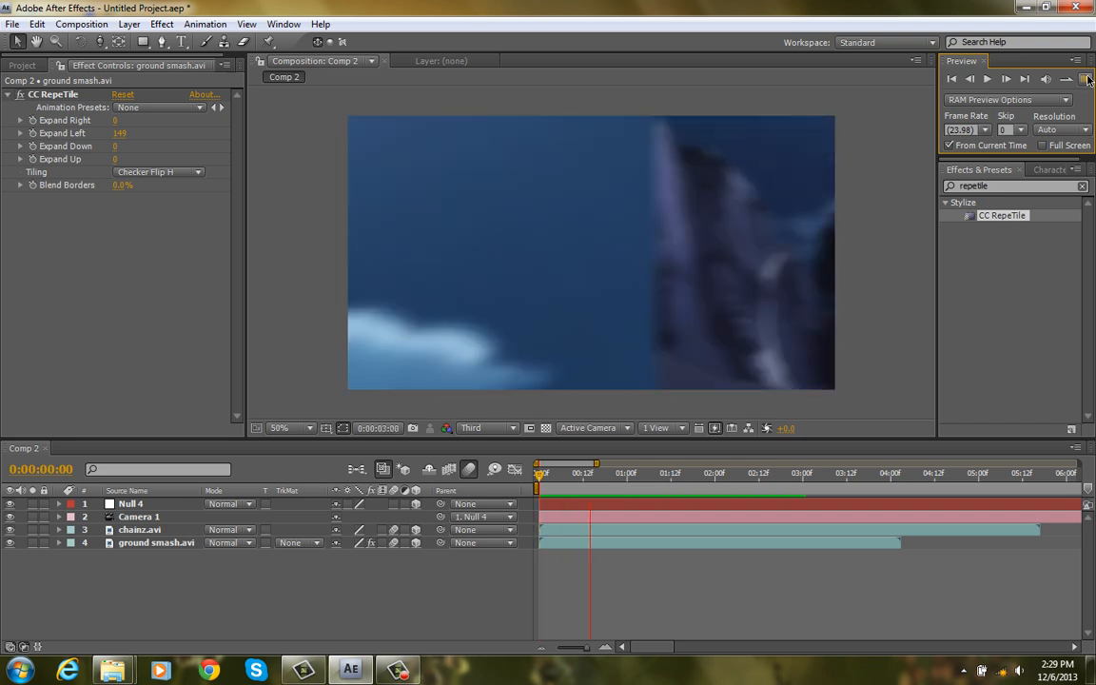
{"action": "left_click", "coordinate": [575, 472]}
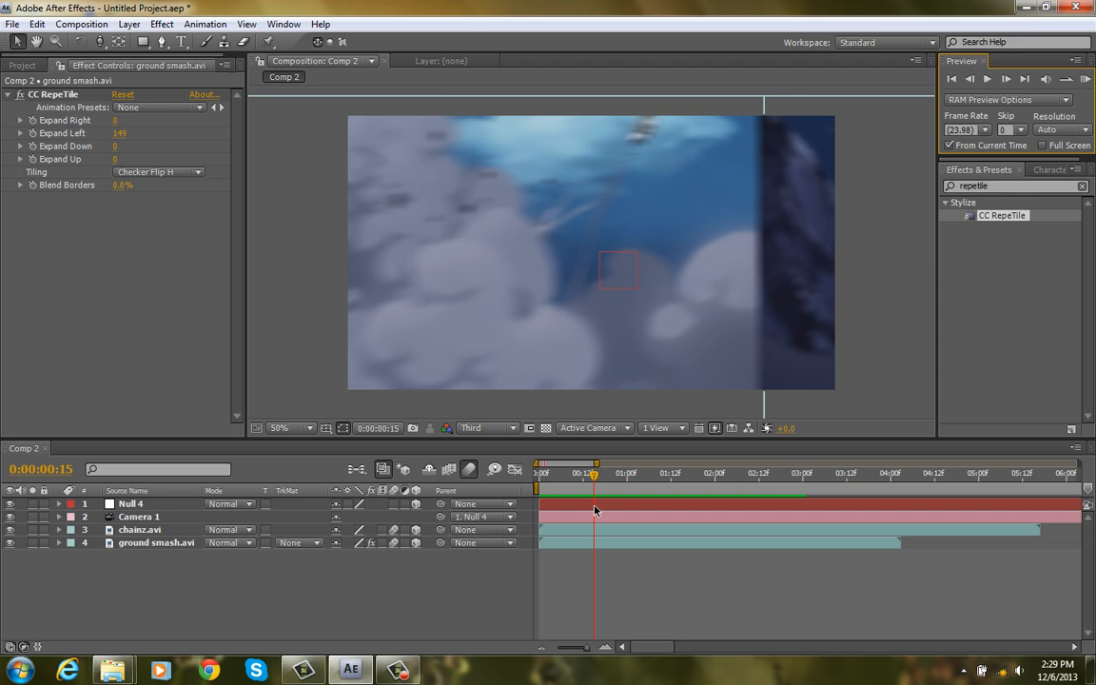
Raise chainz.avi's CC RepeTile Expand Right and set Tiling to Checker Flip H.
{"action": "left_click", "coordinate": [141, 529]}
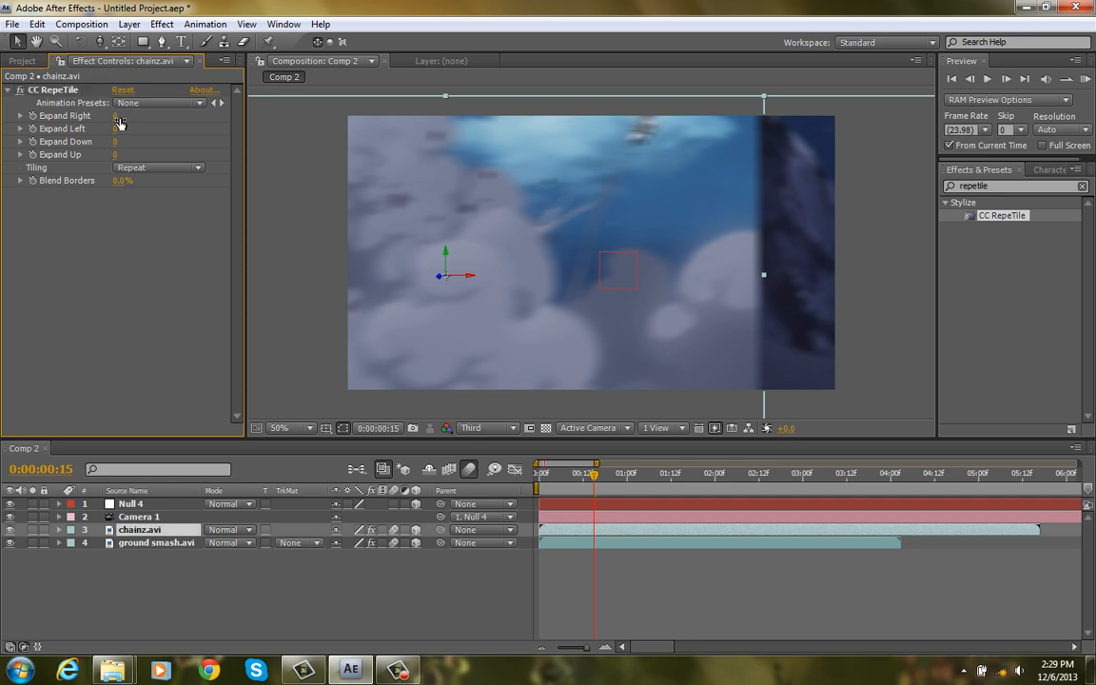
{"action": "mouse_move", "coordinate": [116, 123]}
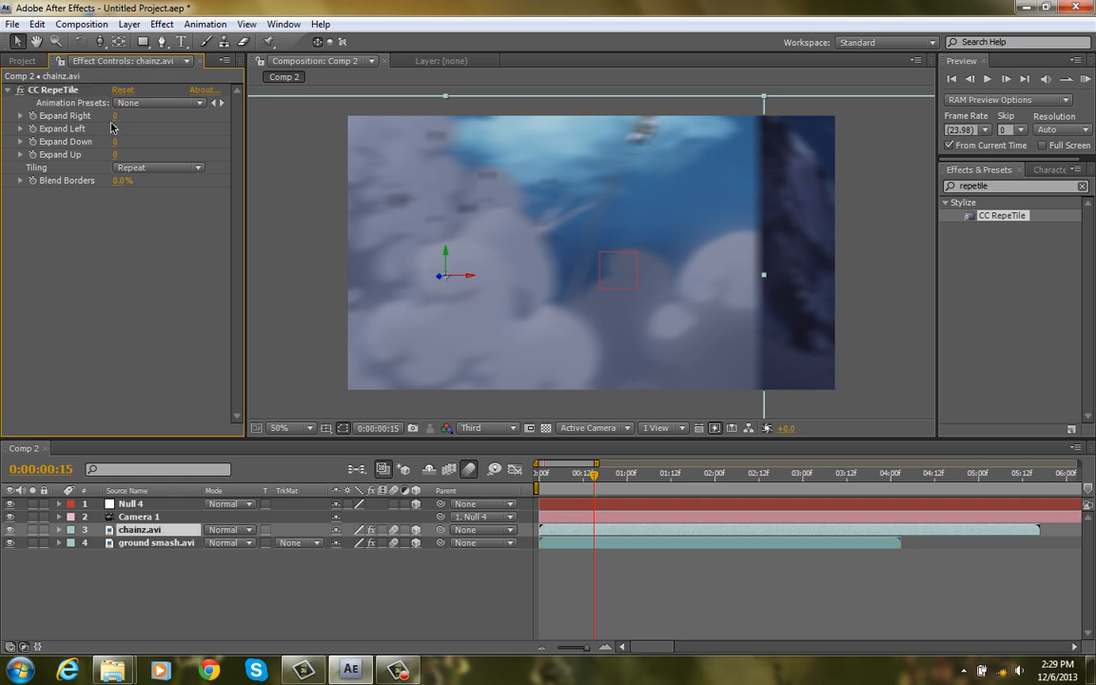
{"action": "left_click_drag", "start_coordinate": [114, 116], "coordinate": [190, 116]}
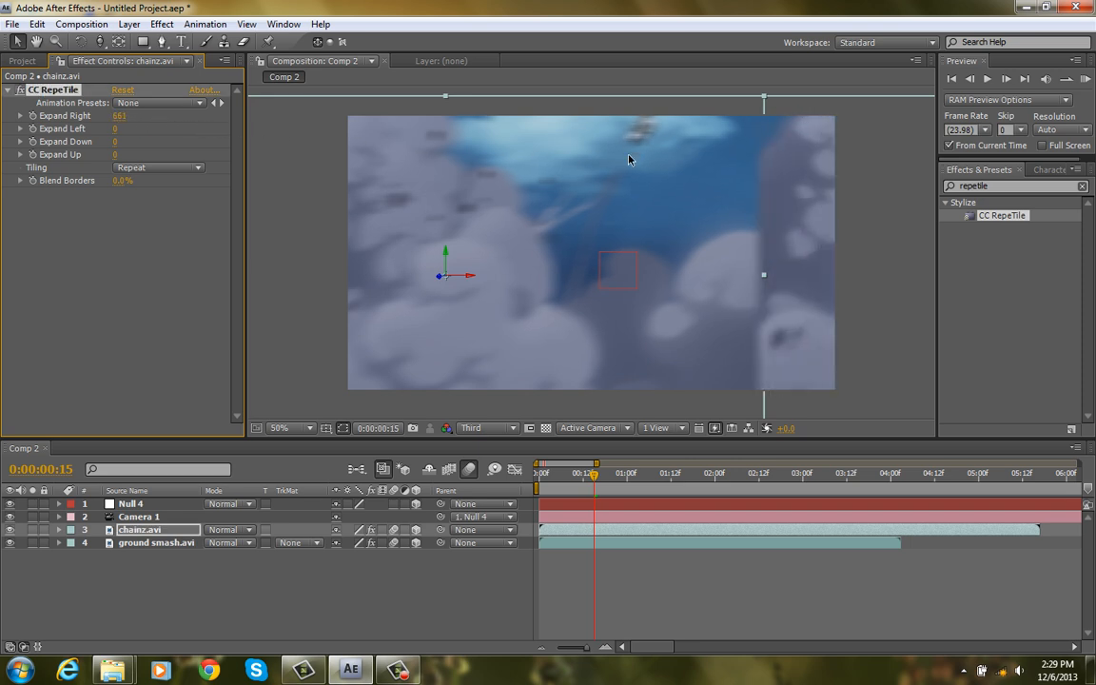
{"action": "left_click", "coordinate": [156, 167]}
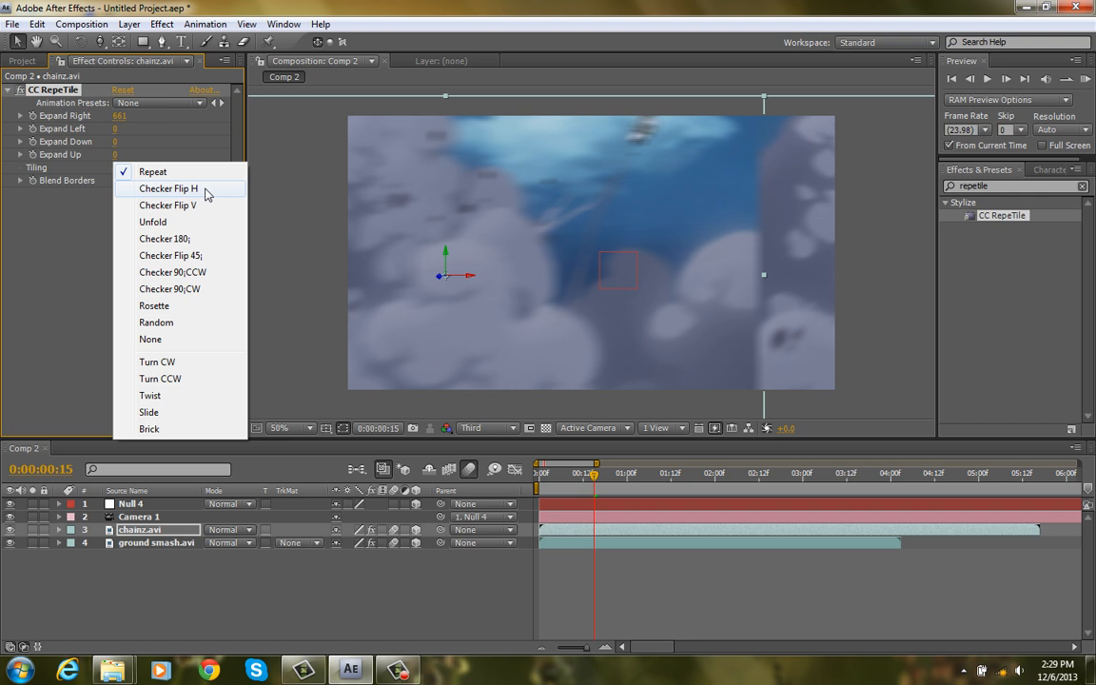
{"action": "left_click", "coordinate": [168, 189]}
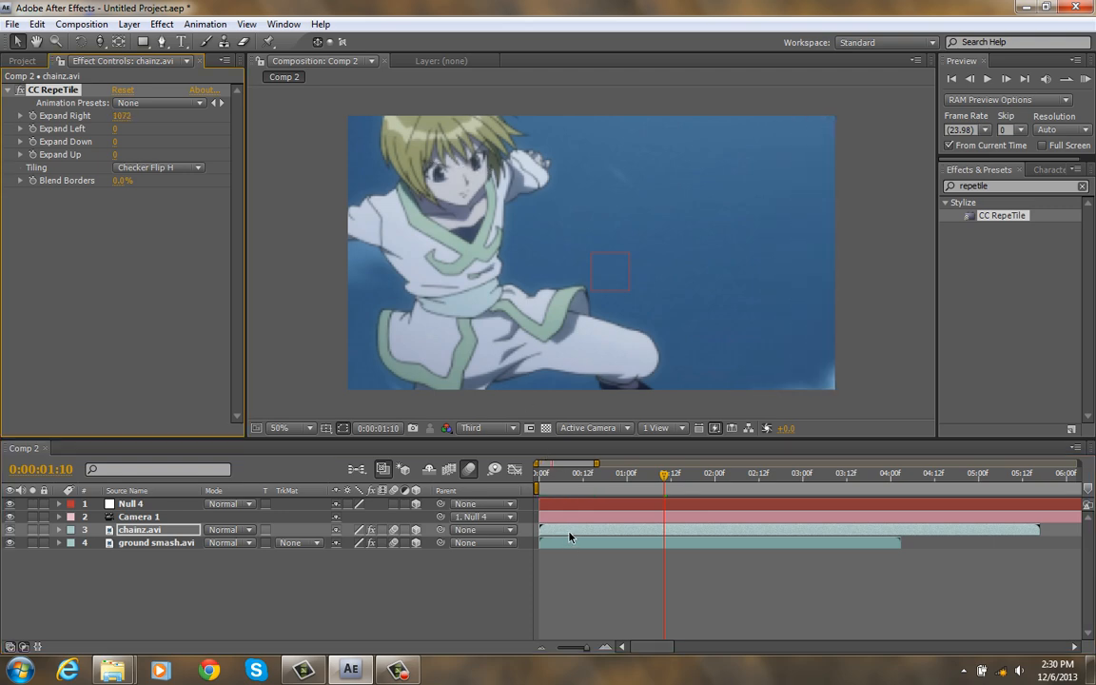
Duplicate the chainz.avi layer and show Null 4's keyframed properties.
{"action": "left_click", "coordinate": [38, 22]}
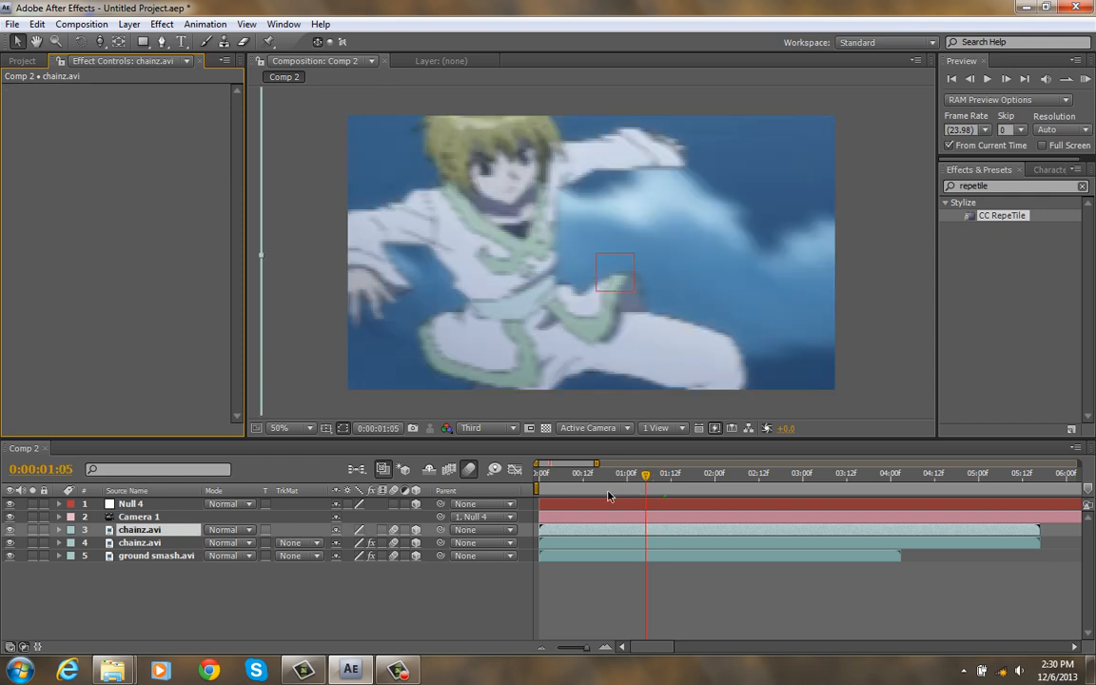
{"action": "left_click_drag", "start_coordinate": [645, 471], "coordinate": [588, 472]}
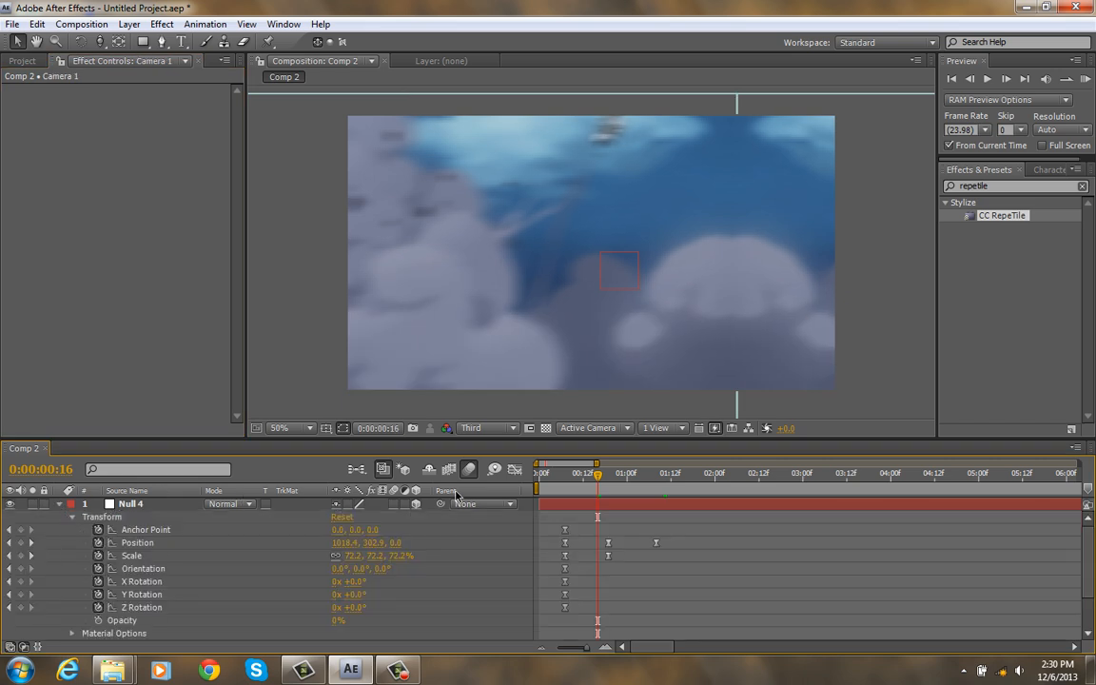
Keyframe chainz.avi's Opacity near one second, lowering it to crossfade over the clouds.
{"action": "left_click", "coordinate": [609, 472]}
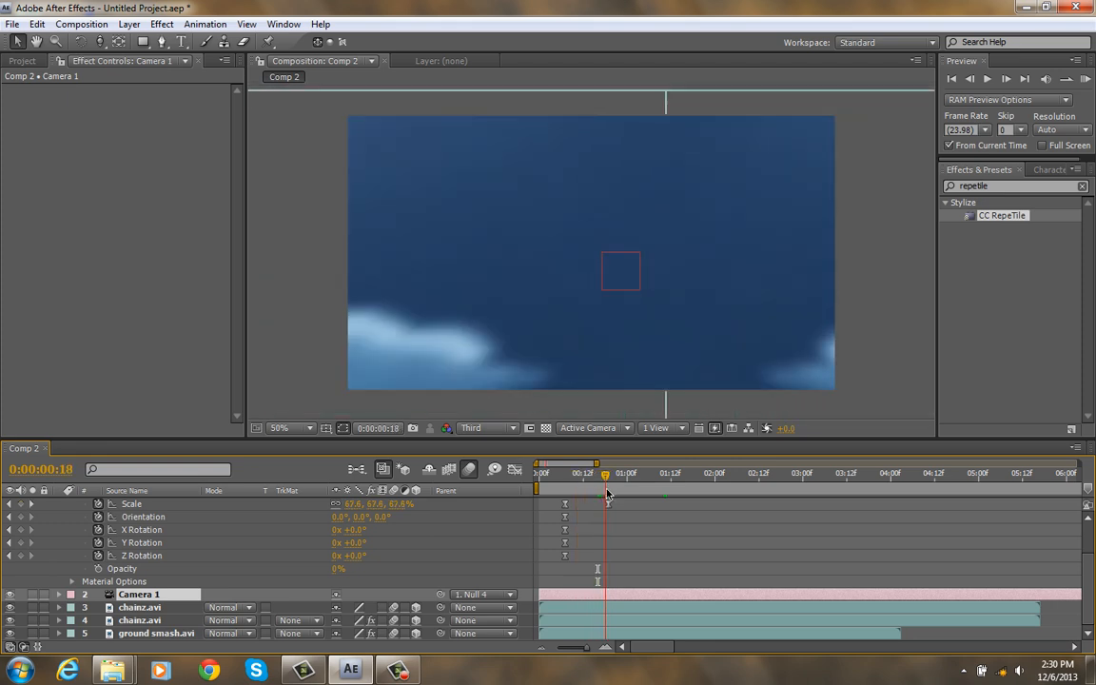
{"action": "left_click", "coordinate": [141, 607]}
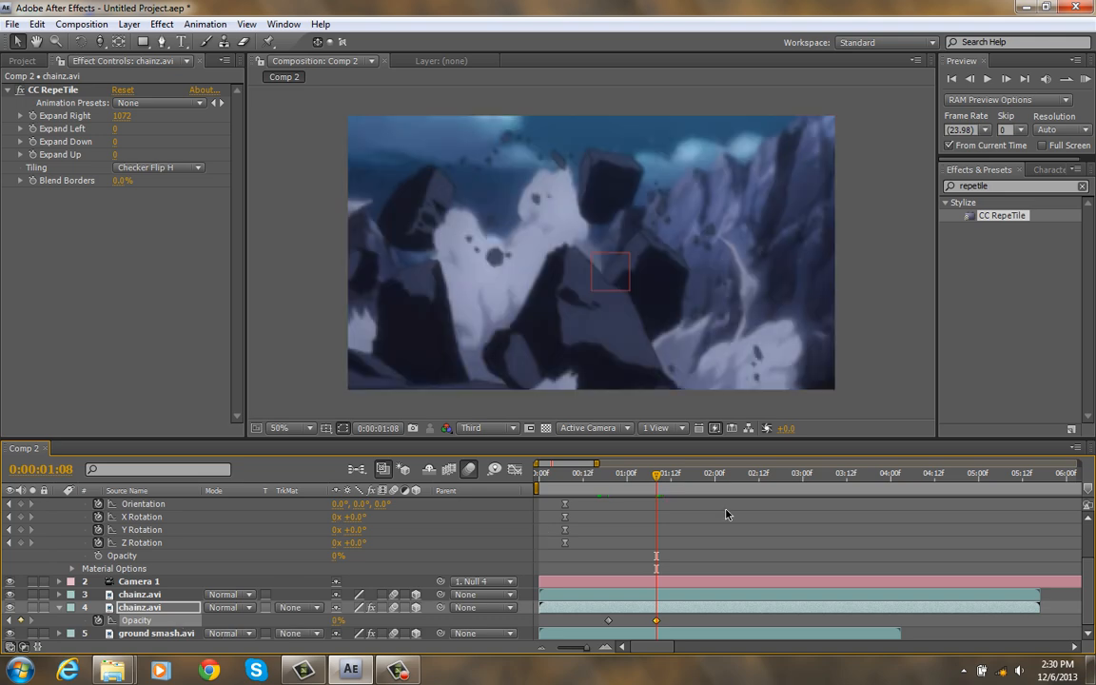
{"action": "left_click", "coordinate": [575, 472]}
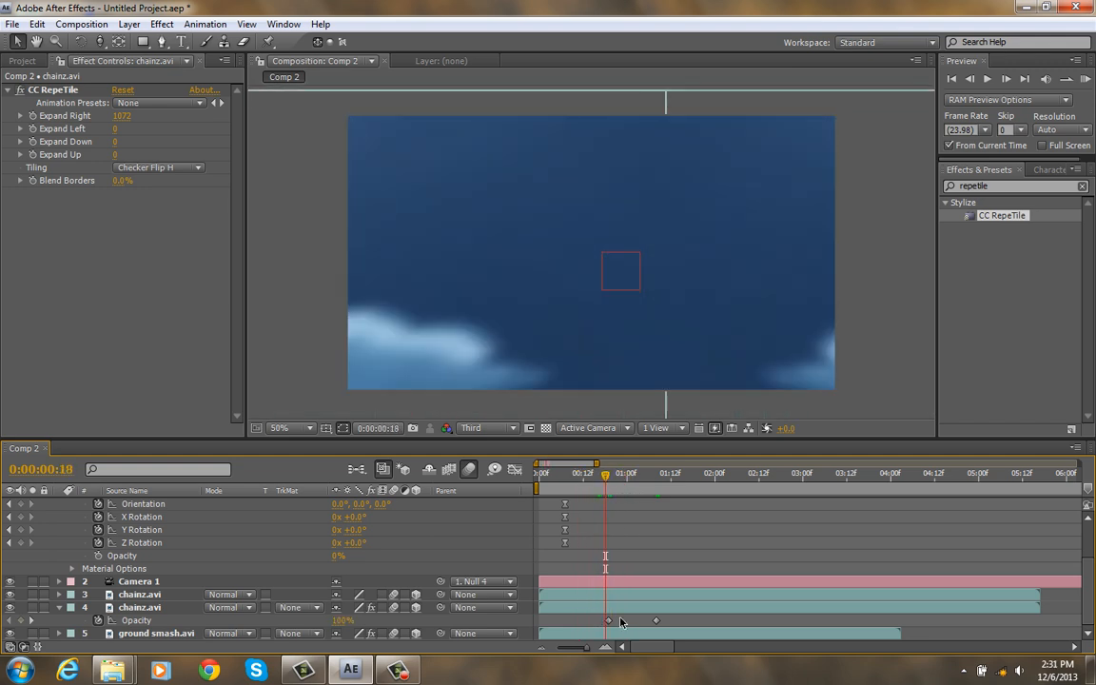
{"action": "left_click", "coordinate": [140, 607]}
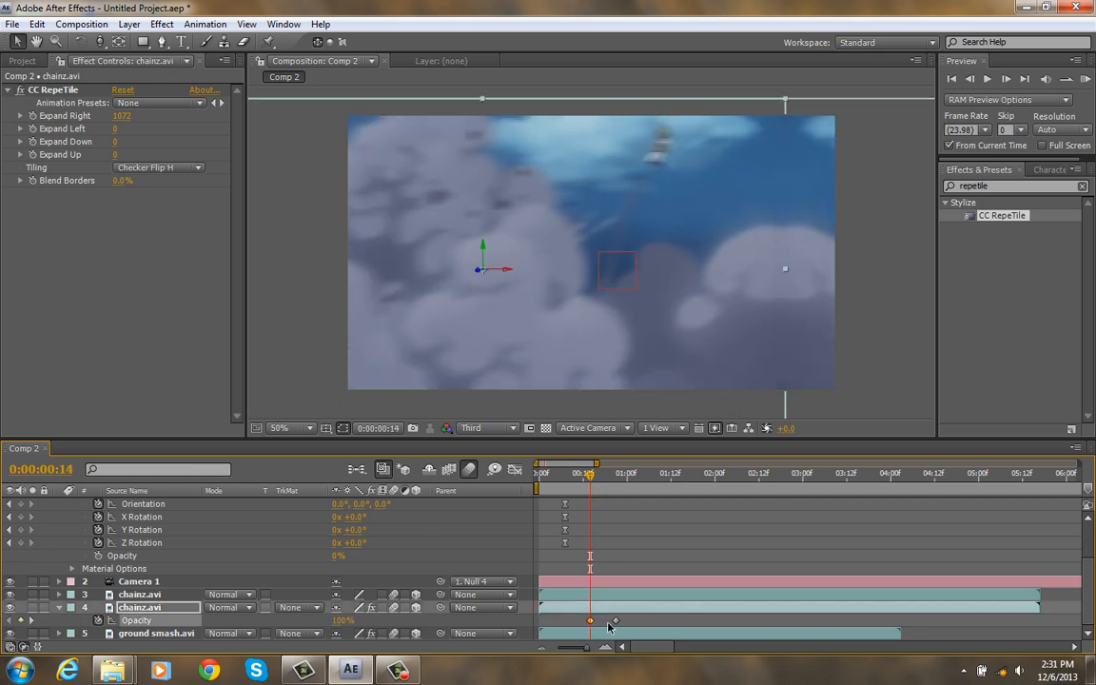
{"action": "left_click_drag", "start_coordinate": [590, 472], "coordinate": [609, 471]}
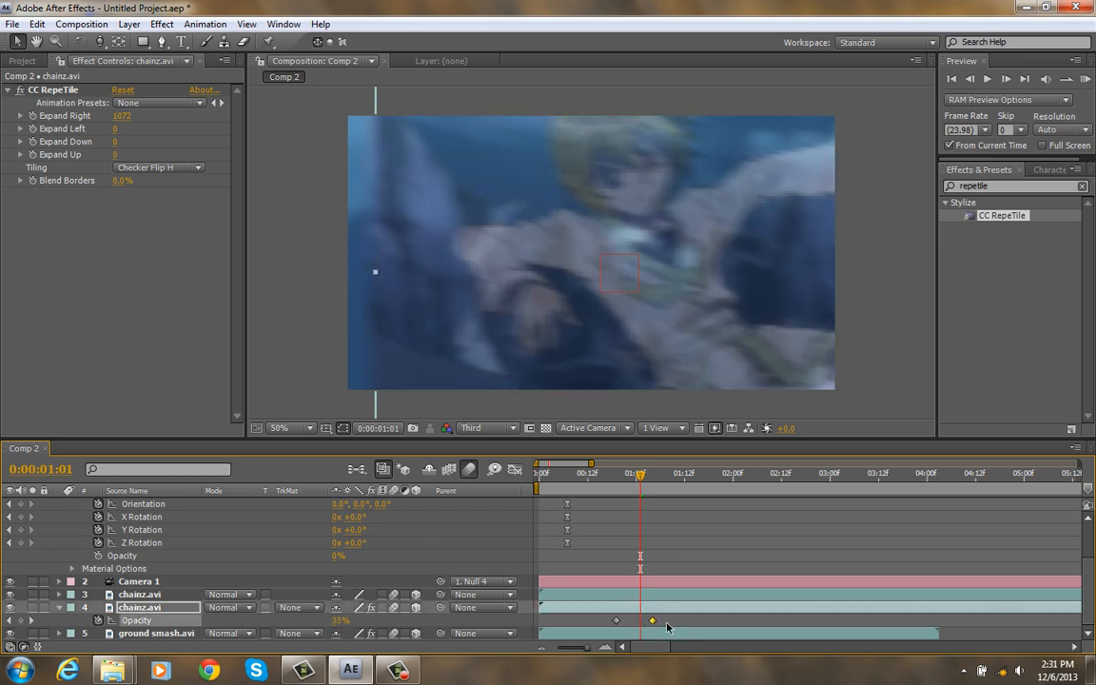
{"action": "left_click", "coordinate": [599, 472]}
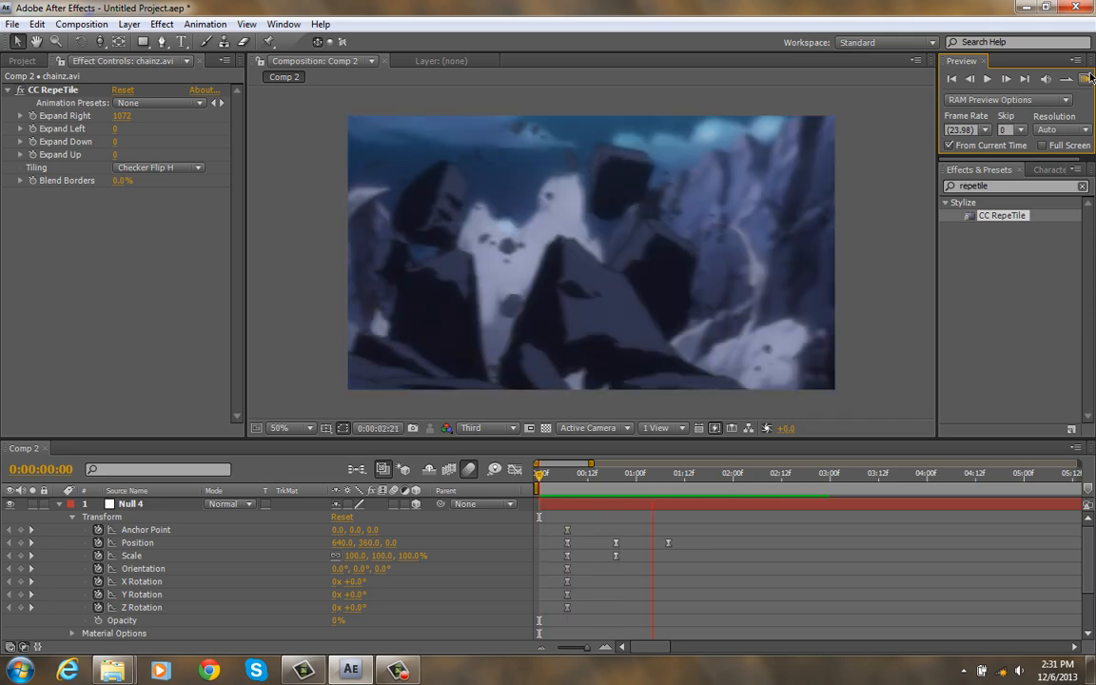
{"action": "left_click", "coordinate": [559, 472]}
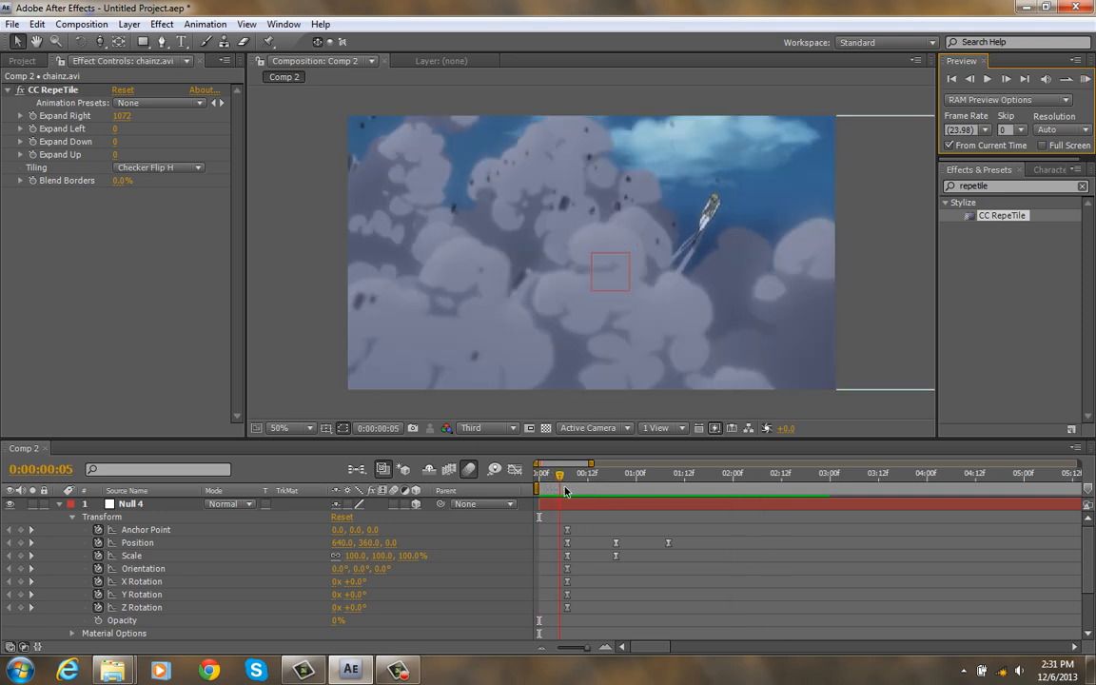
{"action": "left_click_drag", "start_coordinate": [561, 472], "coordinate": [639, 472]}
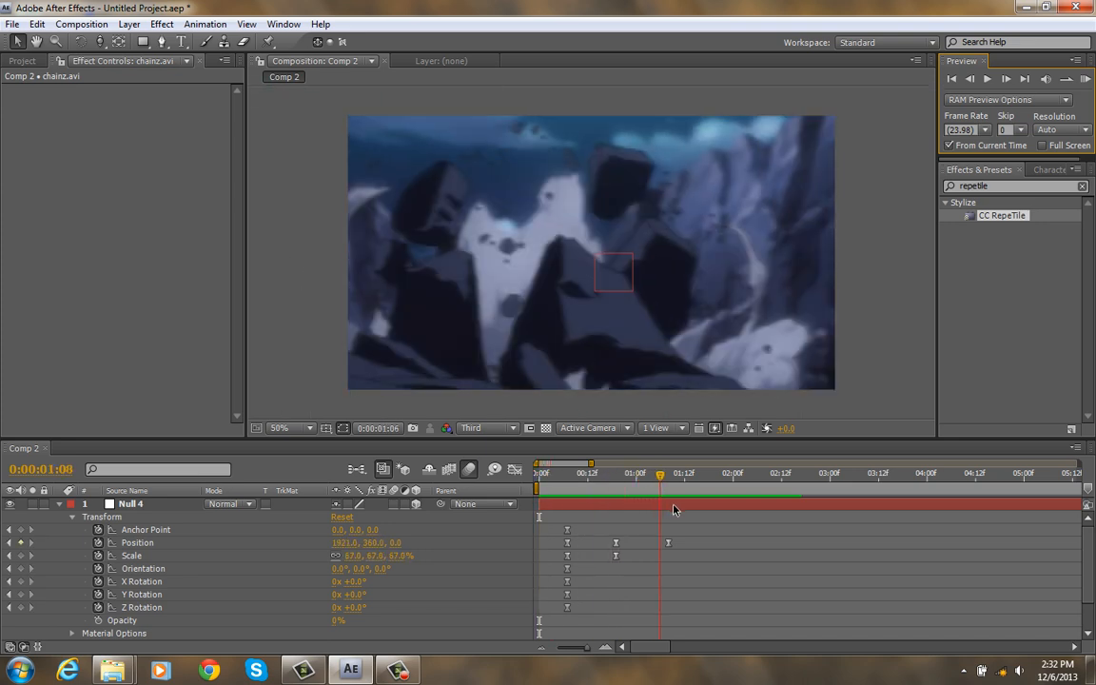
{"action": "left_click", "coordinate": [692, 472]}
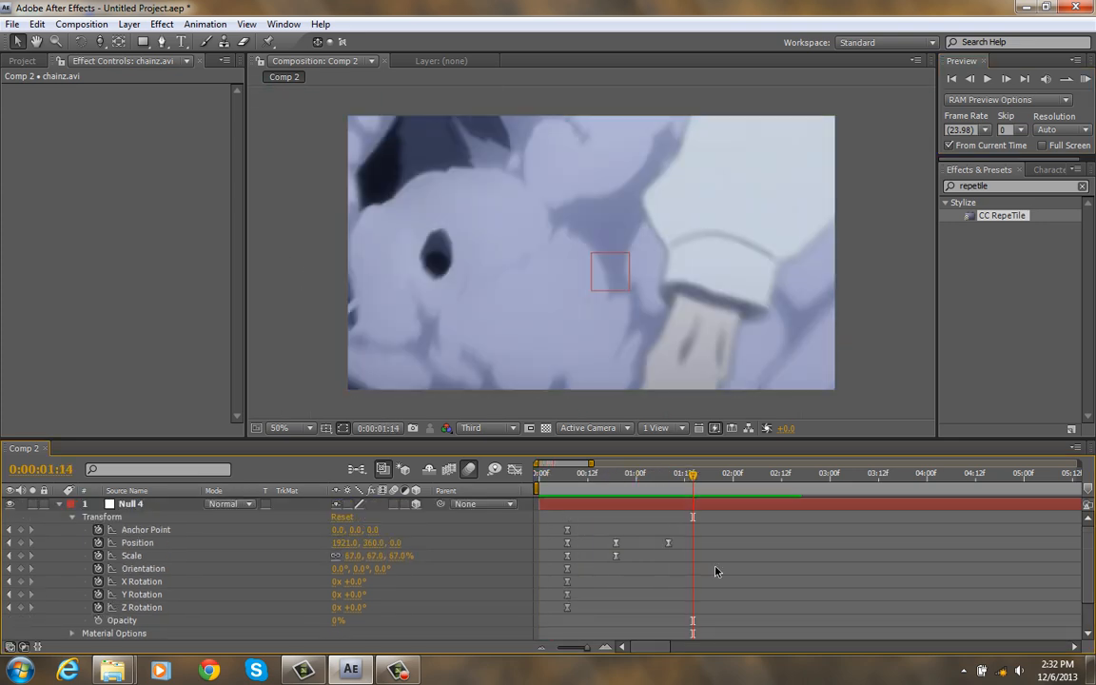
Sharpen Null 4's Position speed curve in the Graph Editor into a steep mid-pan peak.
{"action": "left_click", "coordinate": [575, 472]}
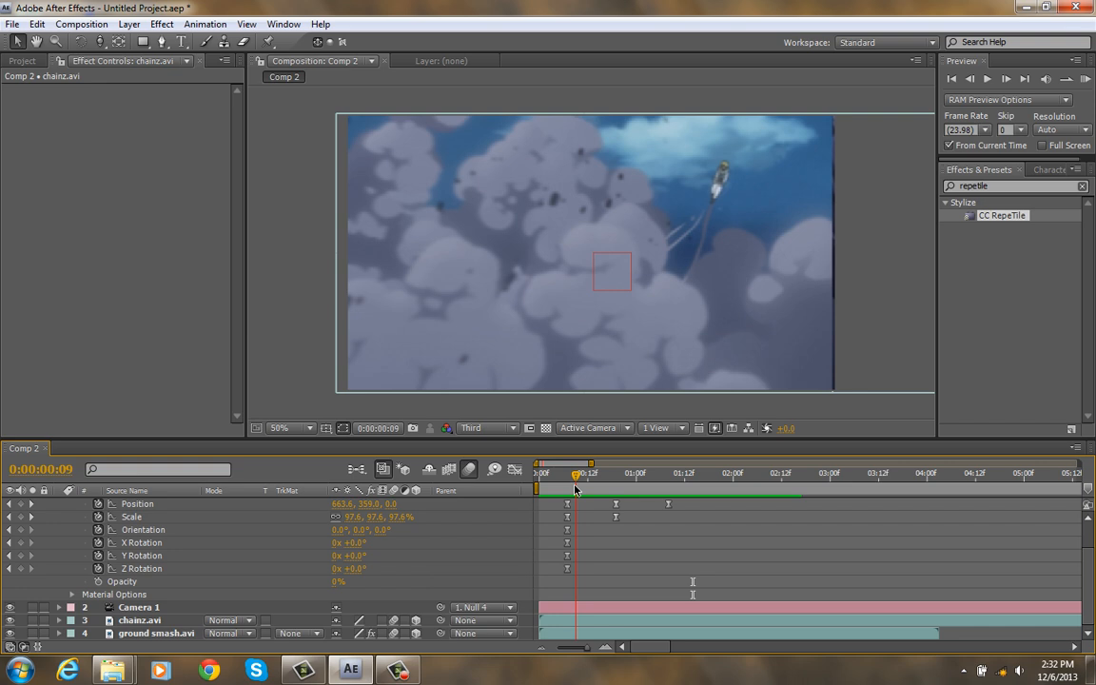
{"action": "left_click", "coordinate": [668, 472]}
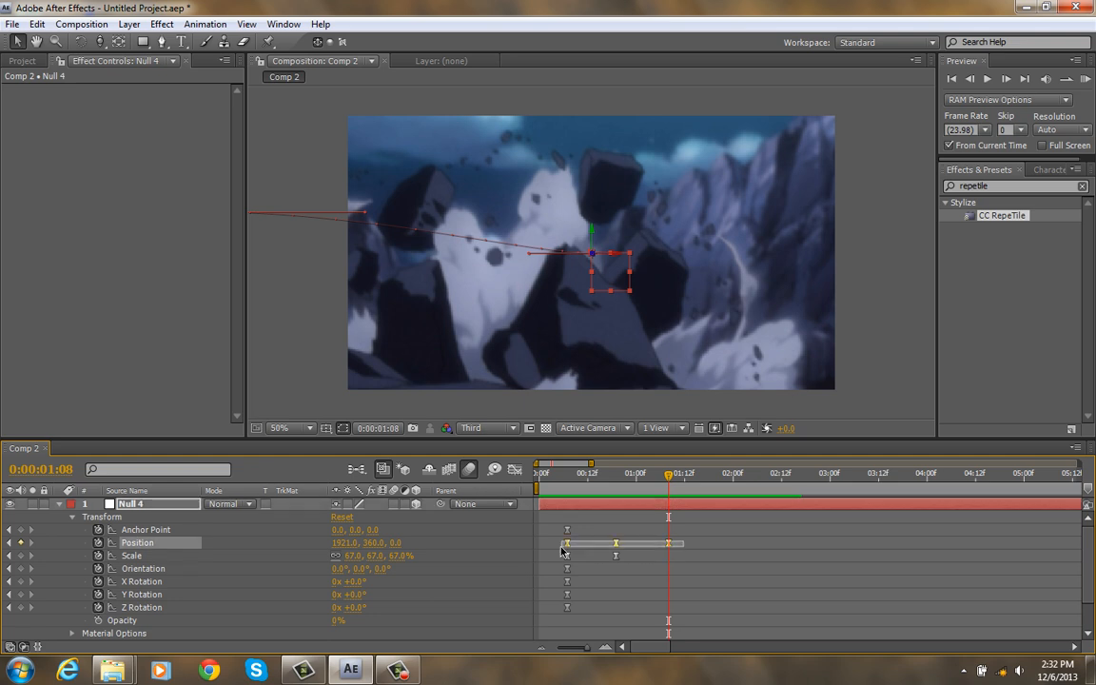
{"action": "left_click", "coordinate": [514, 468]}
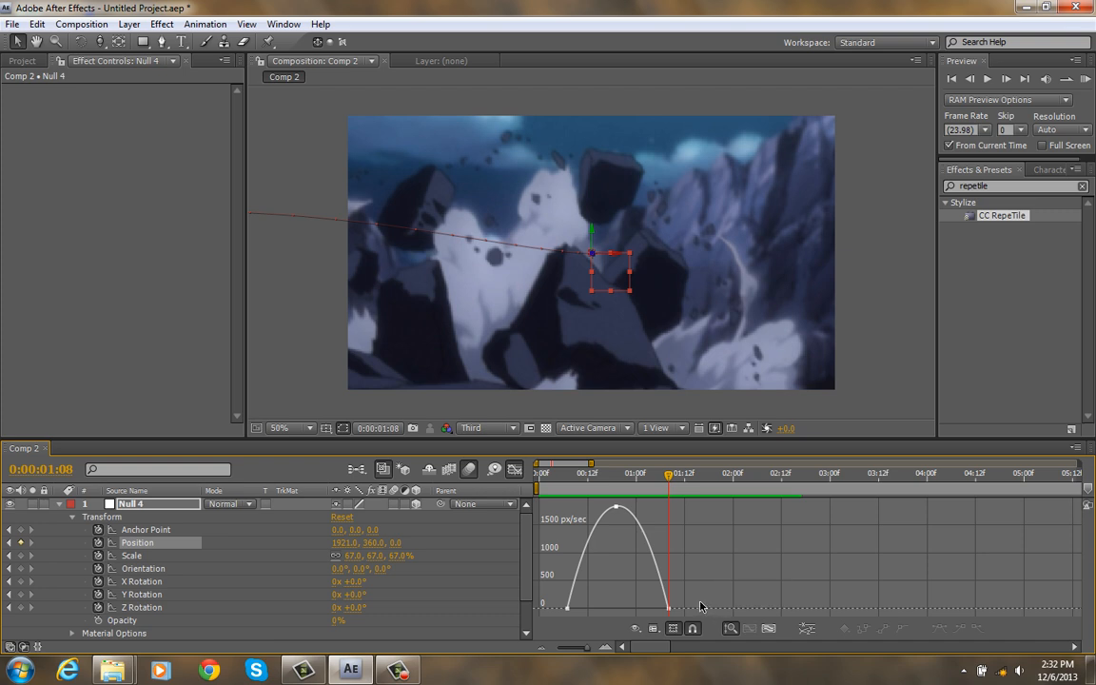
{"action": "mouse_move", "coordinate": [567, 616]}
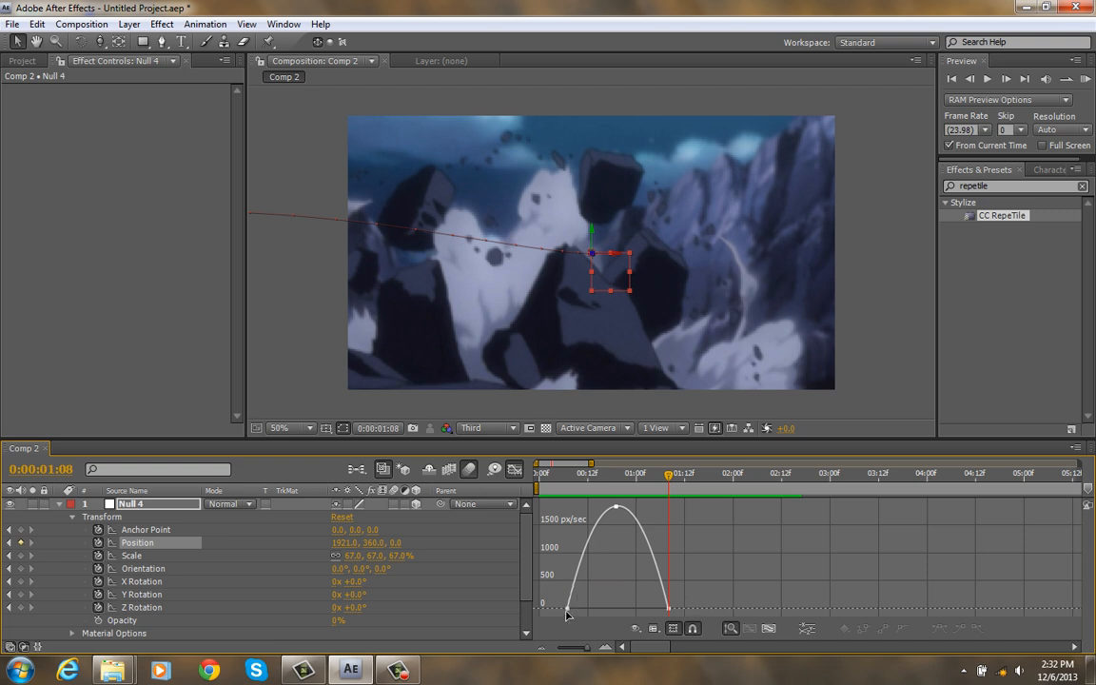
{"action": "left_click", "coordinate": [567, 609]}
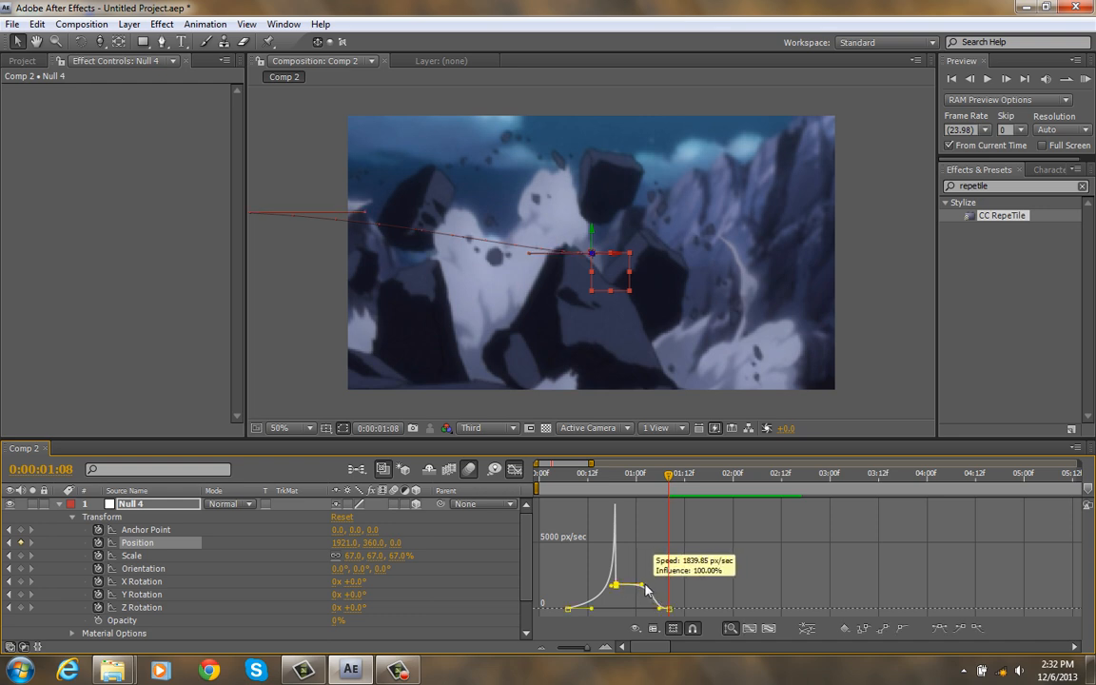
{"action": "left_click_drag", "start_coordinate": [619, 586], "coordinate": [632, 578]}
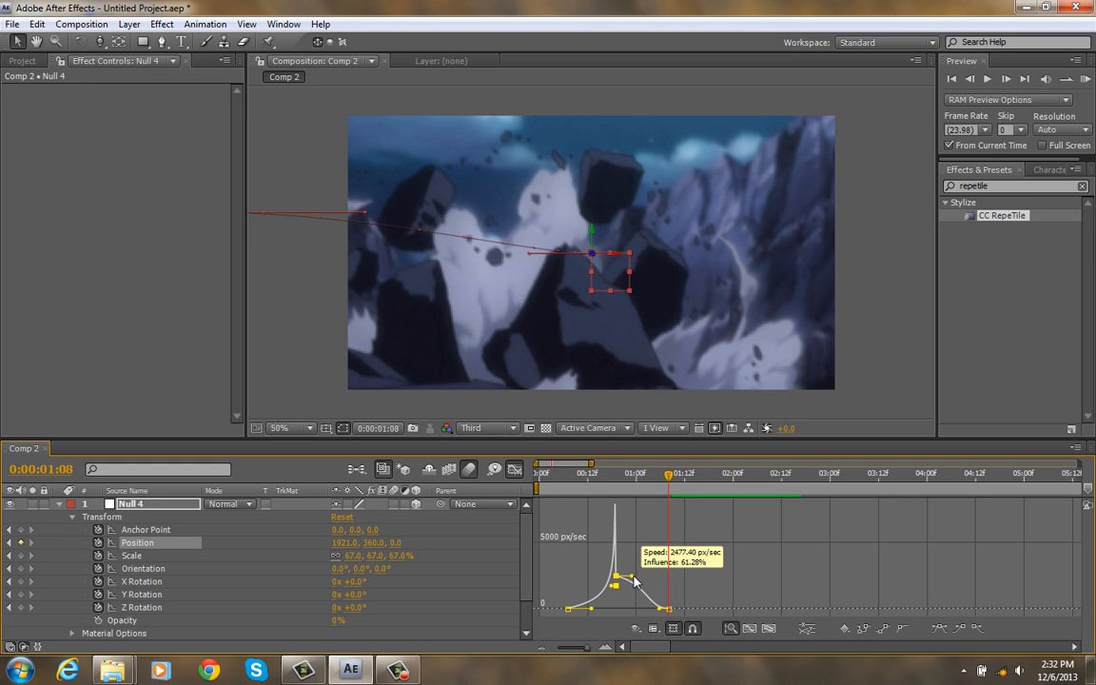
{"action": "left_click", "coordinate": [571, 472]}
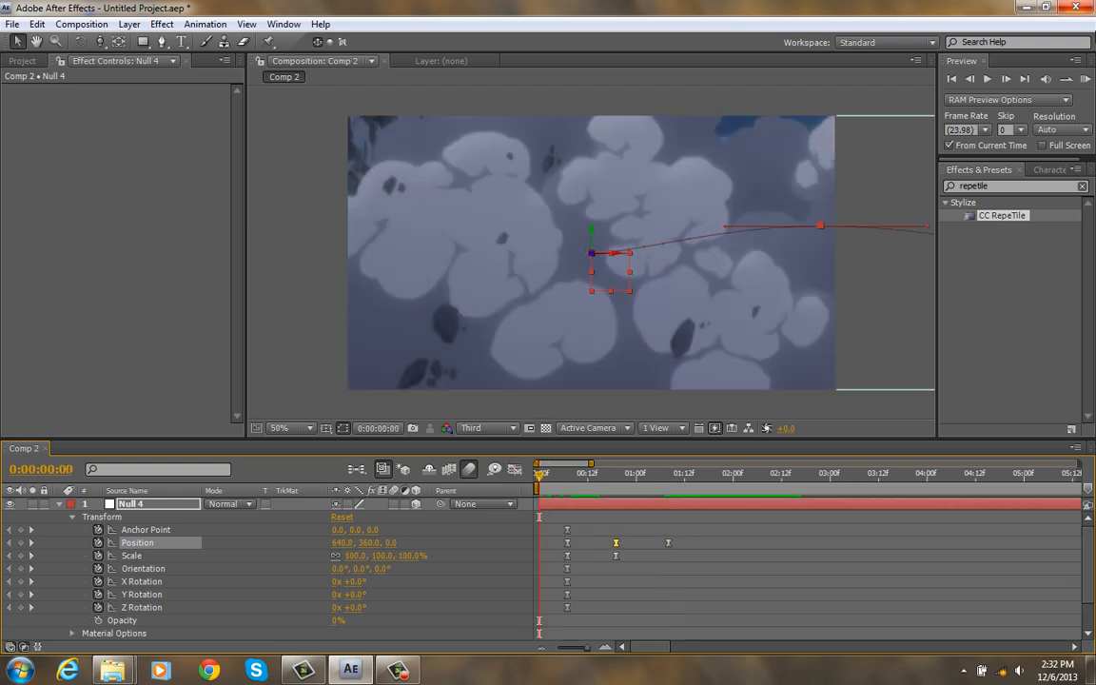
{"action": "left_click", "coordinate": [1085, 80]}
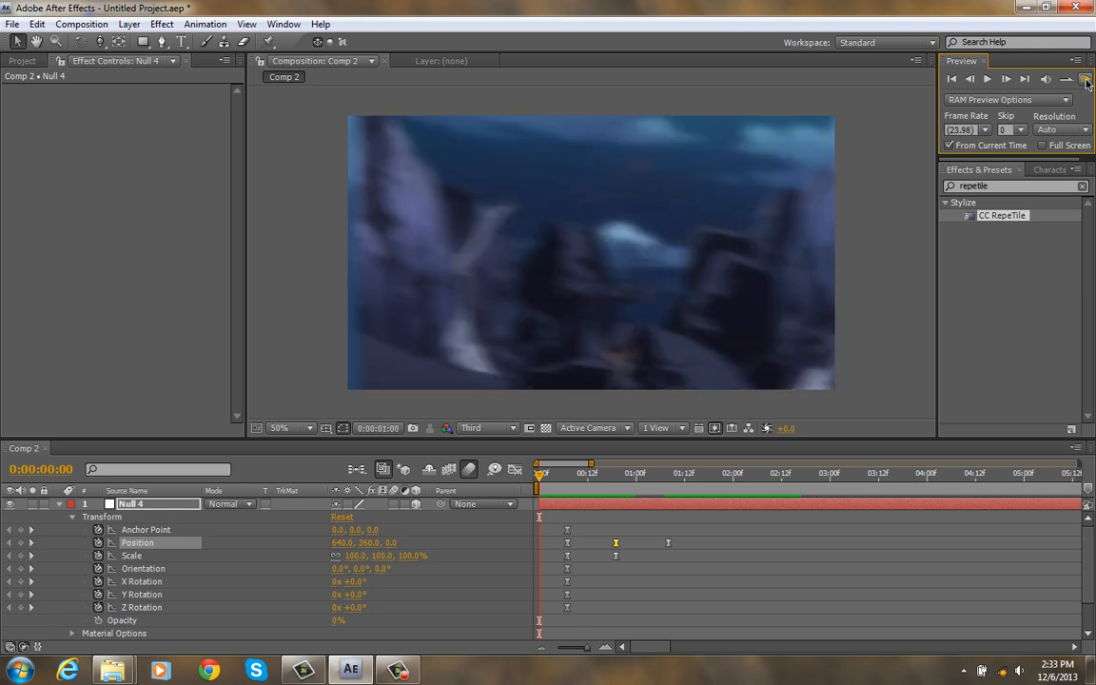
{"action": "left_click", "coordinate": [1085, 80]}
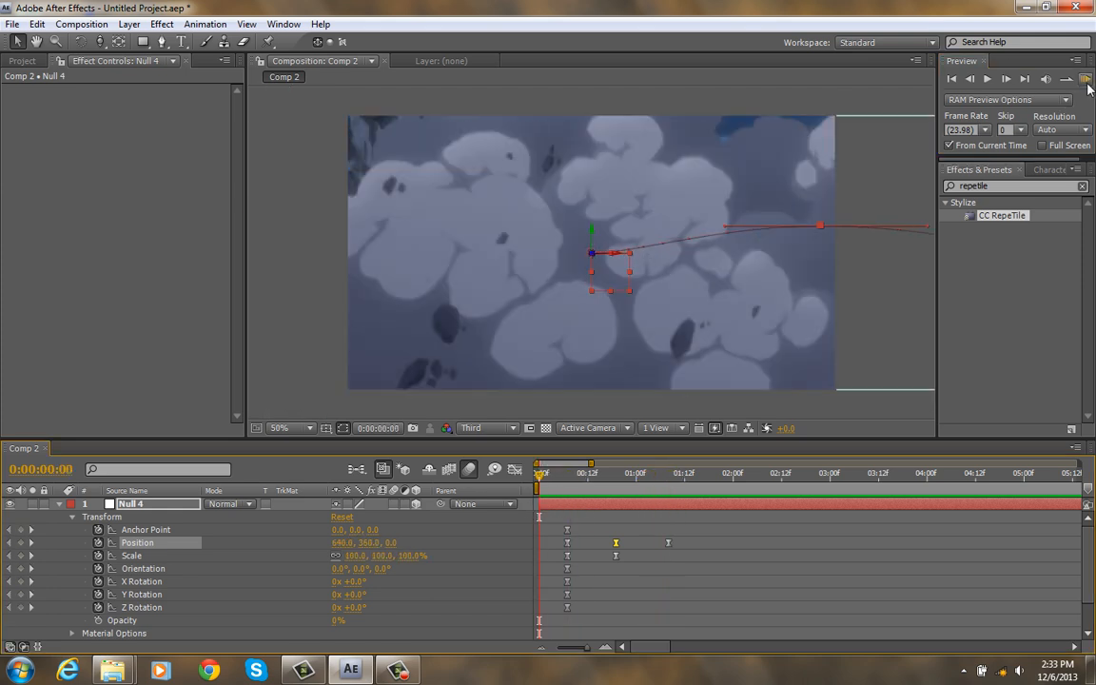
{"action": "left_click", "coordinate": [1085, 80]}
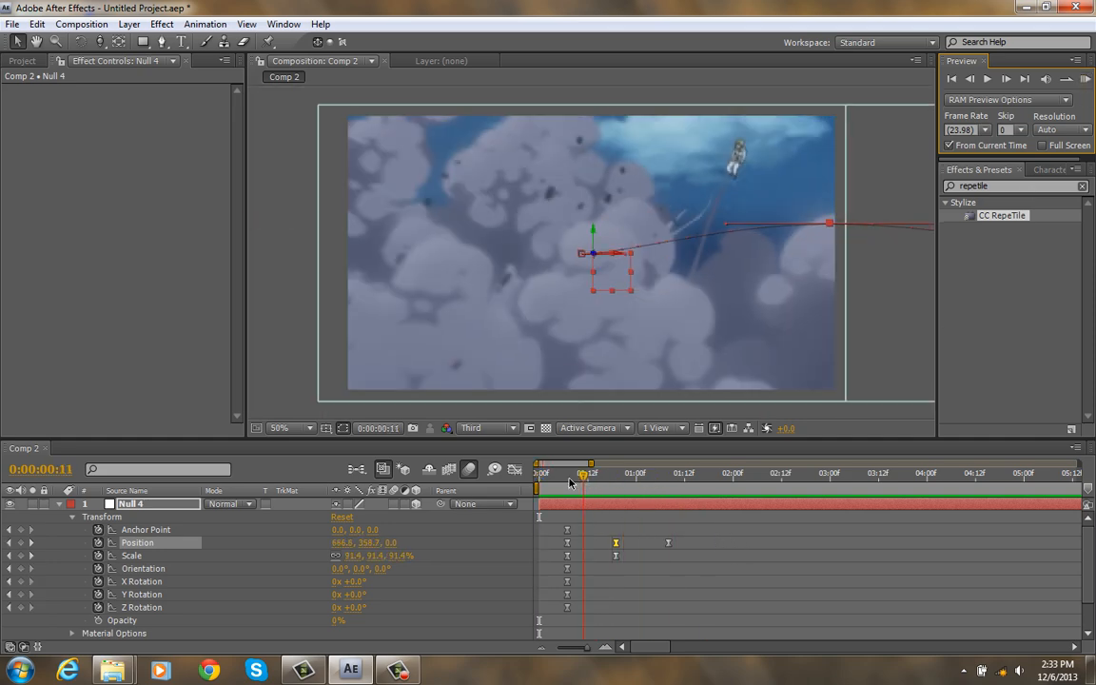
{"action": "left_click_drag", "start_coordinate": [582, 471], "coordinate": [667, 472]}
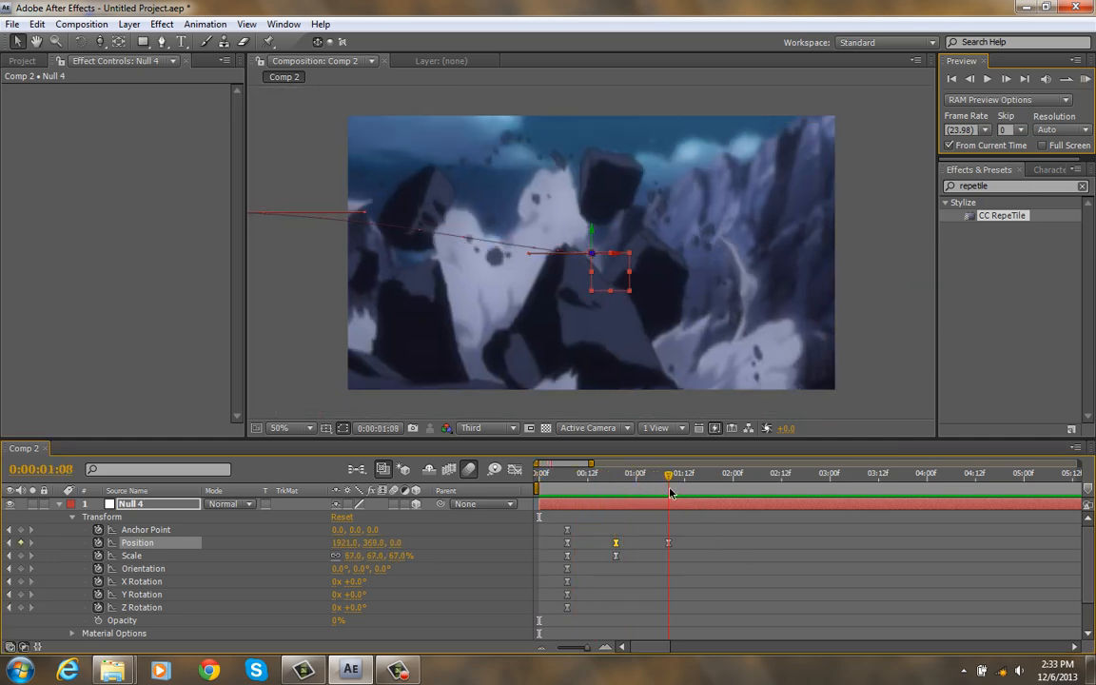